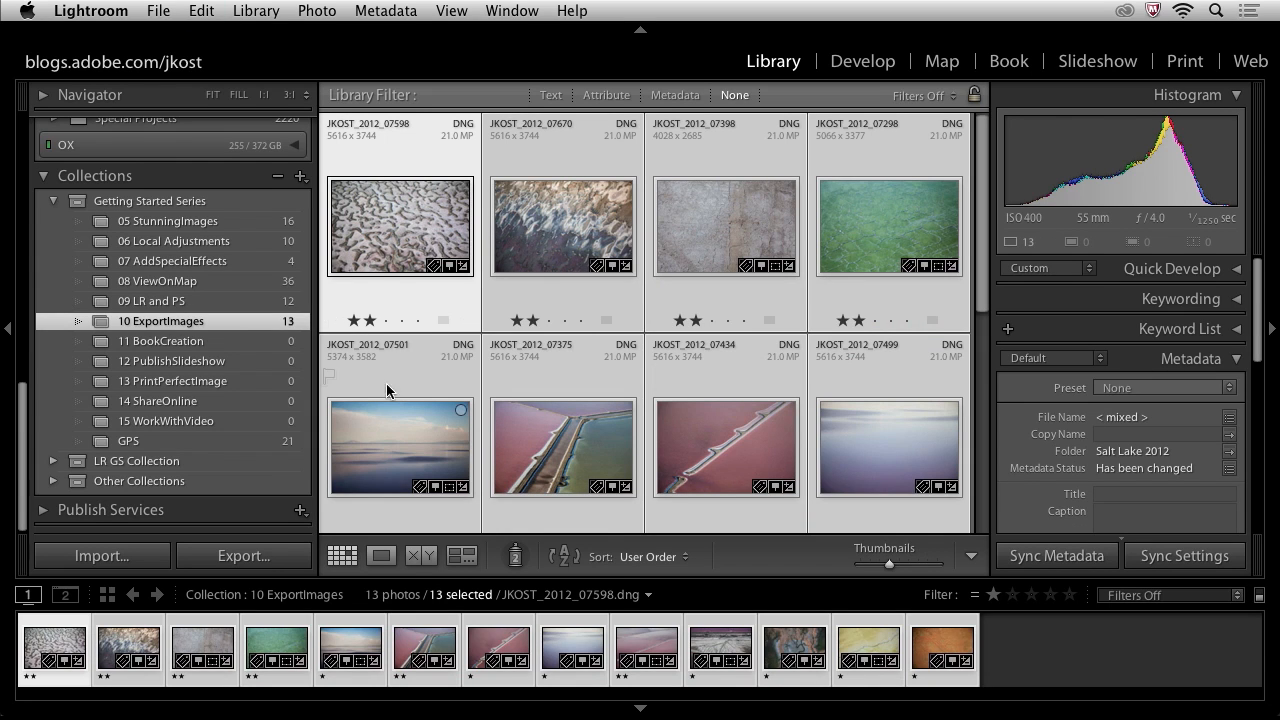
# Bring up Export for the 13 photos and keep Export To on Specific folder.
pyautogui.click(244, 556)
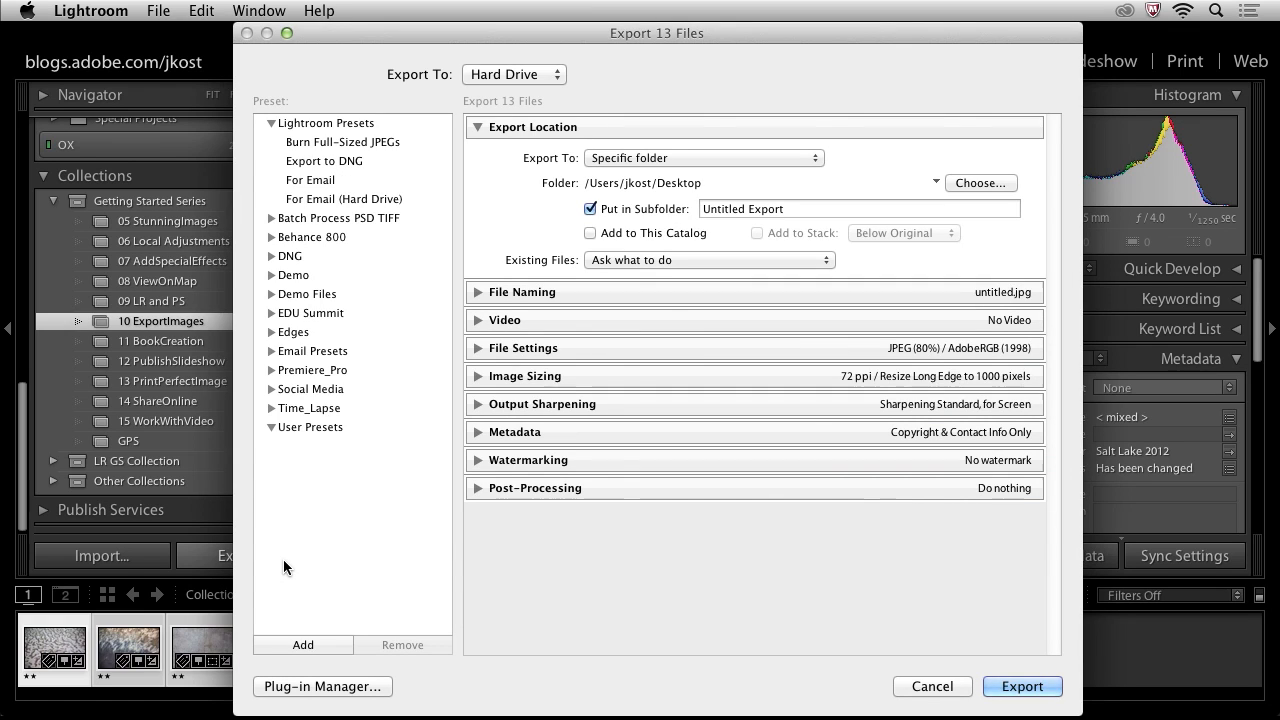
pyautogui.moveTo(632, 60)
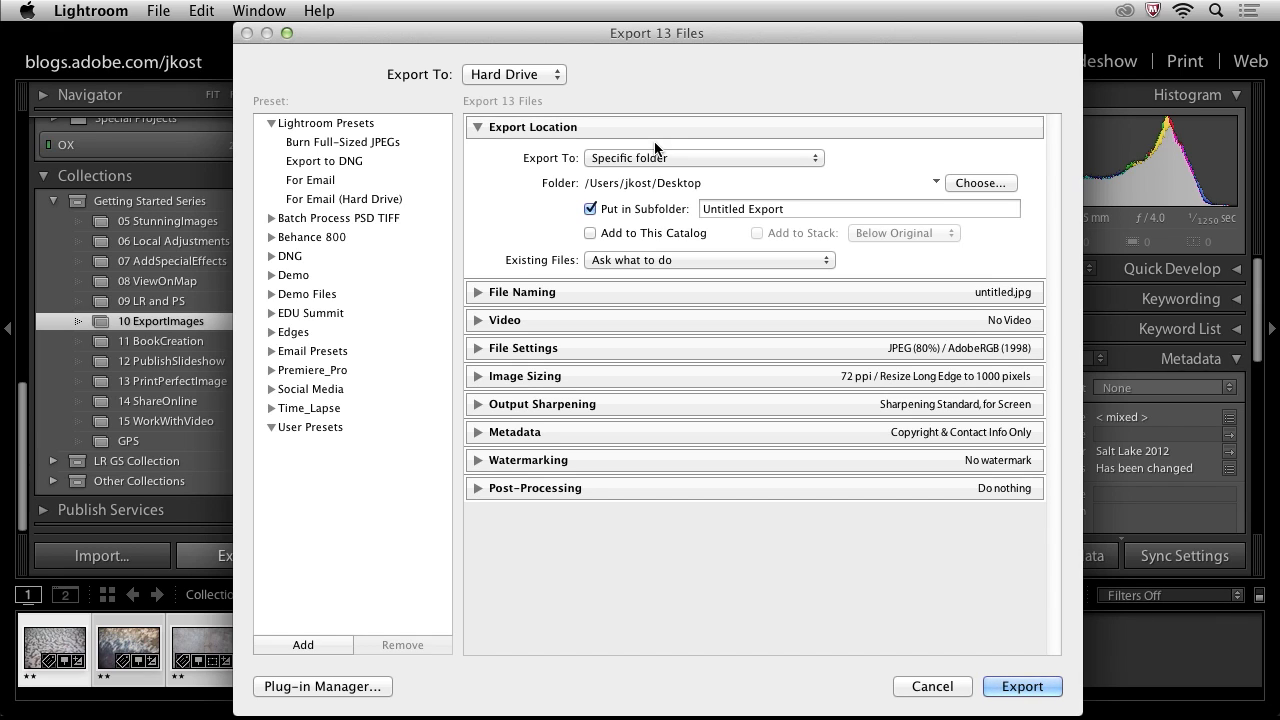
pyautogui.moveTo(684, 164)
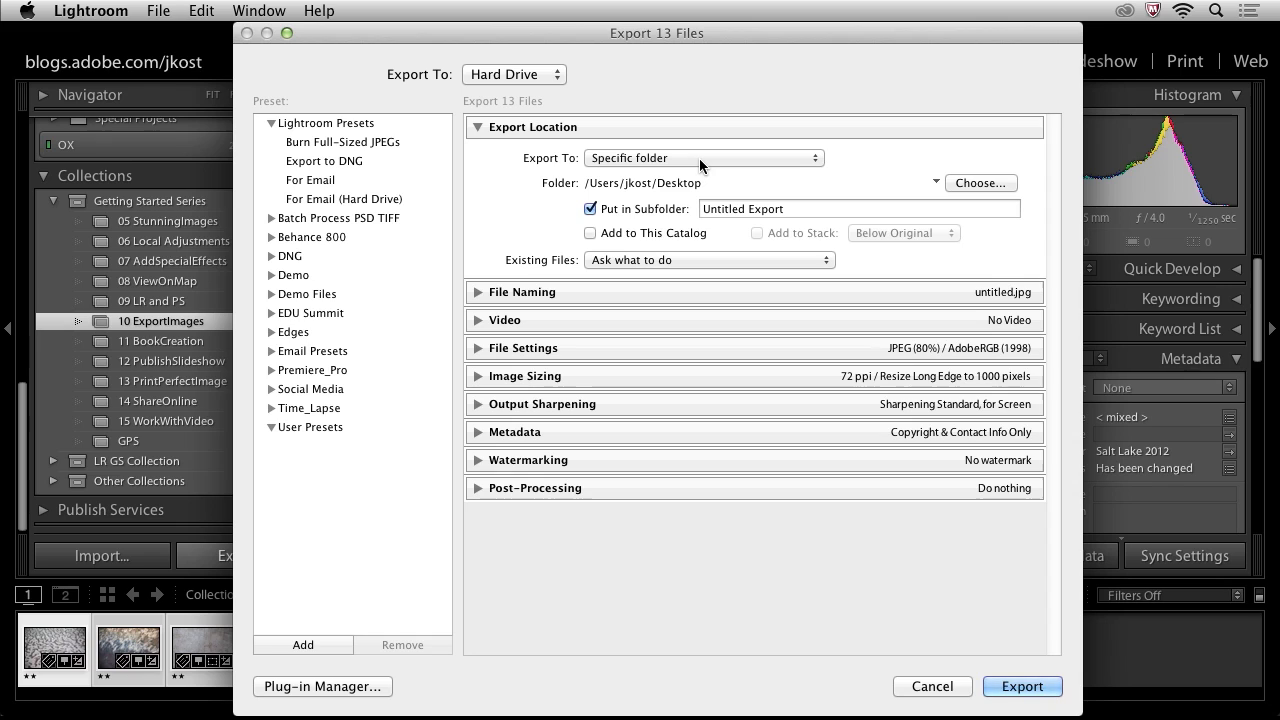
pyautogui.click(704, 156)
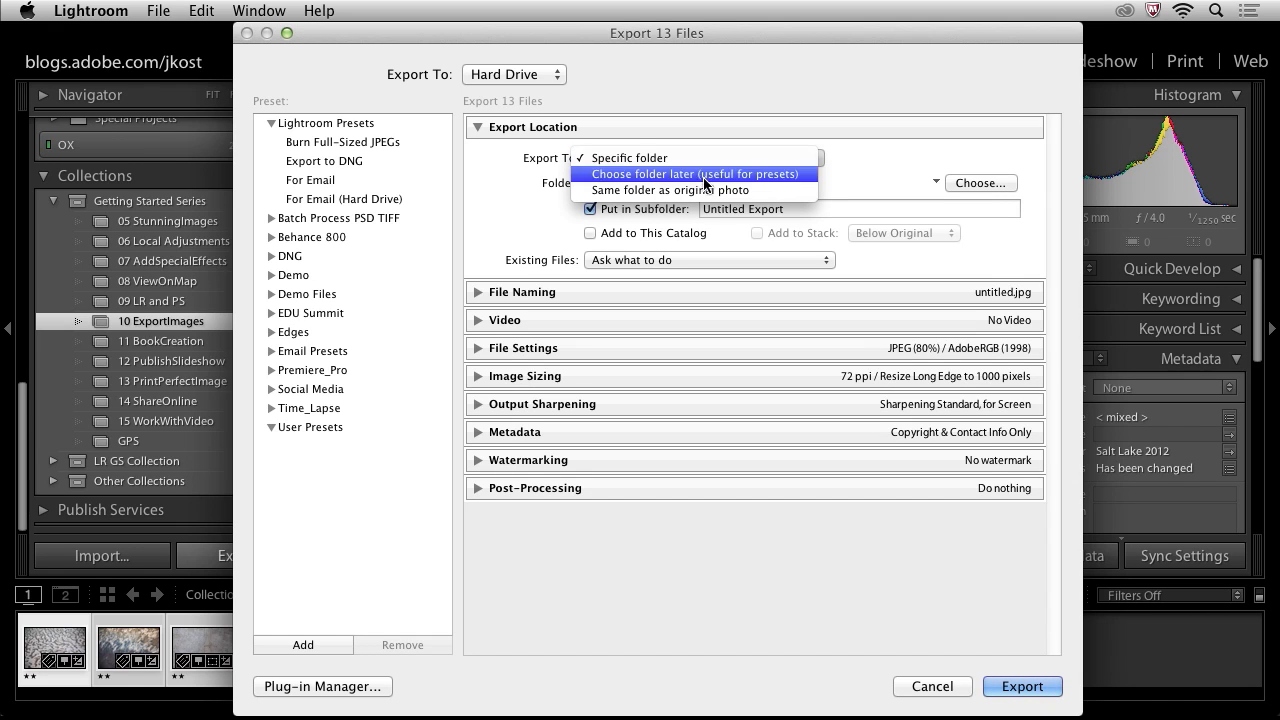
pyautogui.moveTo(704, 190)
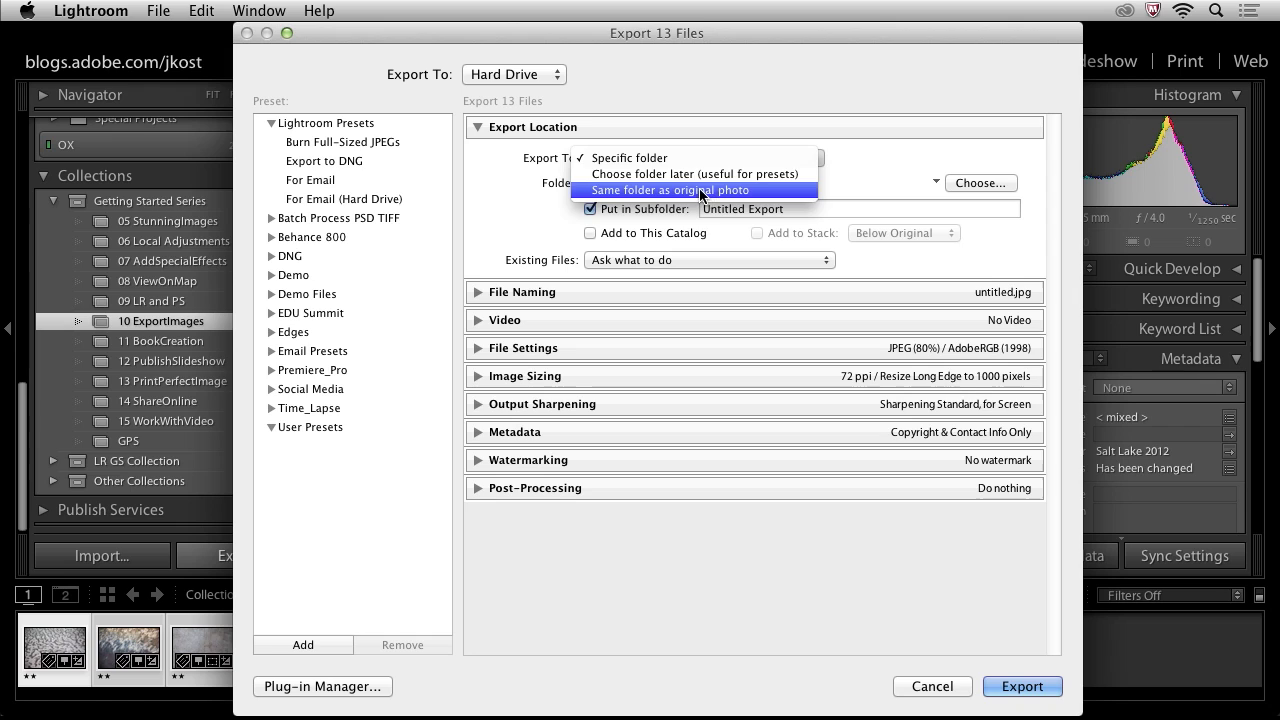
pyautogui.moveTo(694, 172)
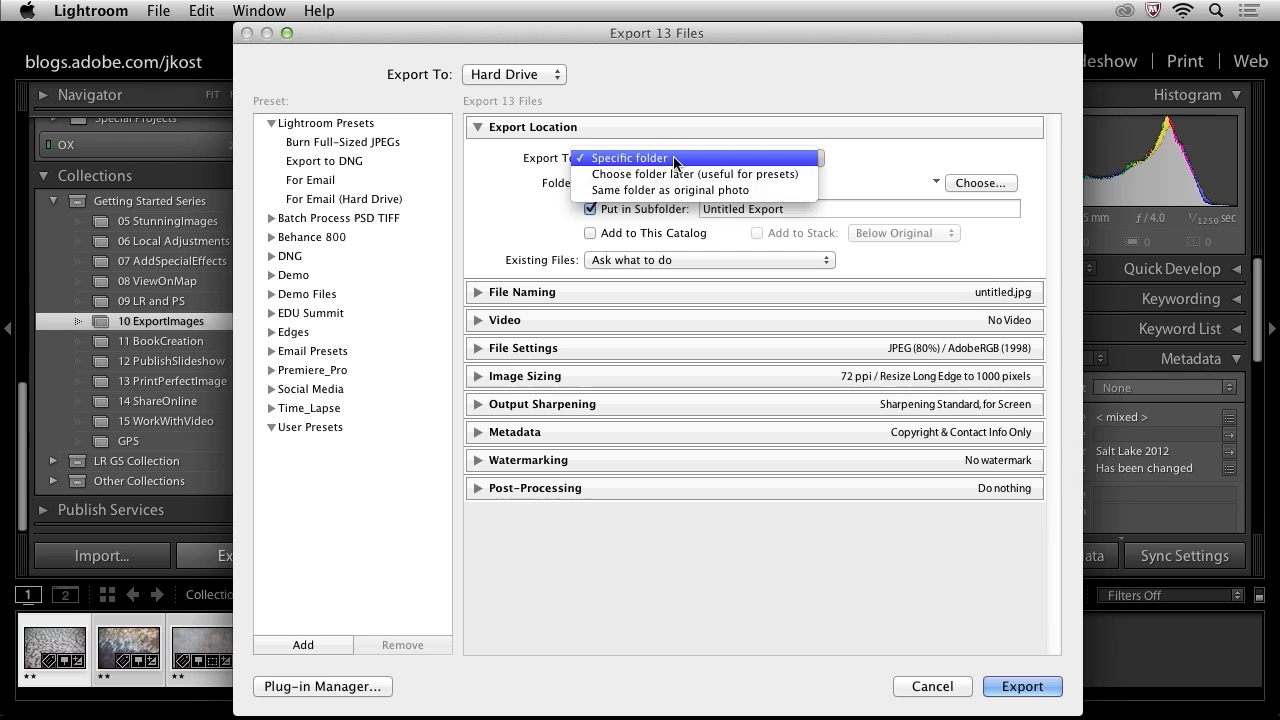
pyautogui.click(628, 158)
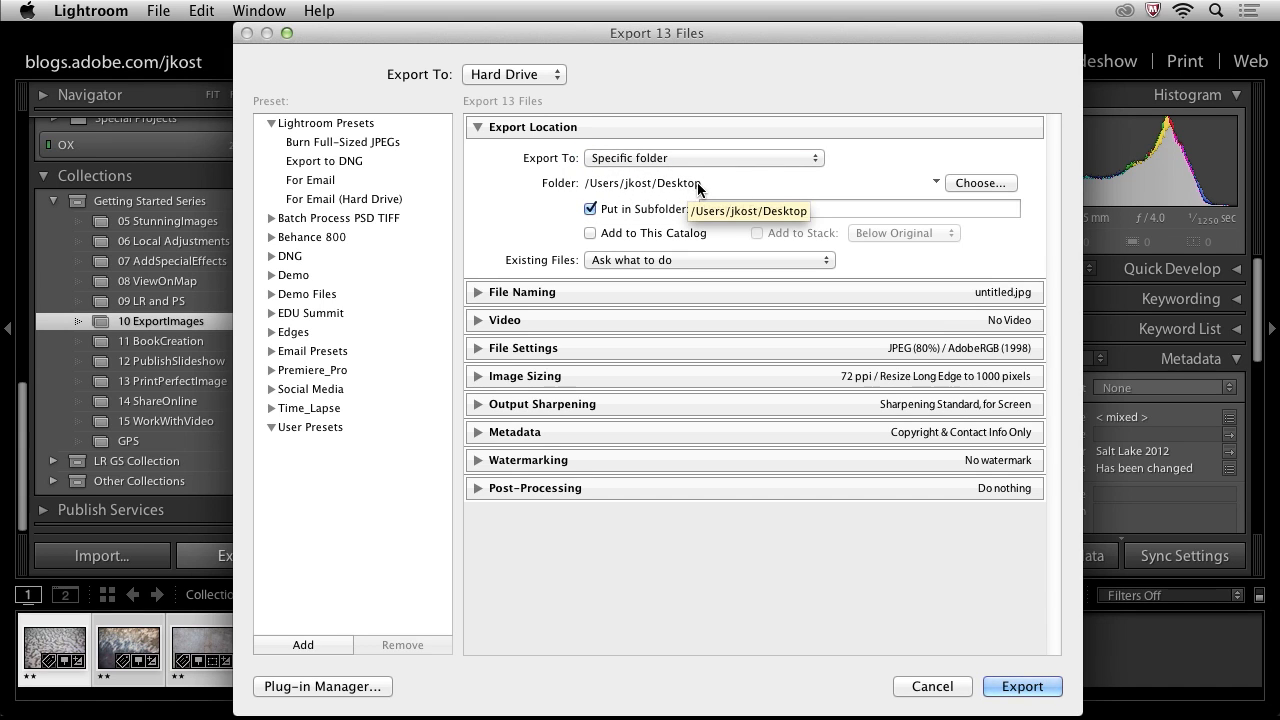
# Set the destination to Desktop with a subfolder named SLC_Post.
pyautogui.click(980, 184)
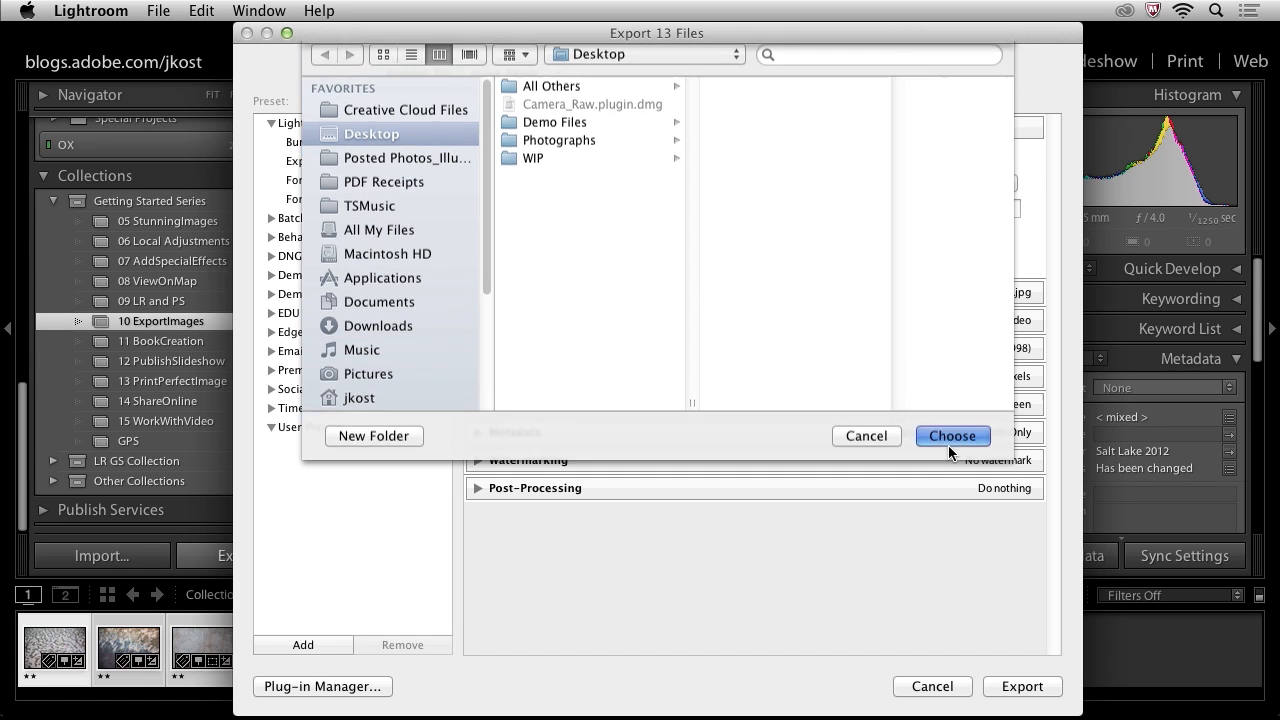
pyautogui.click(952, 436)
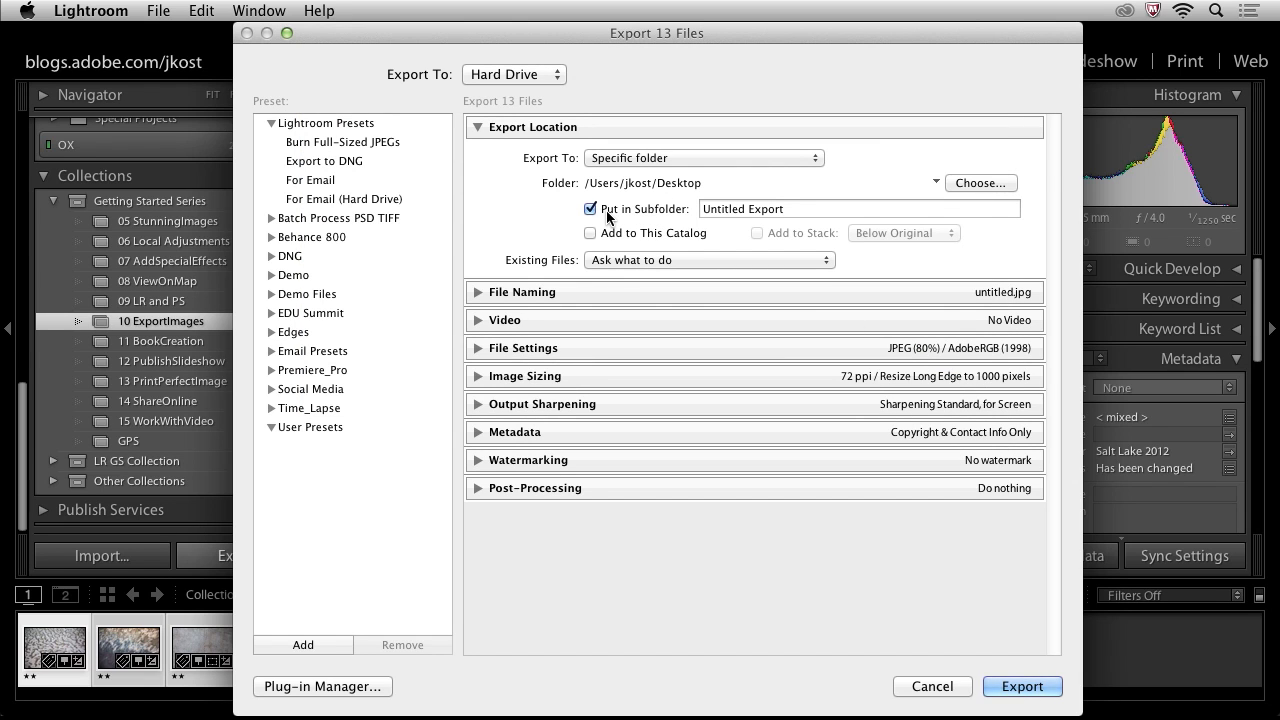
pyautogui.click(858, 208)
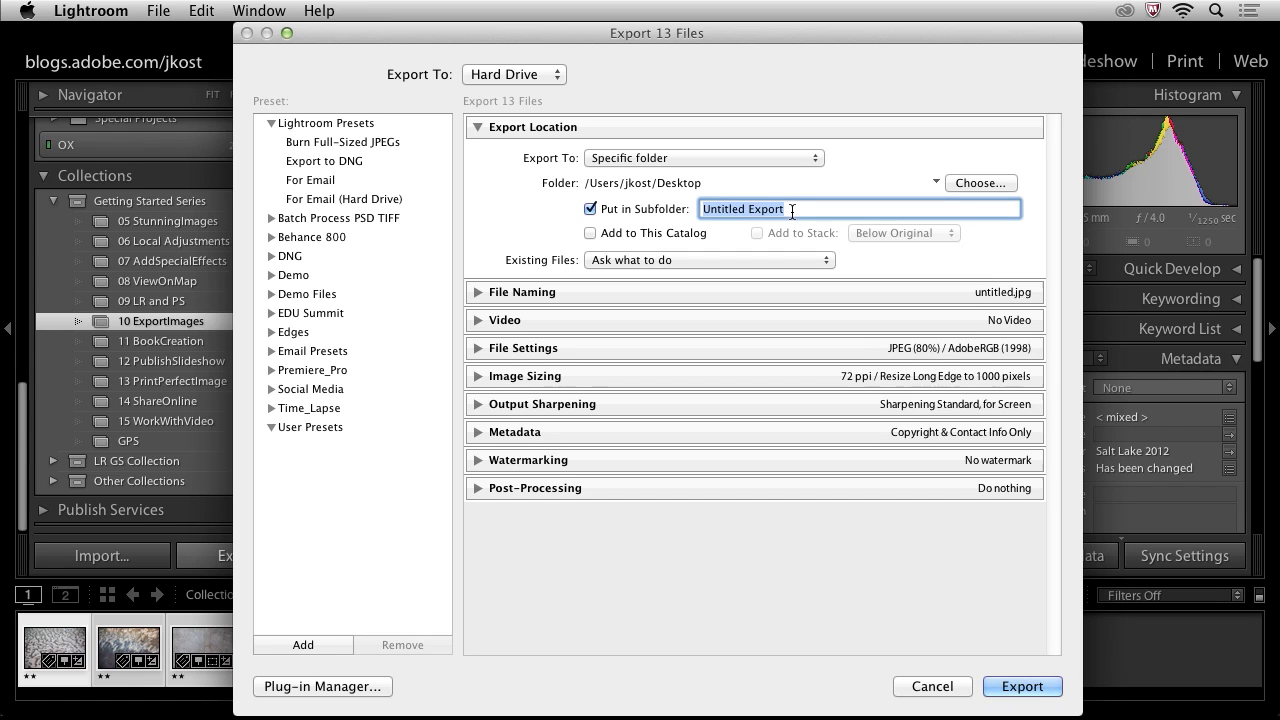
pyautogui.write('s')
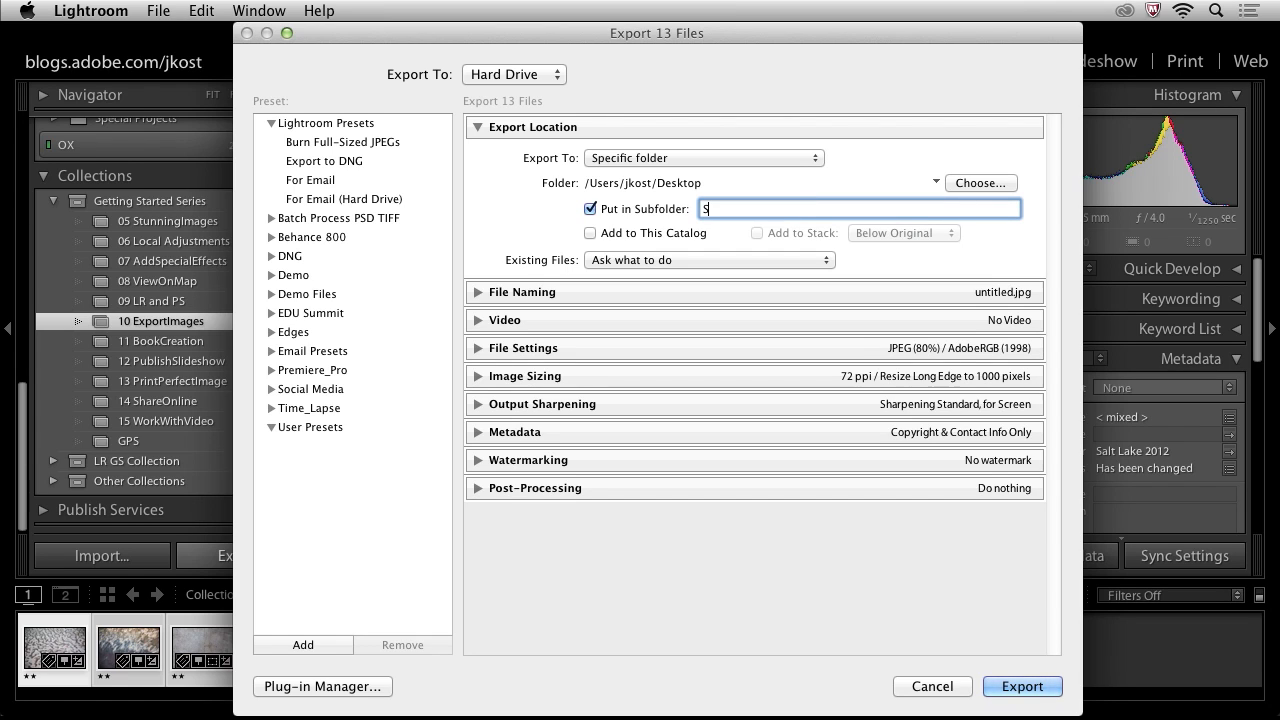
pyautogui.write('LC')
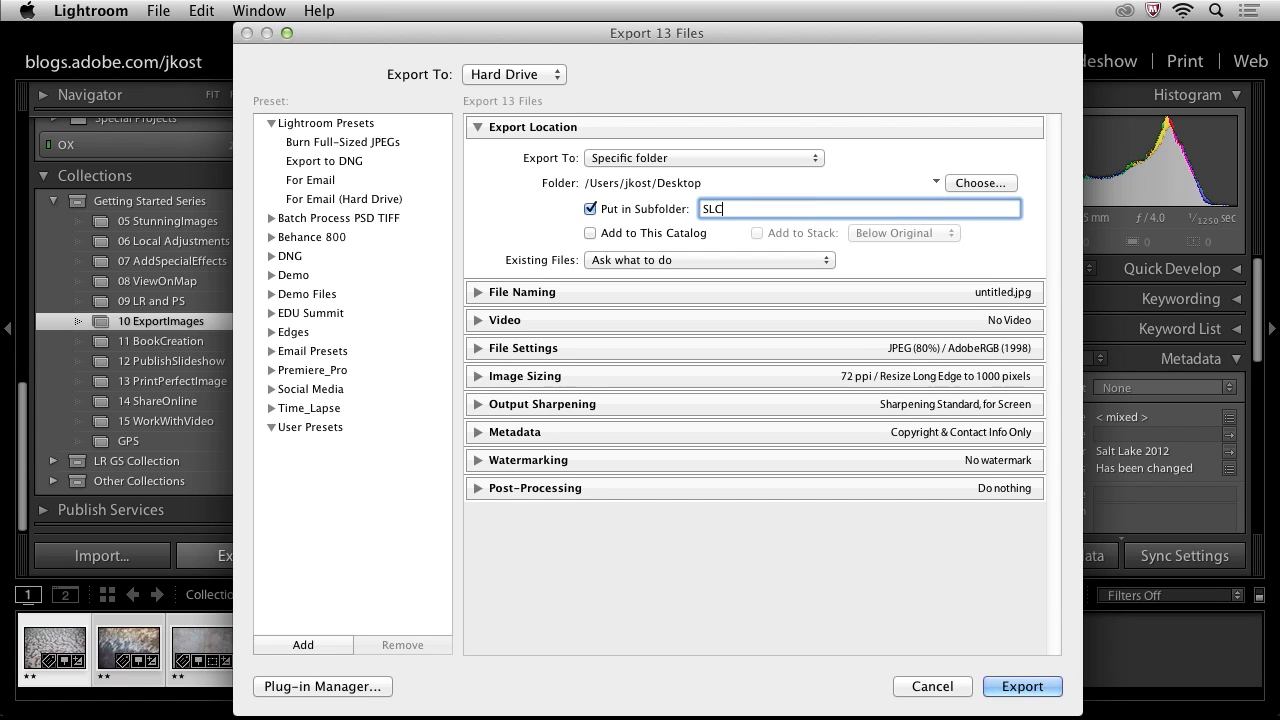
pyautogui.write('_')
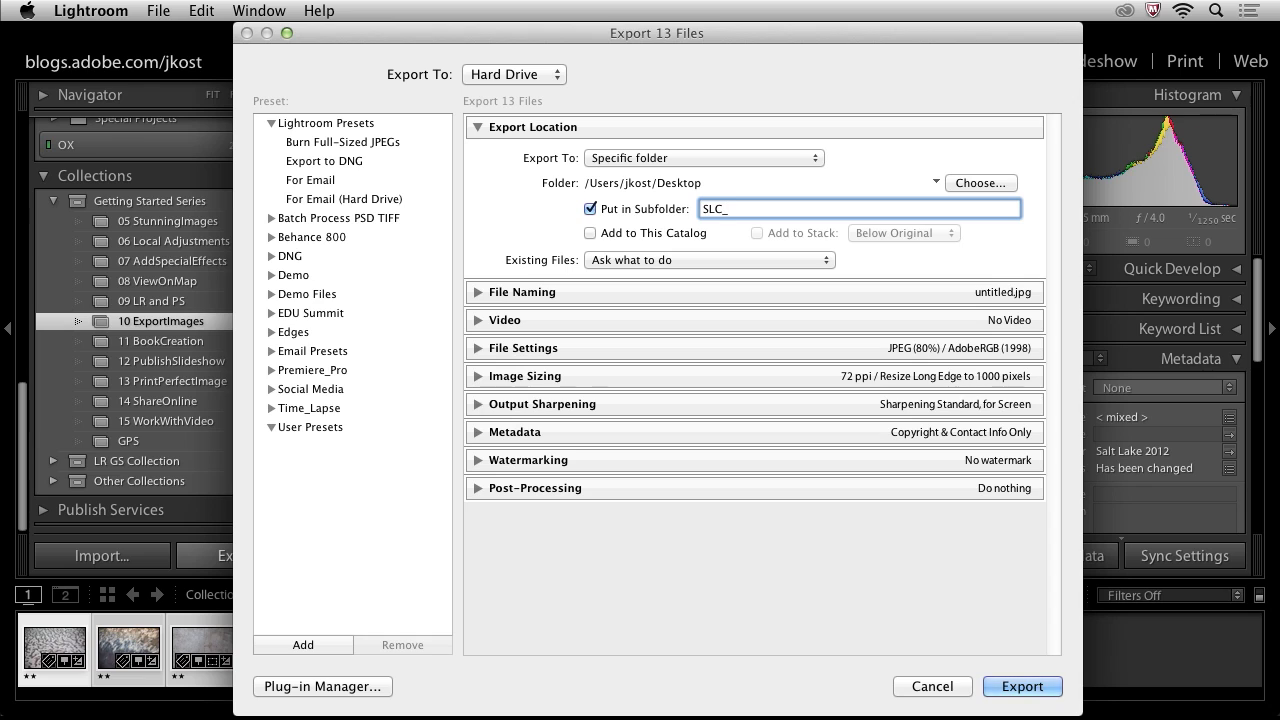
pyautogui.write('Post')
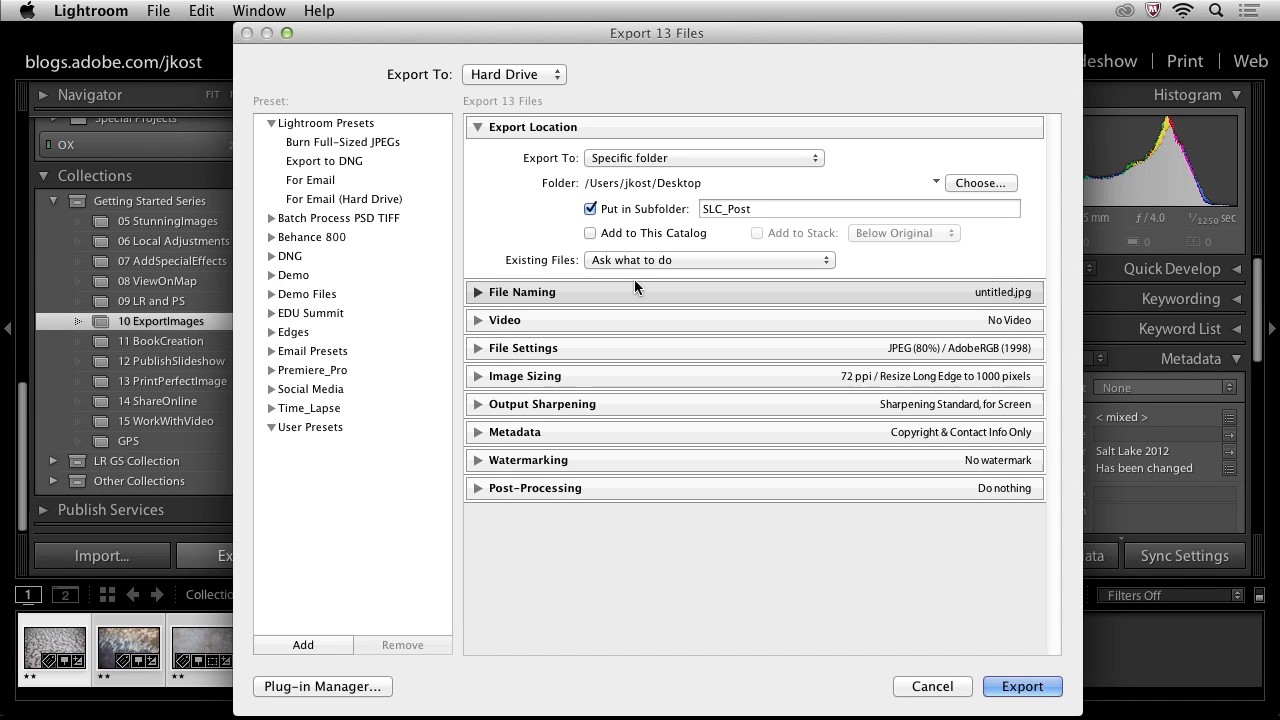
pyautogui.moveTo(624, 296)
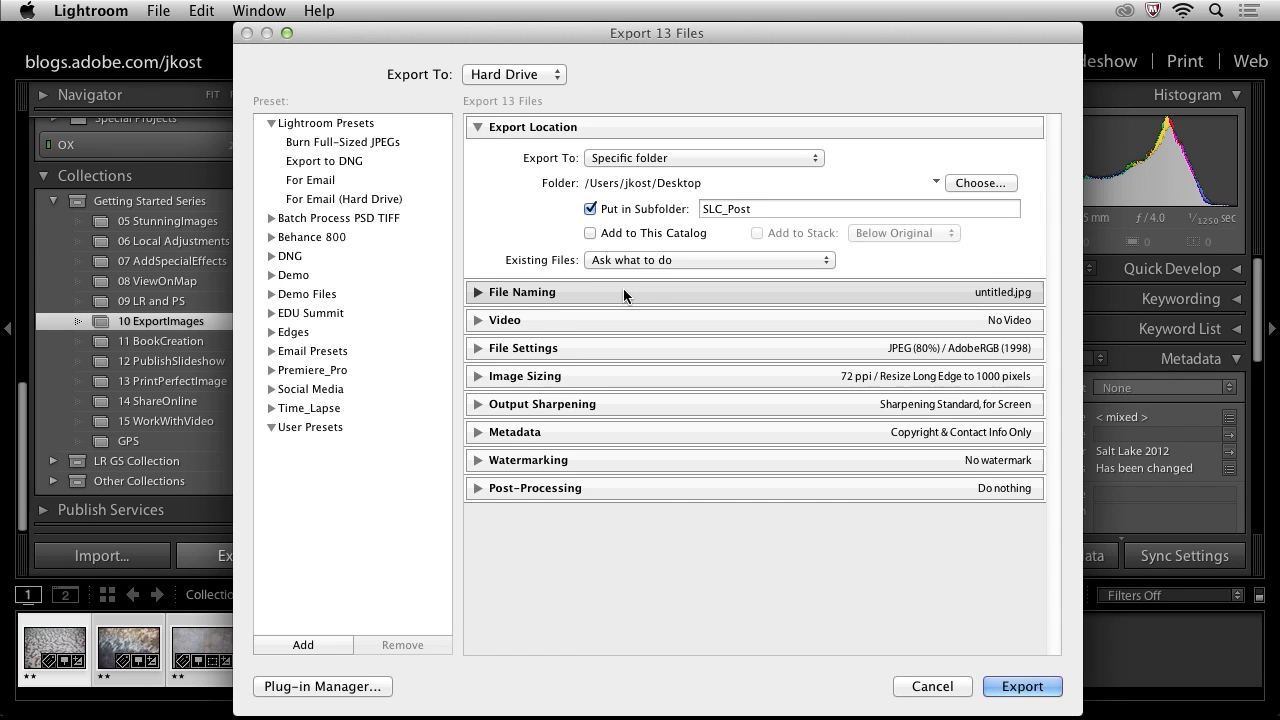
# Expand File Naming and choose Edit… to reach the Filename Template Editor.
pyautogui.click(520, 292)
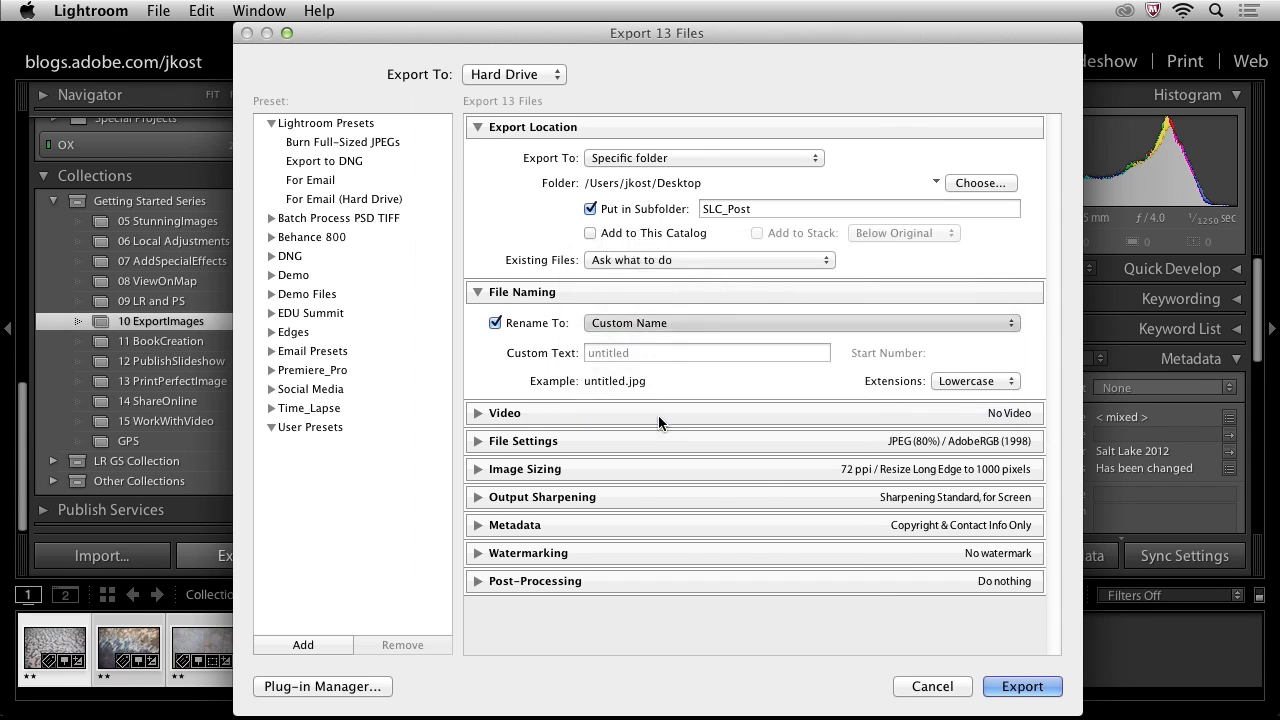
pyautogui.click(800, 322)
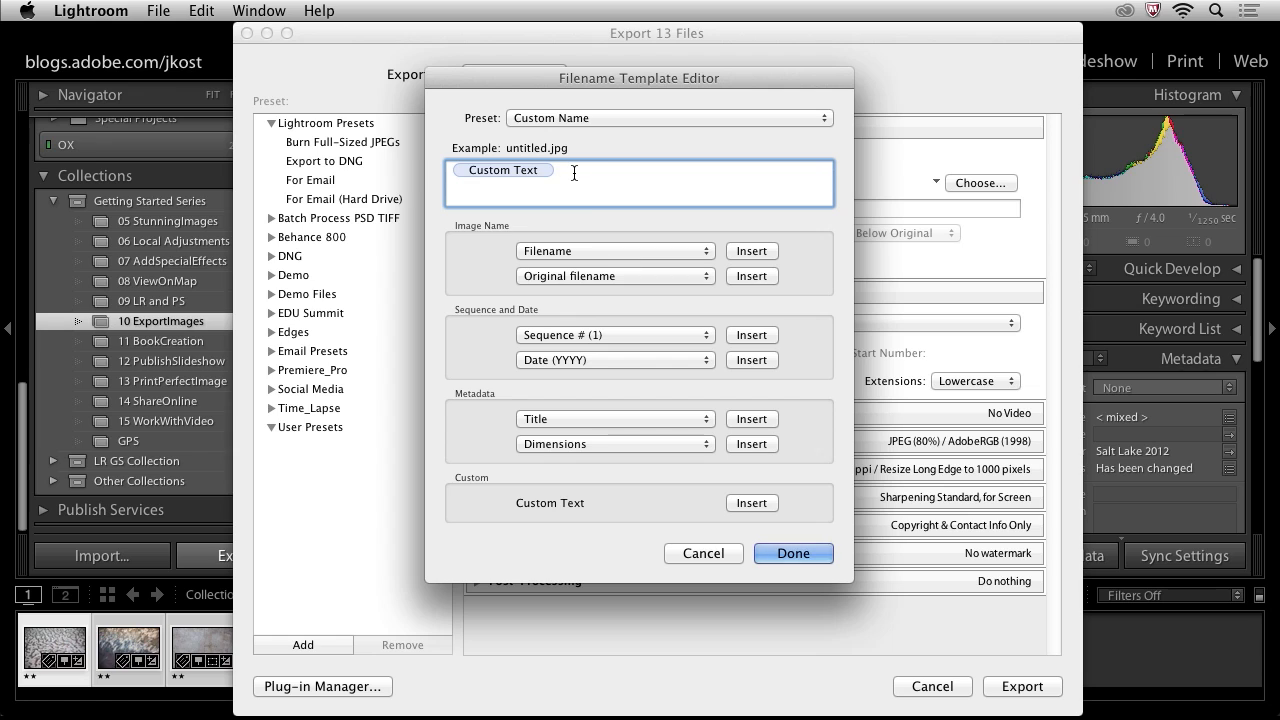
# Replace Custom Text with Original filename followed by _LR, then show the preset list.
pyautogui.click(668, 116)
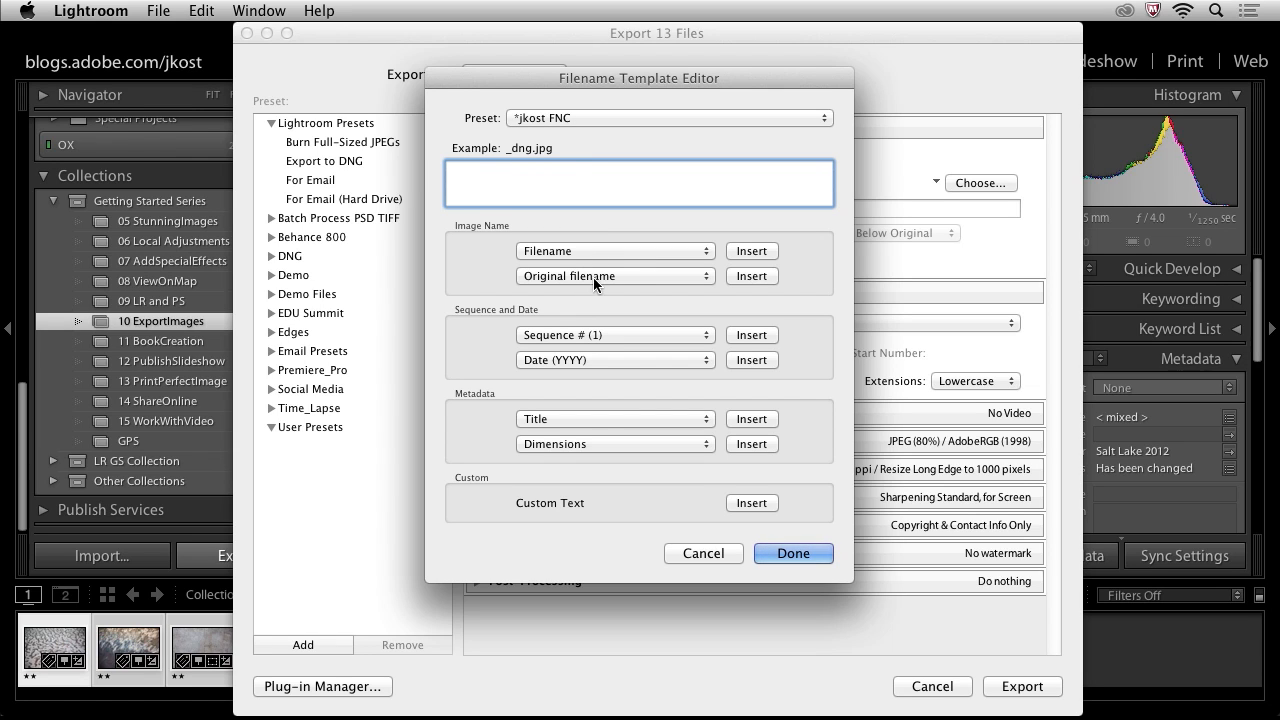
pyautogui.click(752, 276)
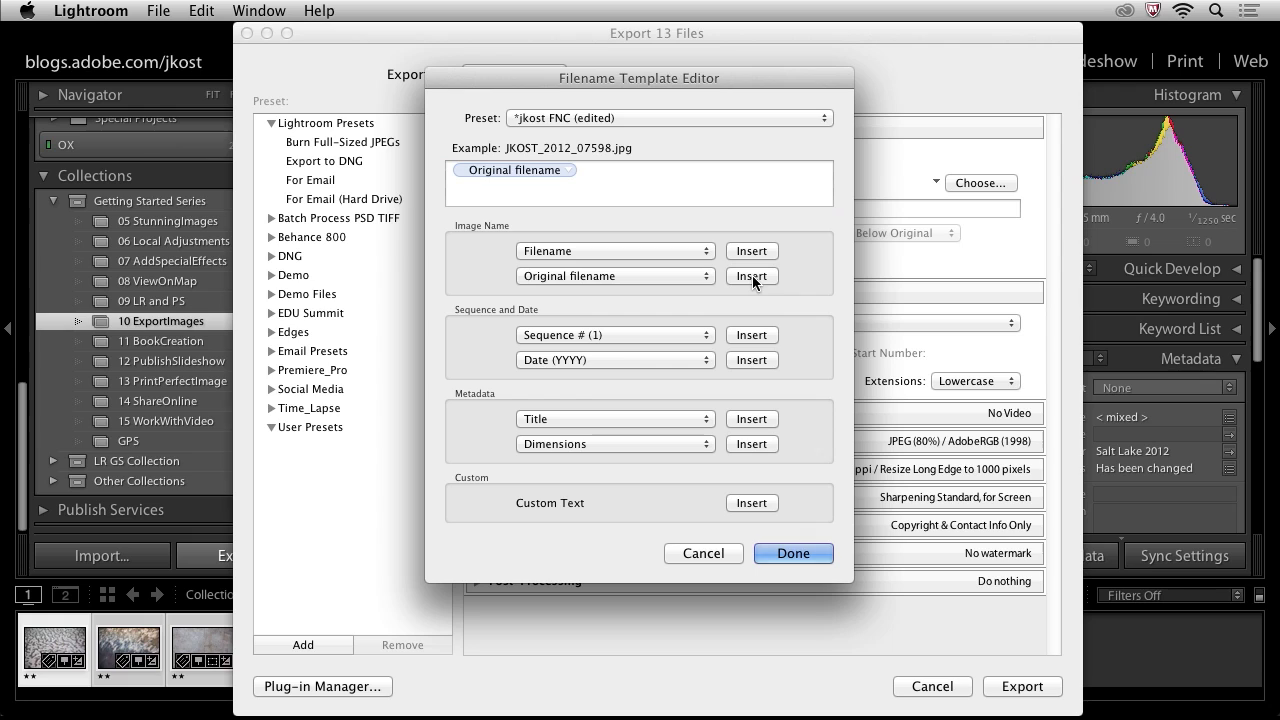
pyautogui.click(640, 184)
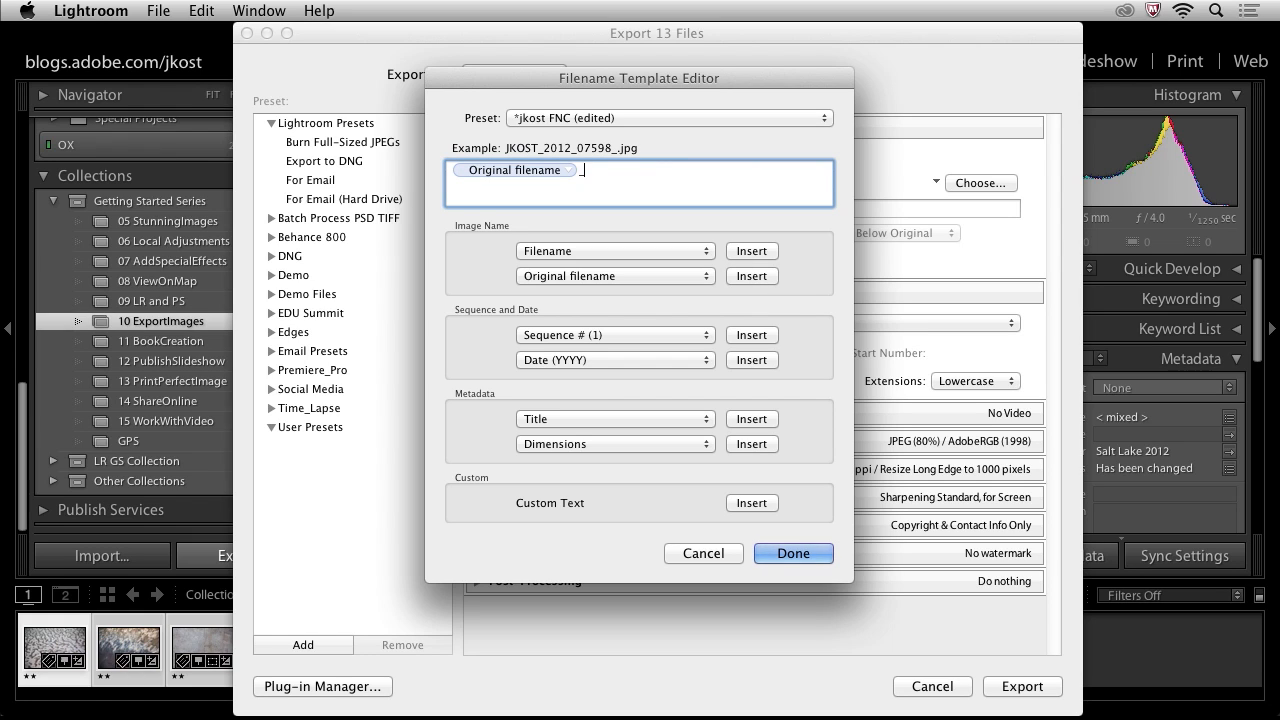
pyautogui.write('_LR')
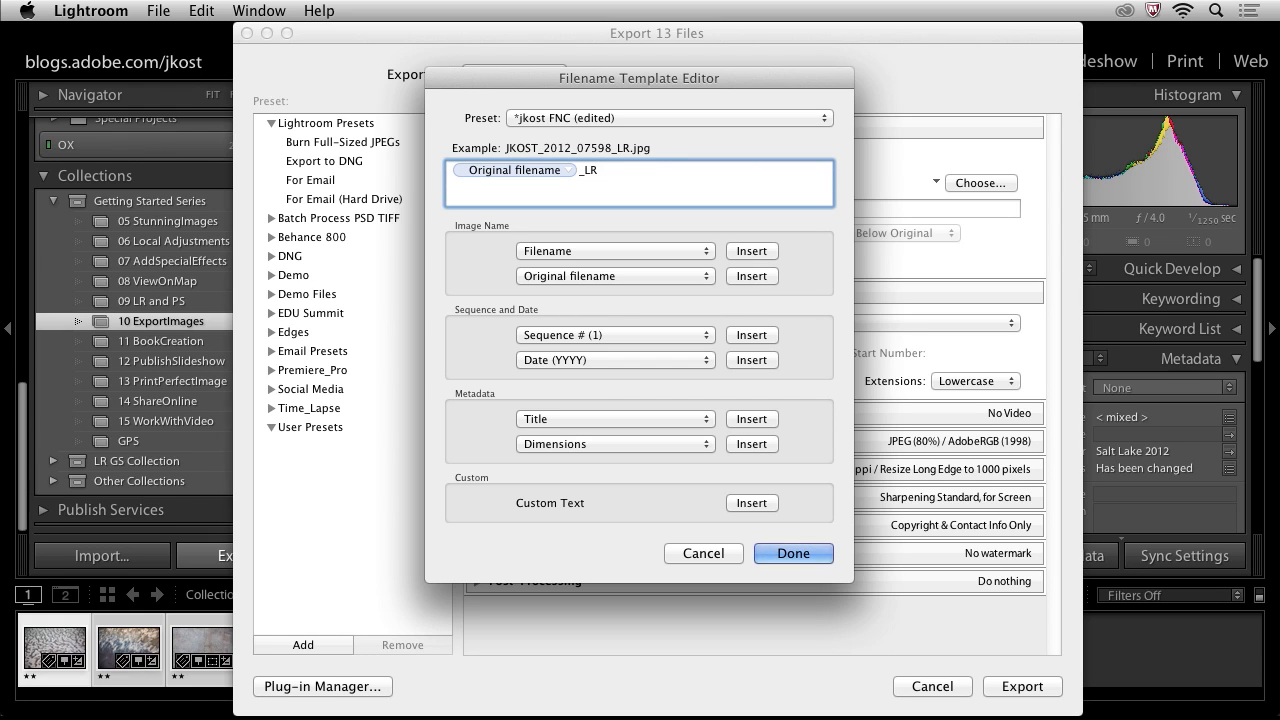
pyautogui.click(588, 170)
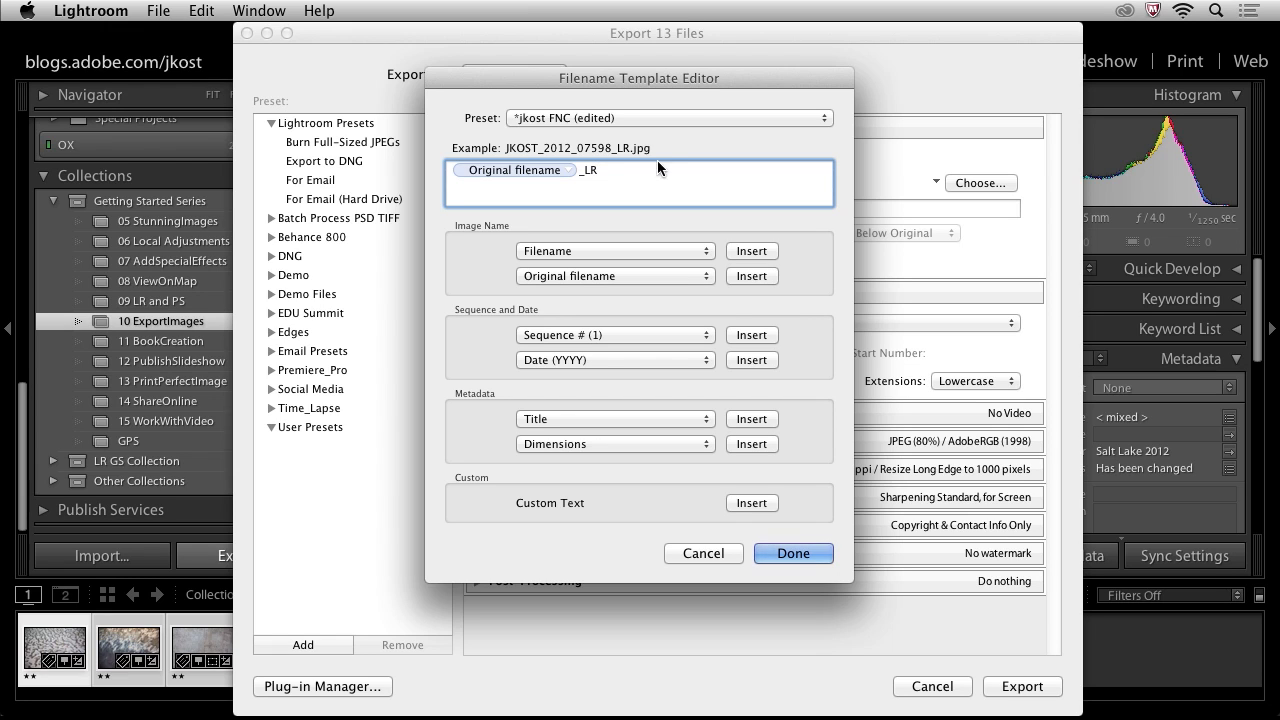
pyautogui.click(668, 118)
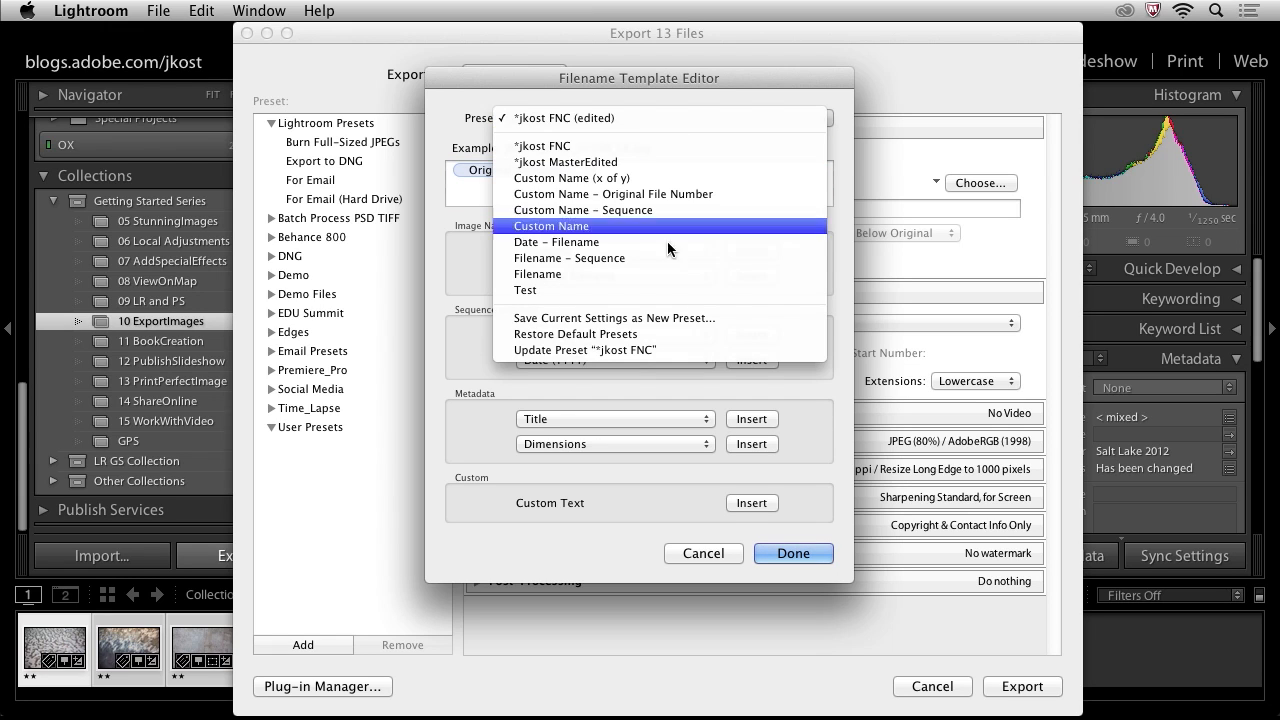
# Save the filename template as a new preset named FN_LR and confirm the editor.
pyautogui.click(614, 316)
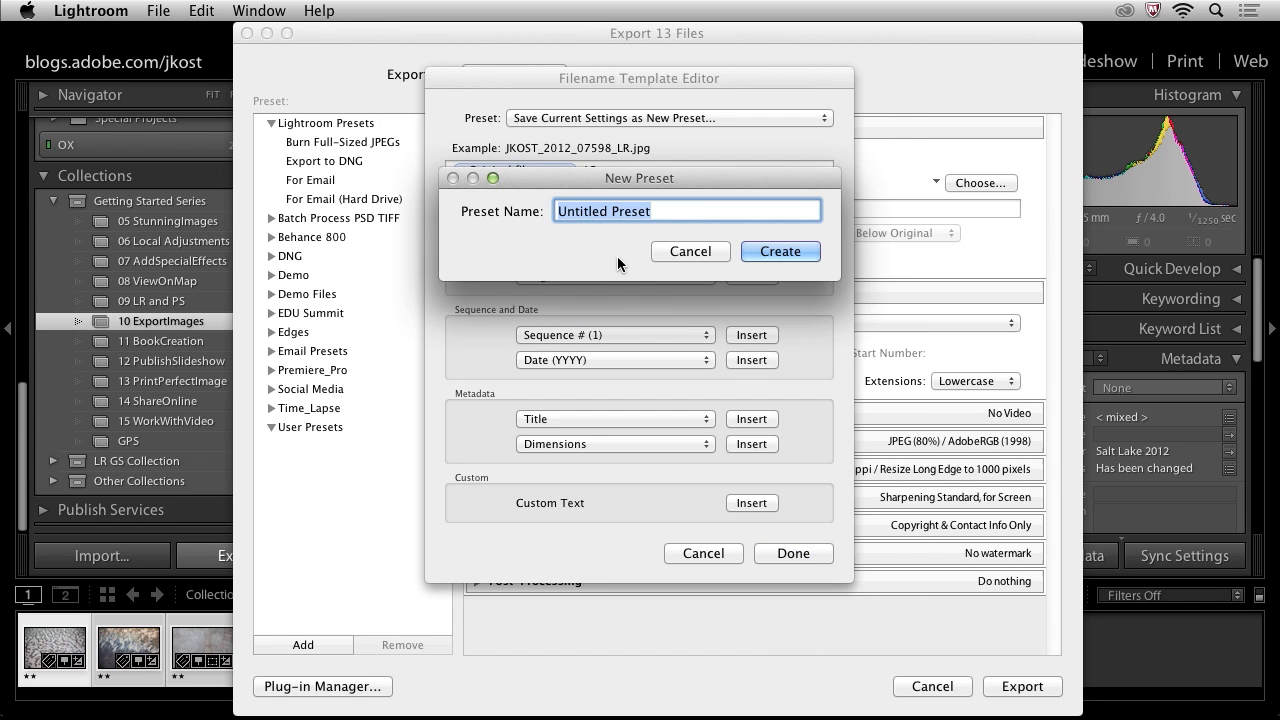
pyautogui.write('F')
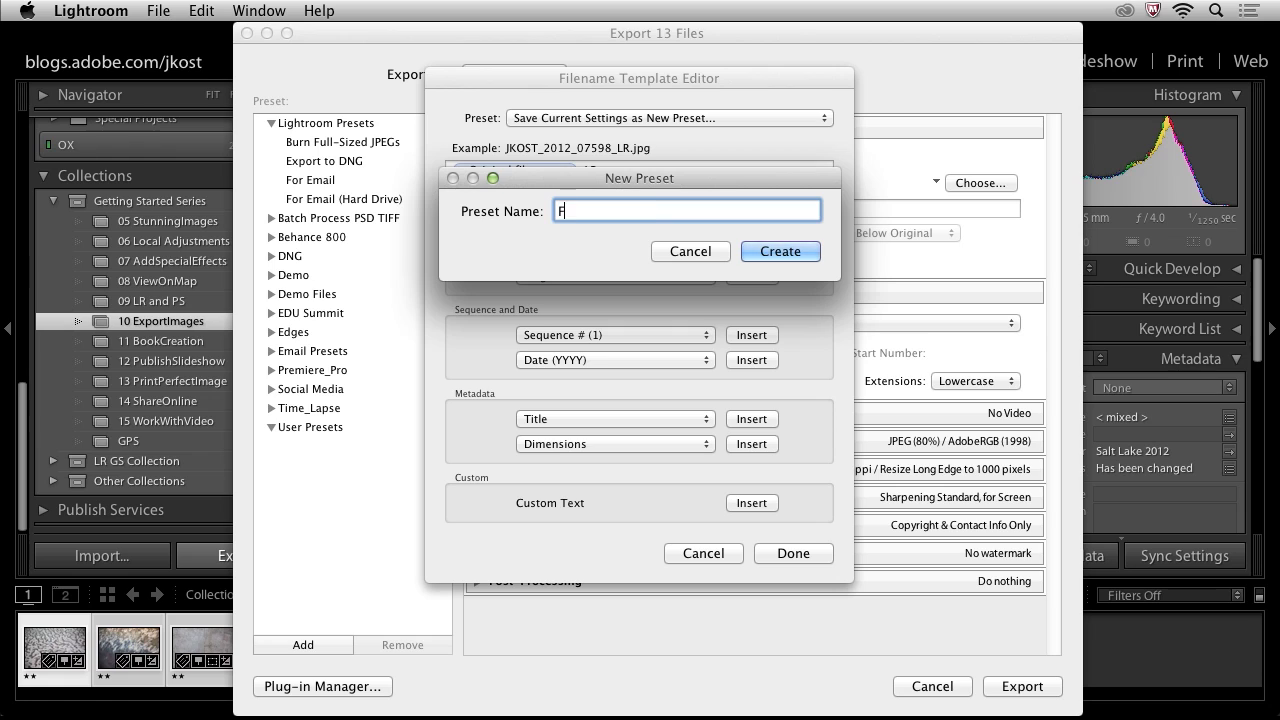
pyautogui.write('N')
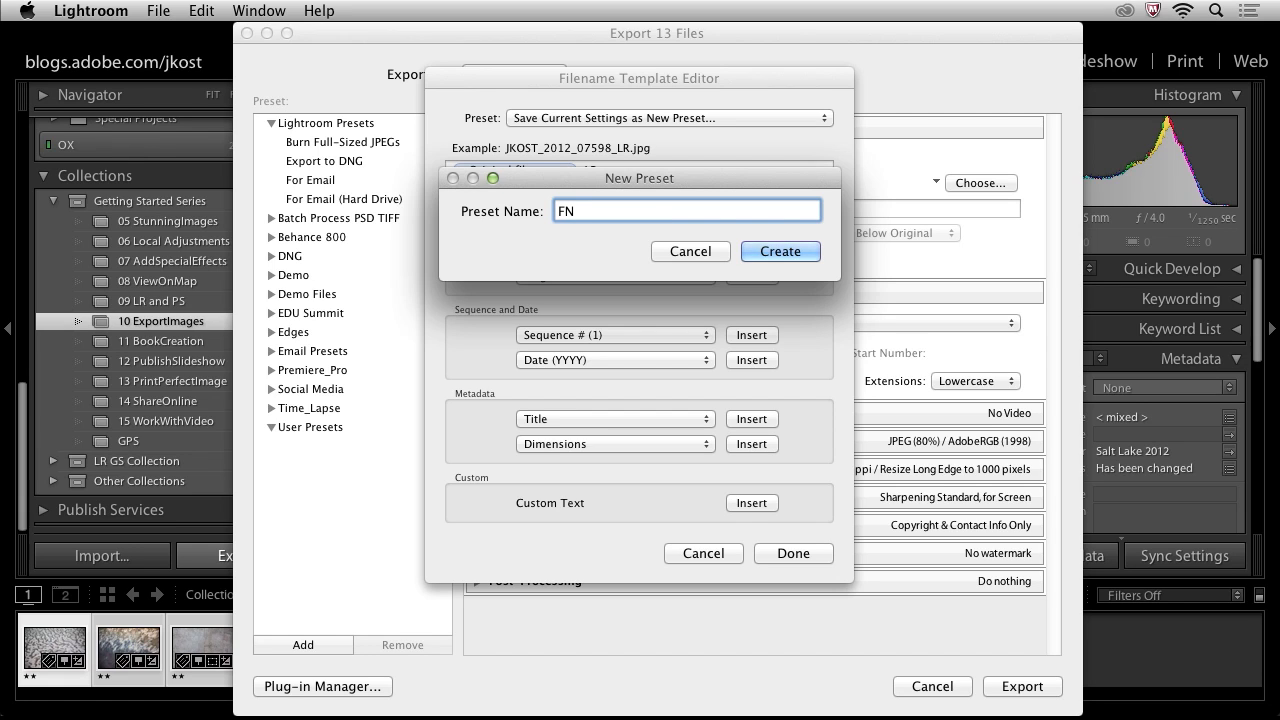
pyautogui.write('_')
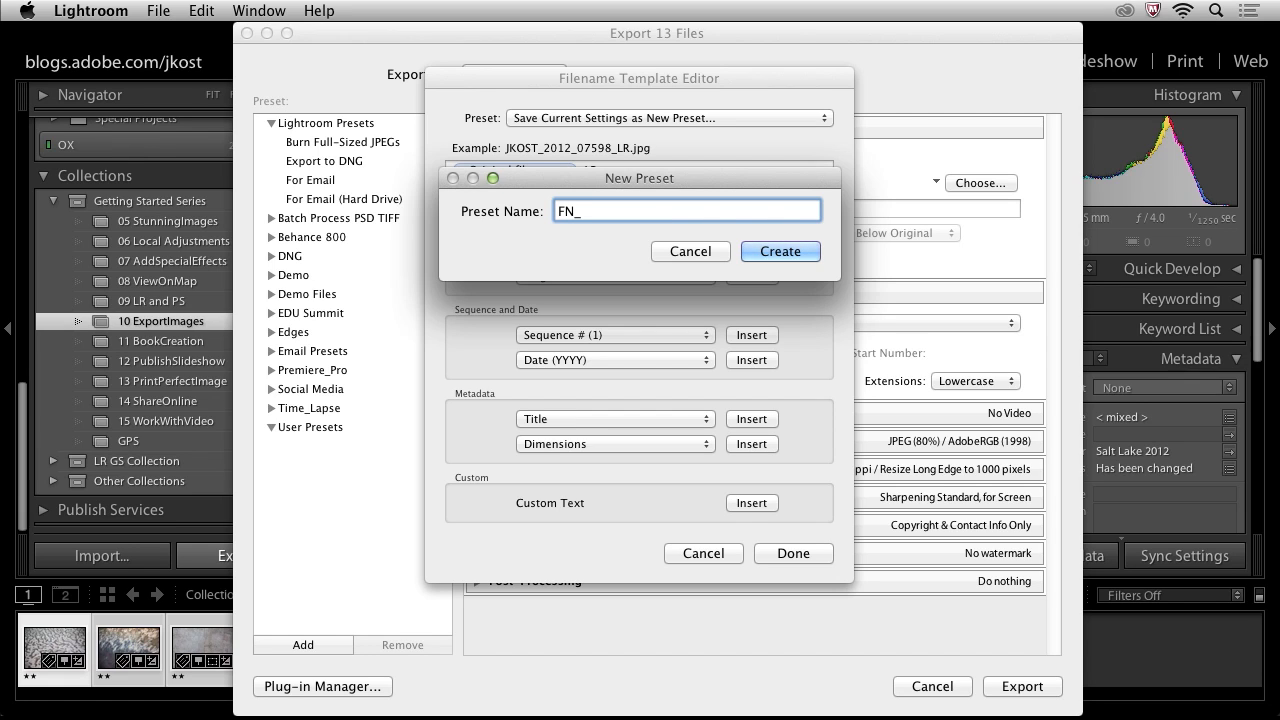
pyautogui.write('LR')
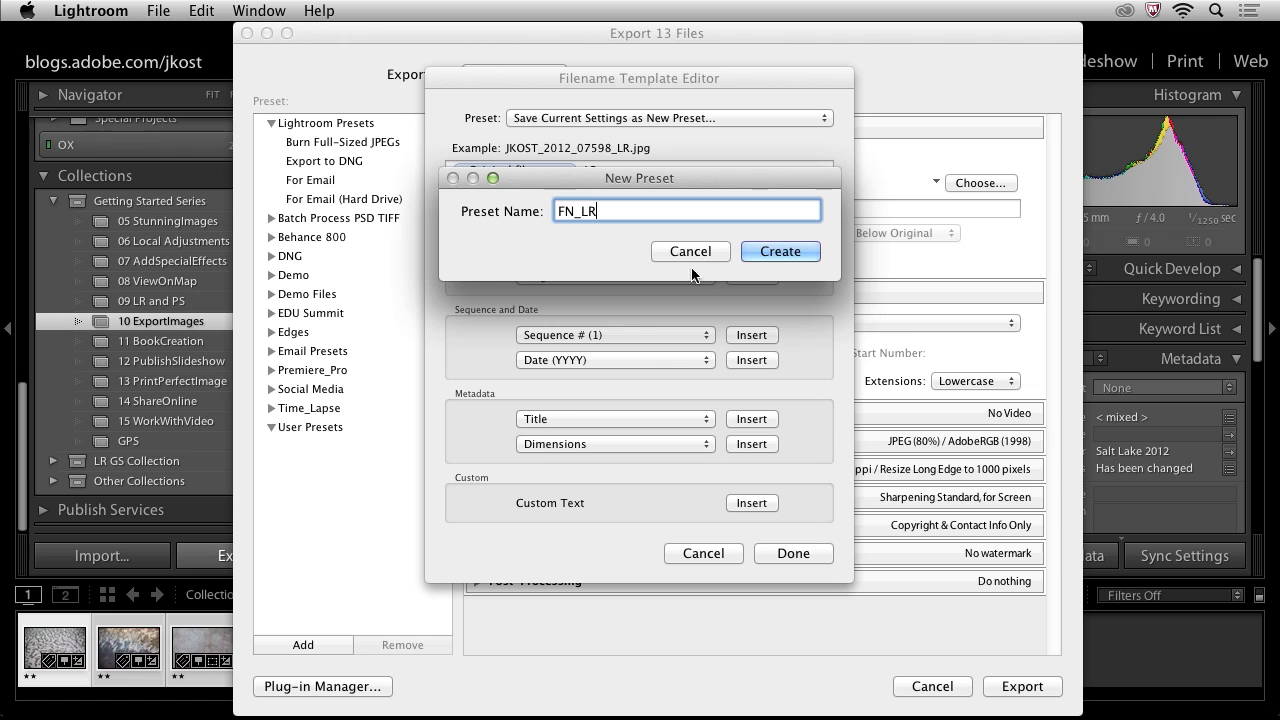
pyautogui.click(780, 252)
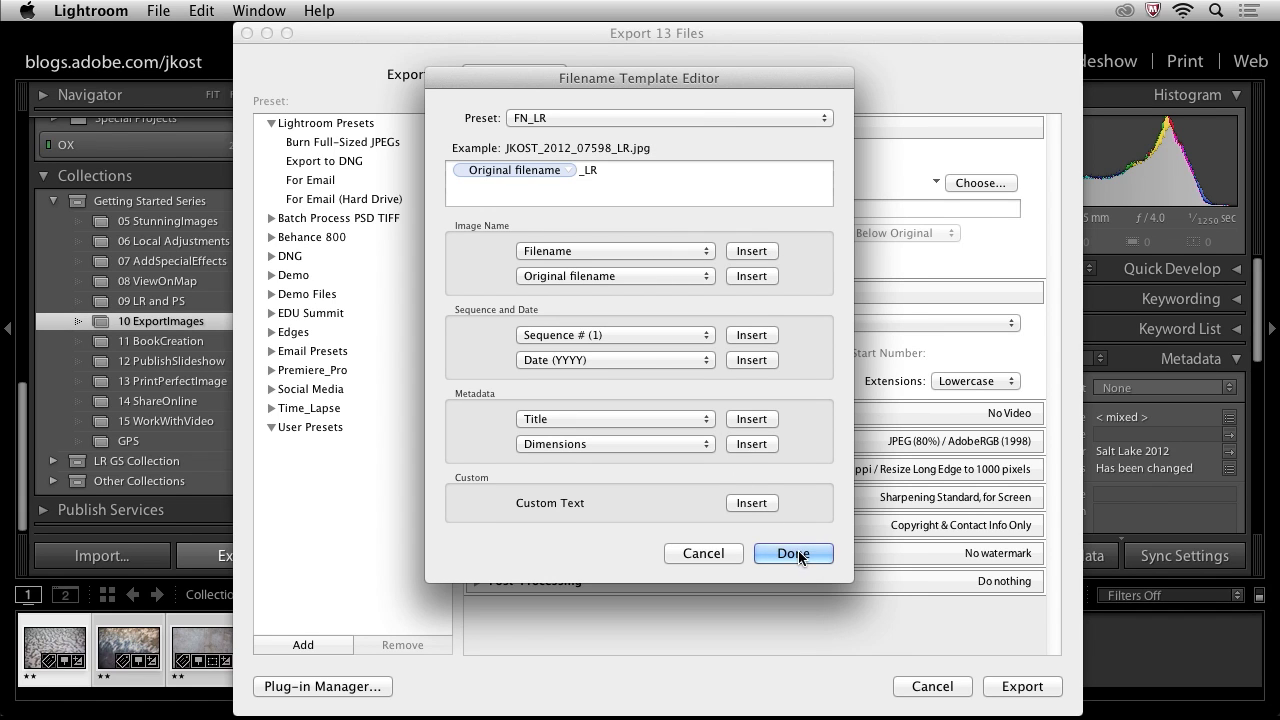
pyautogui.click(792, 552)
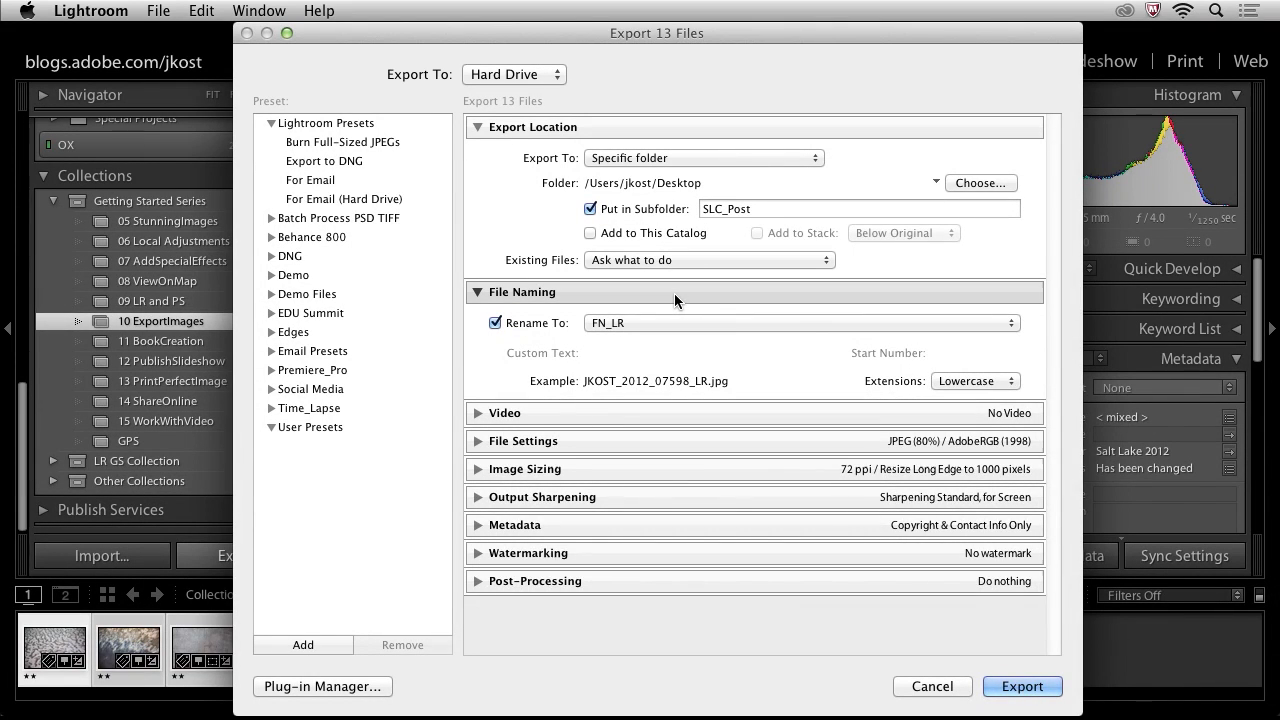
# In File Settings keep JPEG as the image format and switch Color Space to sRGB.
pyautogui.click(478, 292)
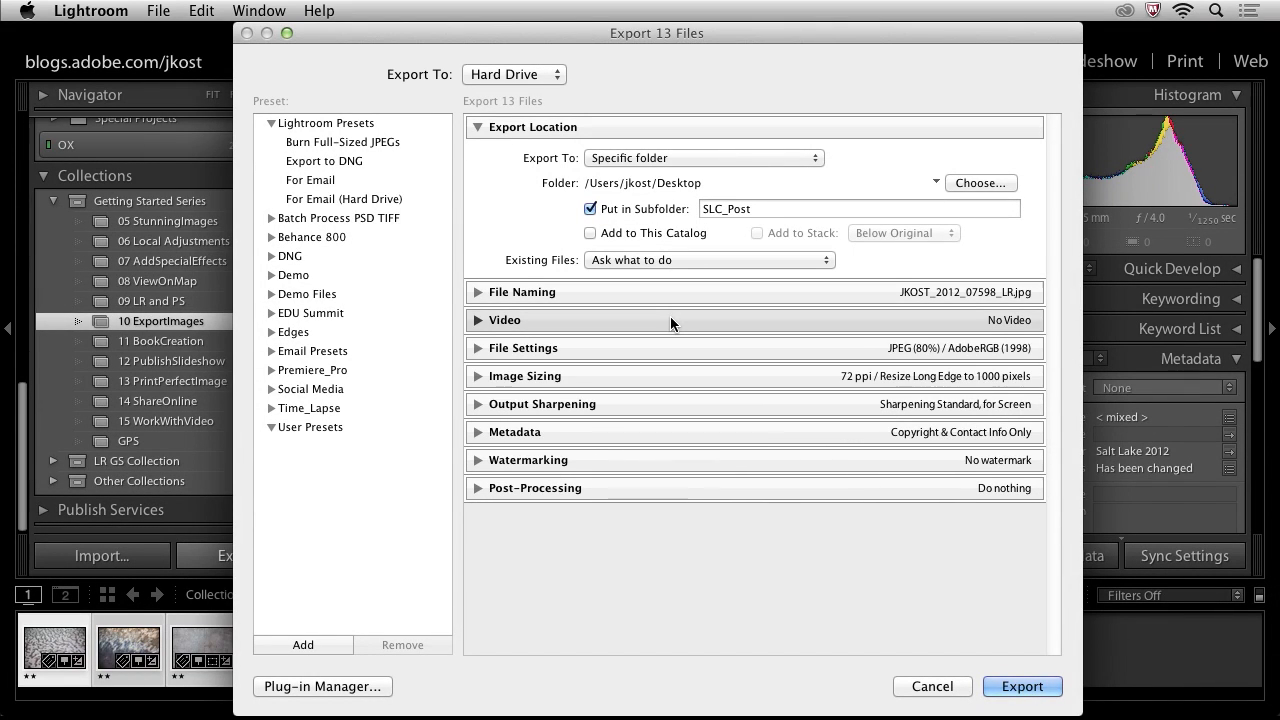
pyautogui.click(504, 320)
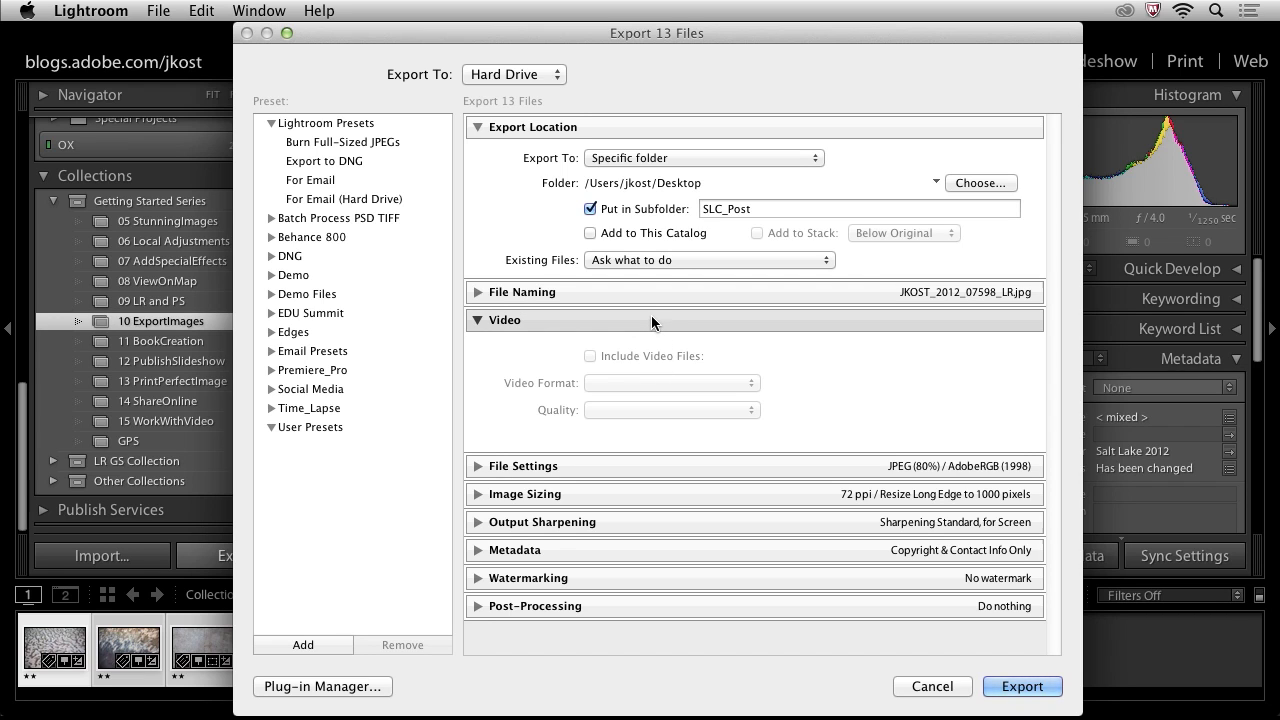
pyautogui.click(504, 320)
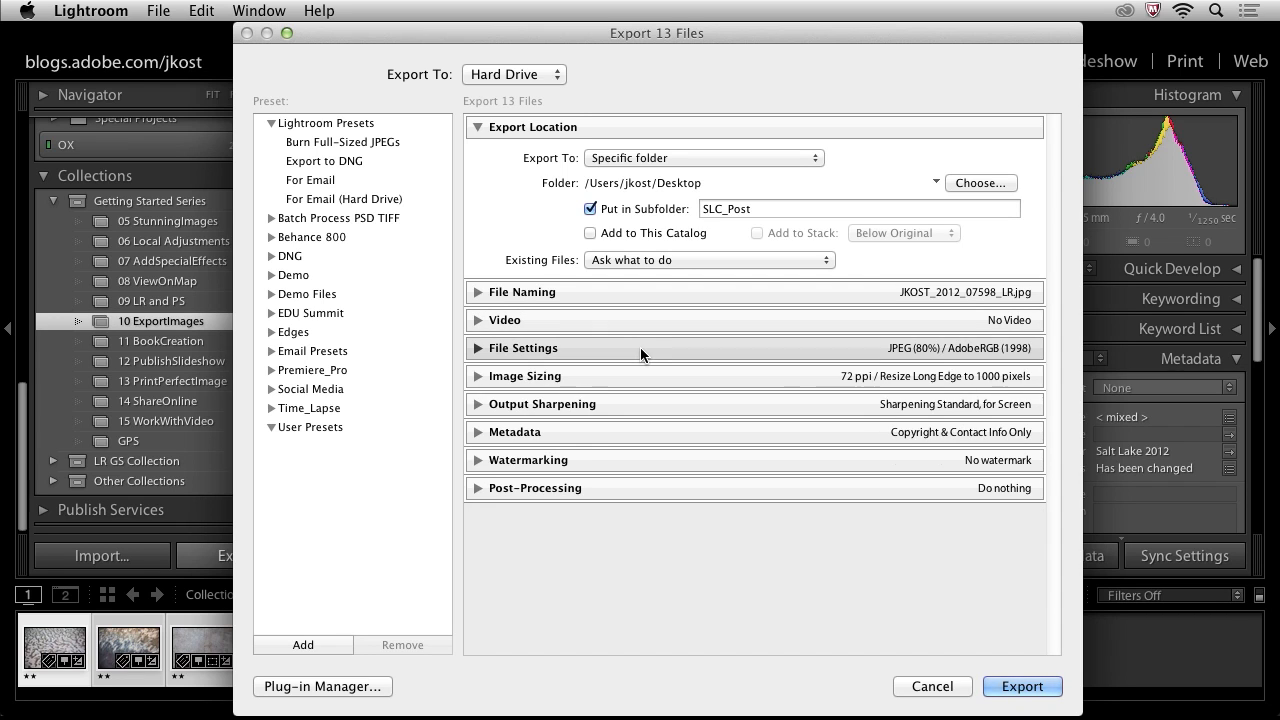
pyautogui.click(524, 348)
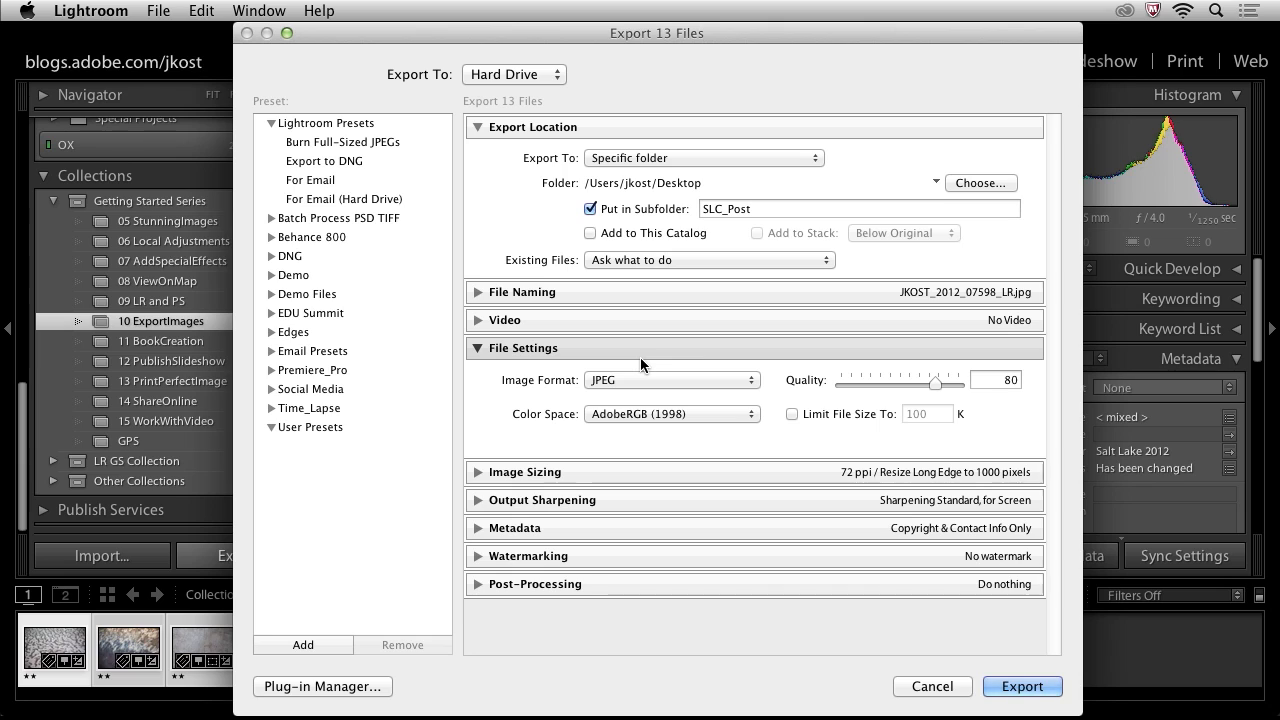
pyautogui.click(670, 380)
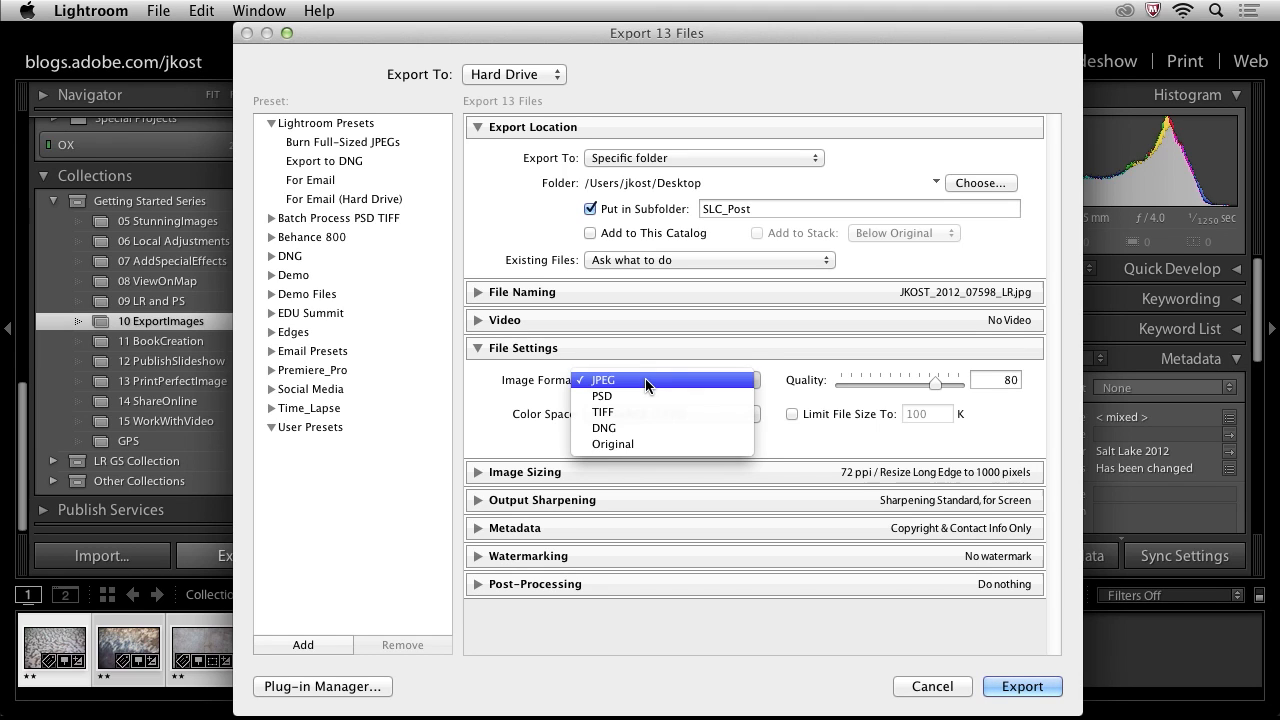
pyautogui.click(604, 380)
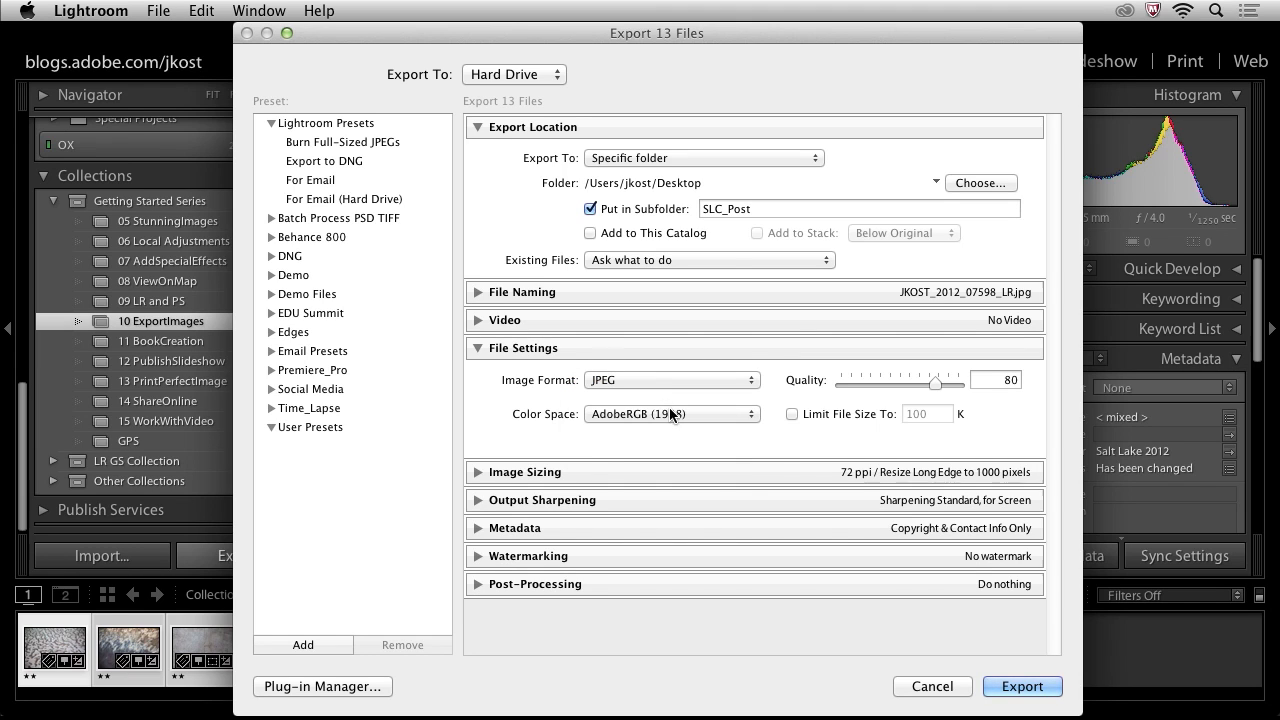
pyautogui.click(670, 414)
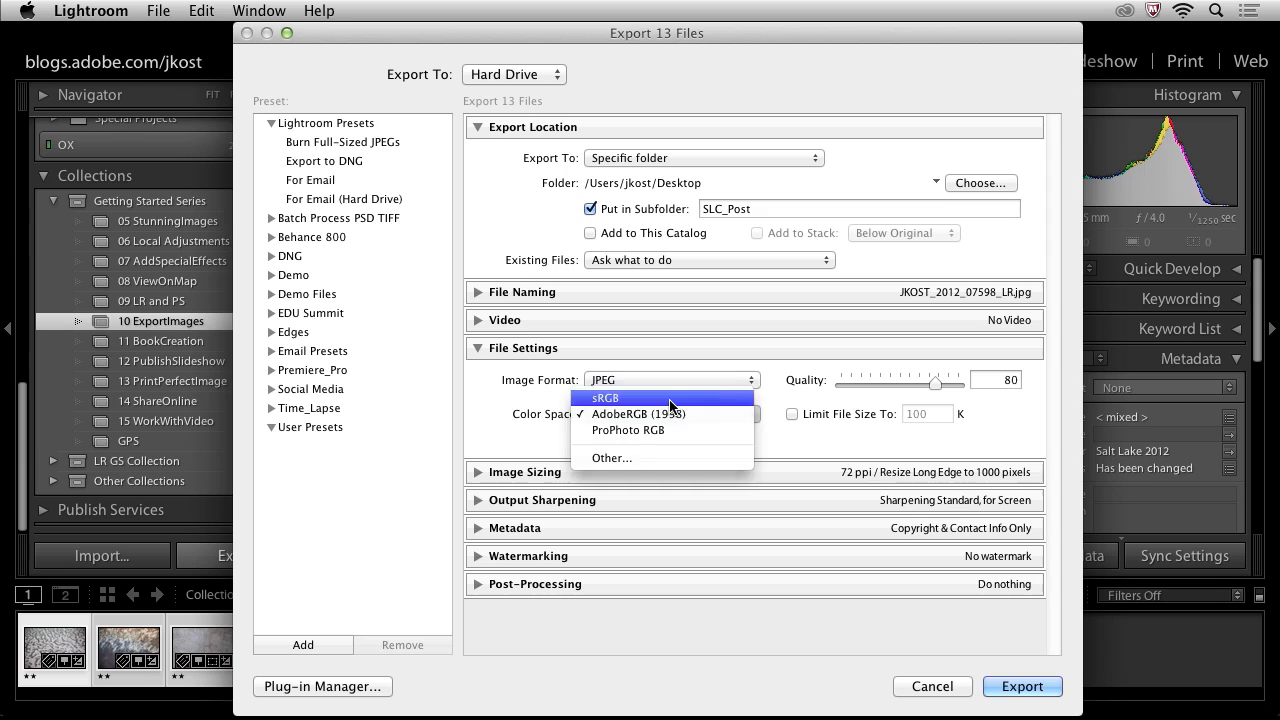
pyautogui.click(604, 396)
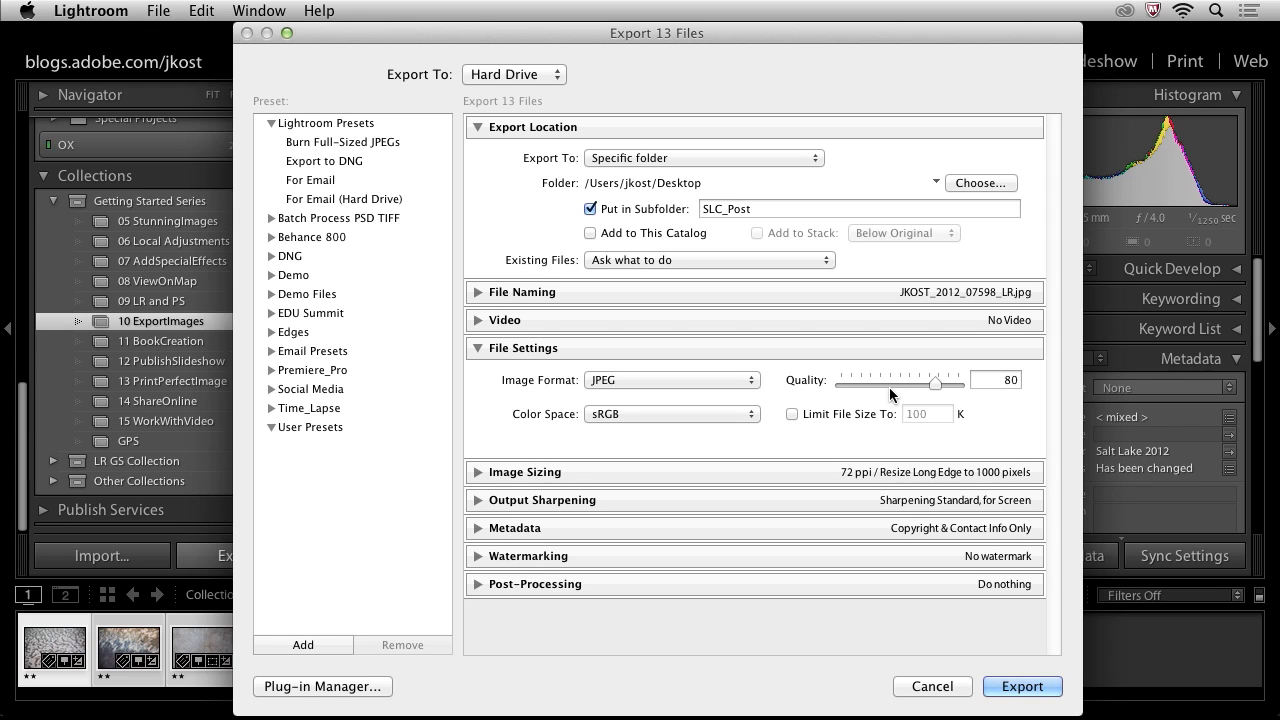
# Try quality 100 and 90, settle back on 80, and leave Limit File Size off.
pyautogui.moveTo(932, 384); pyautogui.dragTo(960, 384)
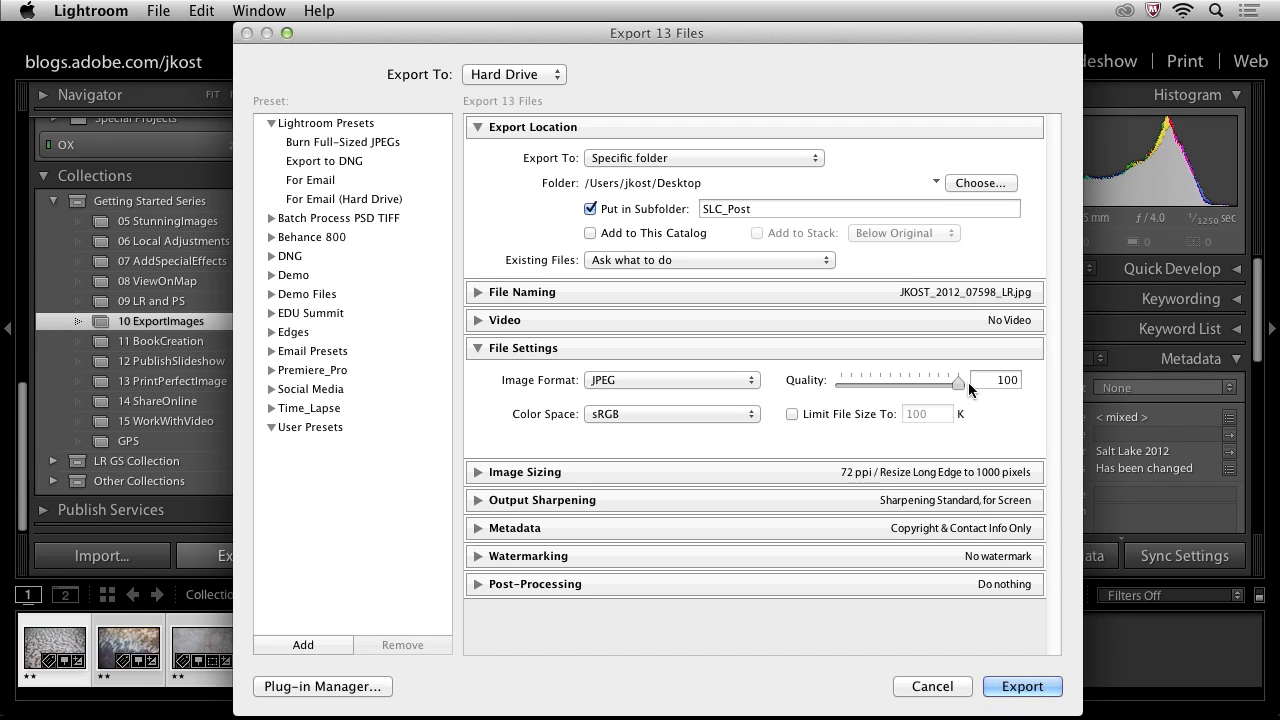
pyautogui.click(996, 380)
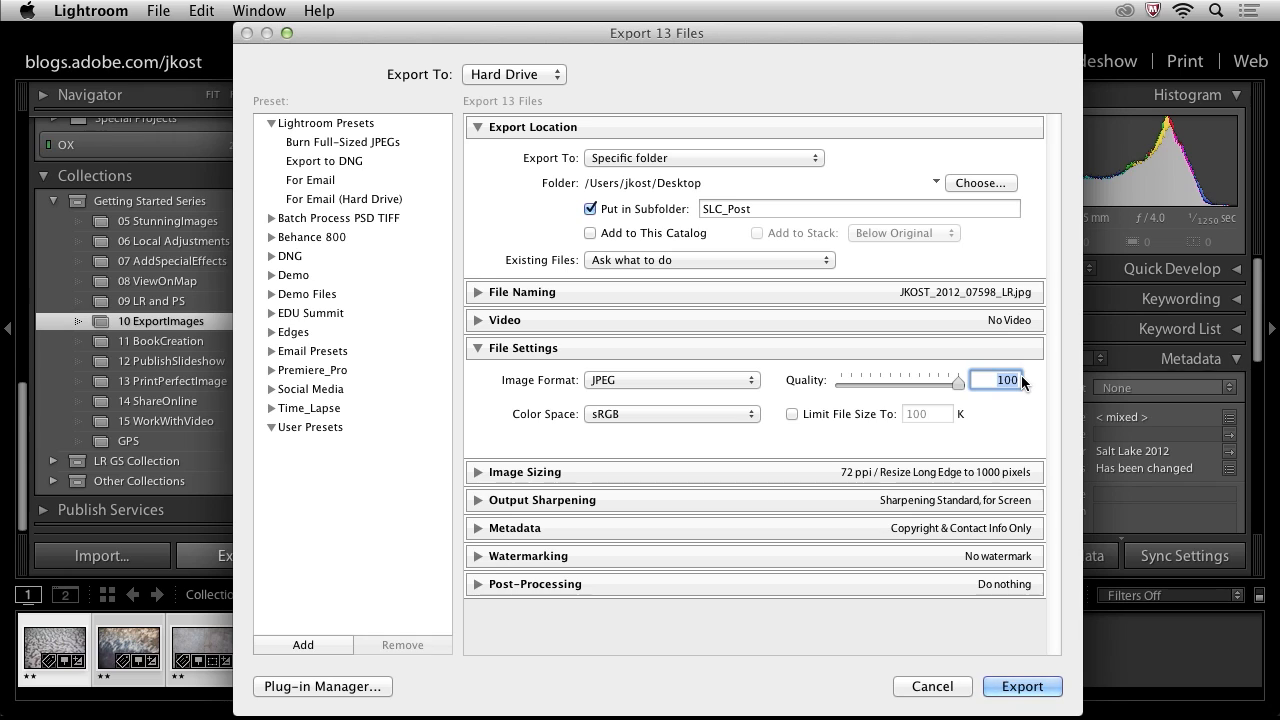
pyautogui.moveTo(958, 382); pyautogui.dragTo(944, 382)
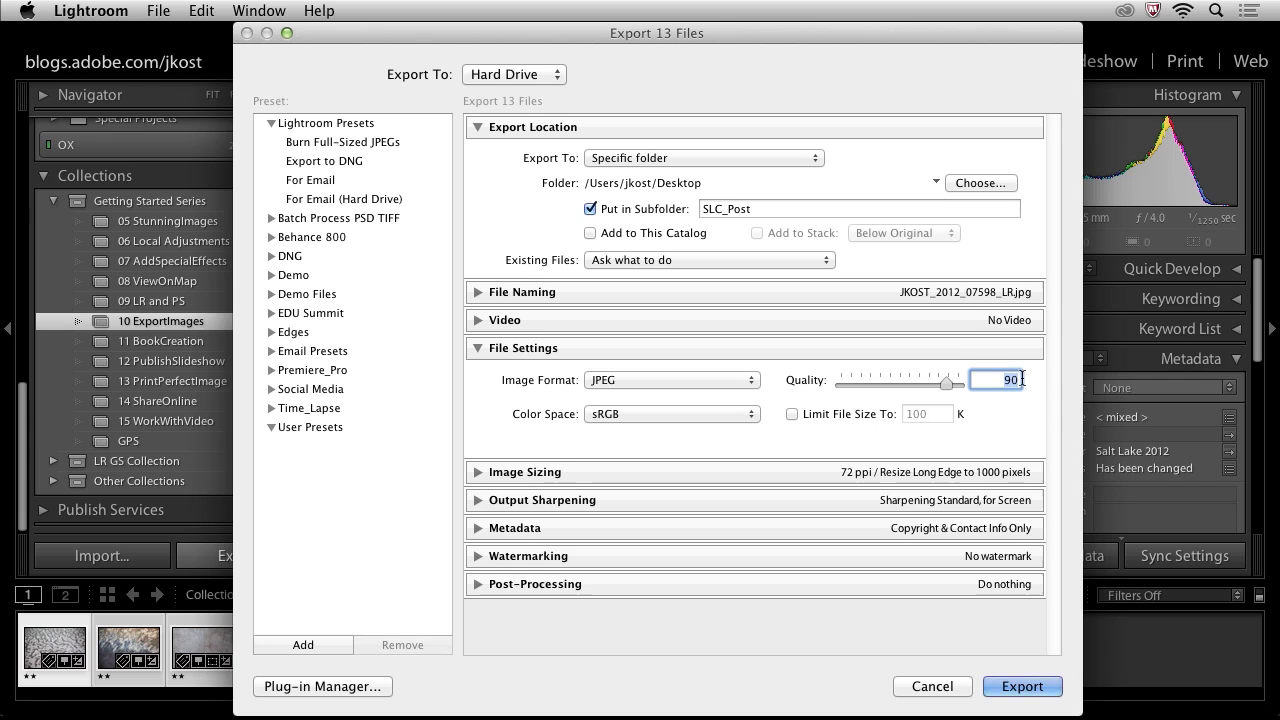
pyautogui.moveTo(948, 384); pyautogui.dragTo(934, 384)
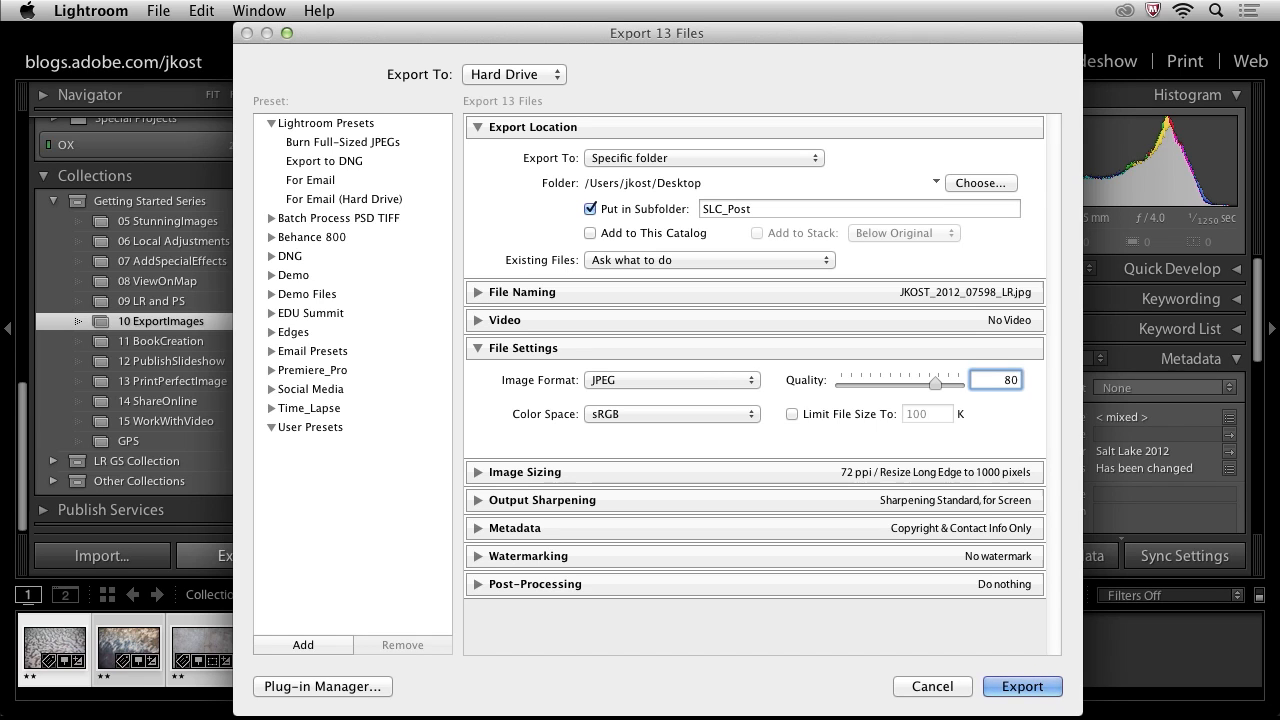
pyautogui.moveTo(1014, 396)
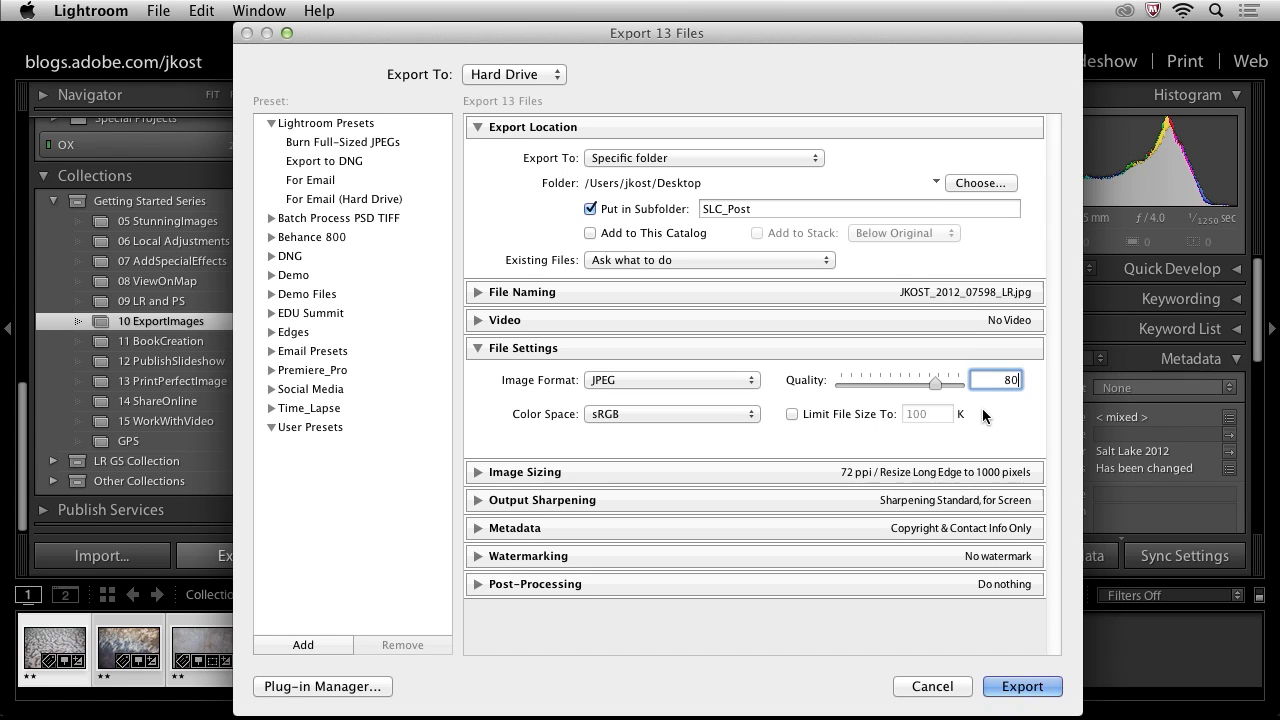
pyautogui.click(792, 412)
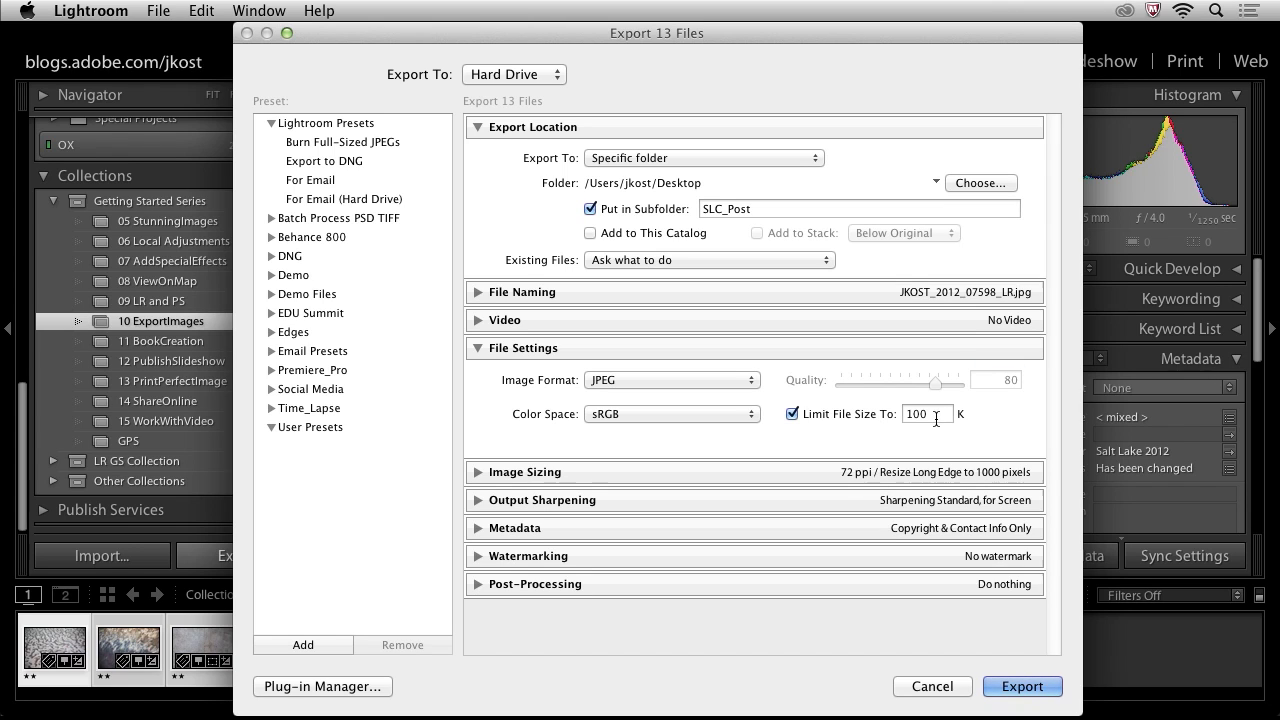
pyautogui.moveTo(936, 424)
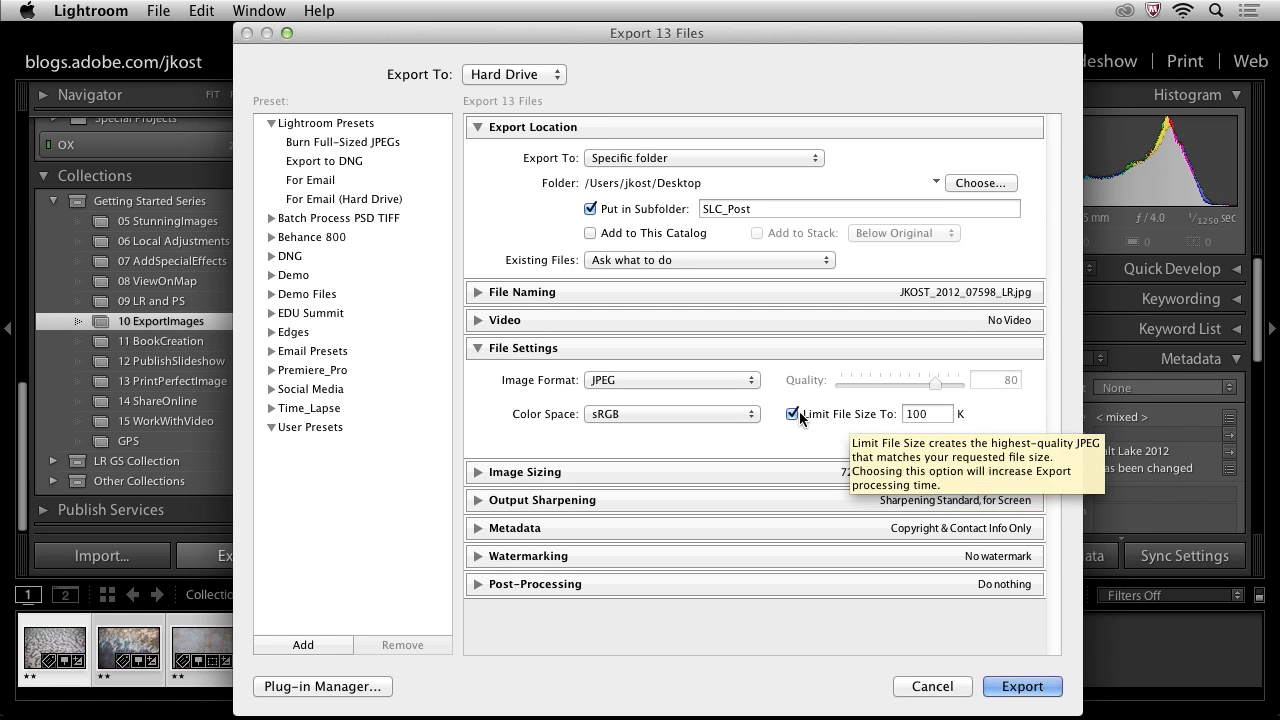
pyautogui.click(792, 412)
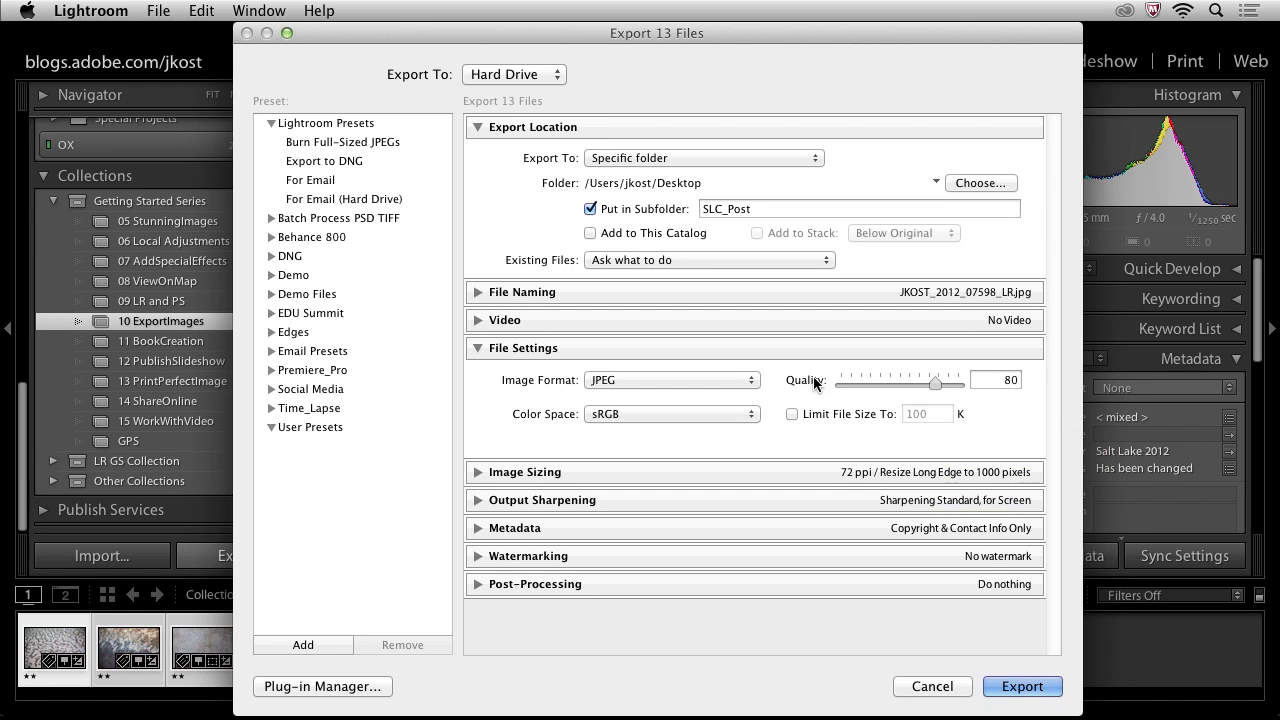
pyautogui.click(478, 348)
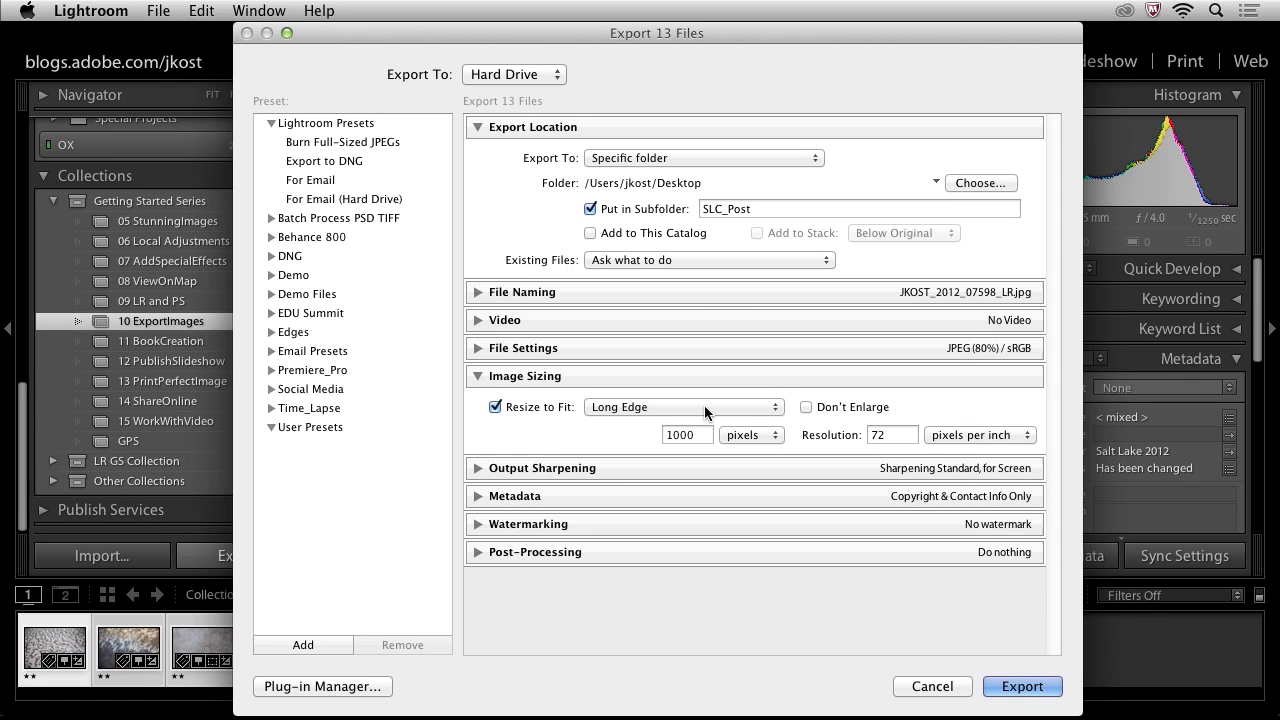
# Keep Resize to Fit on Long Edge and set it to 800 pixels.
pyautogui.click(684, 408)
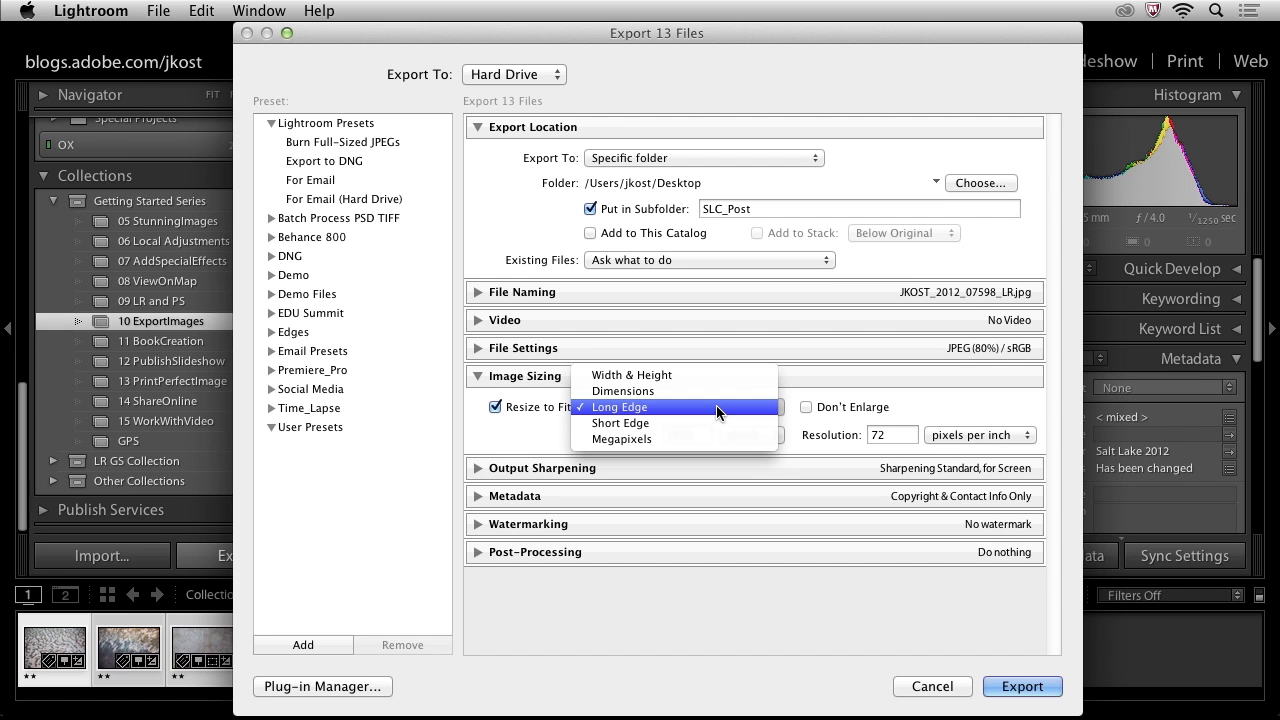
pyautogui.click(620, 406)
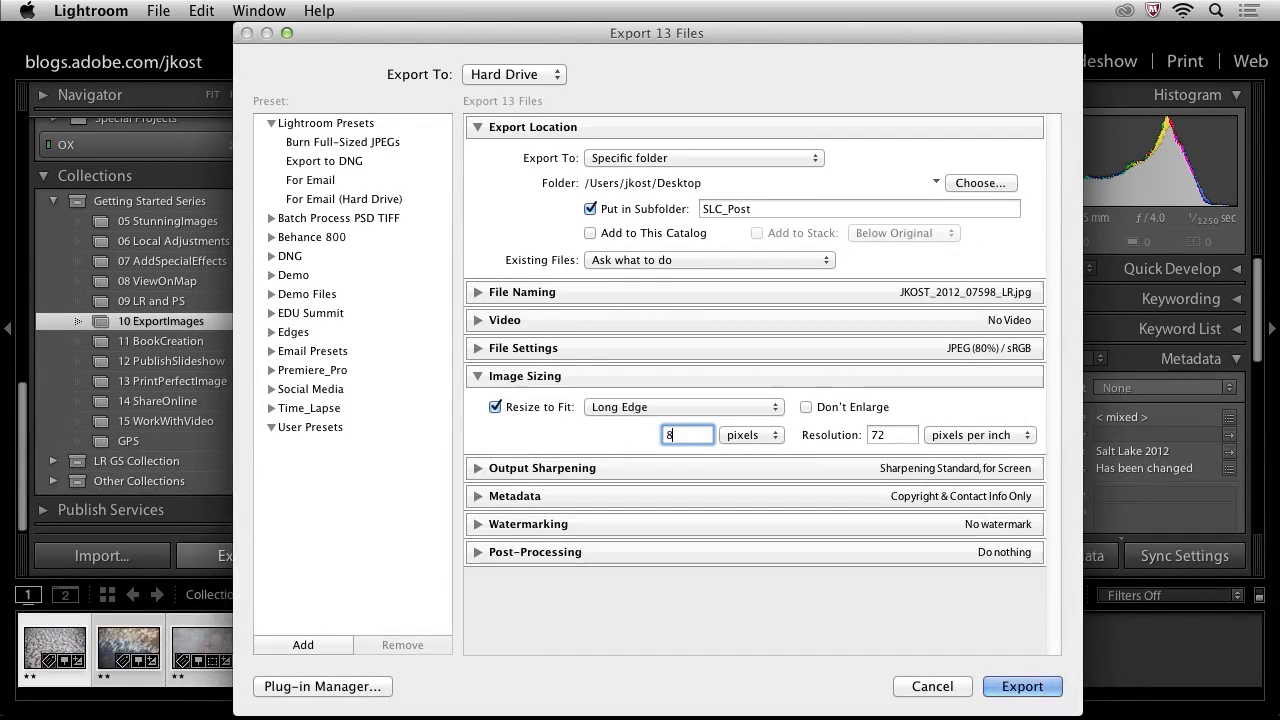
pyautogui.write('800')
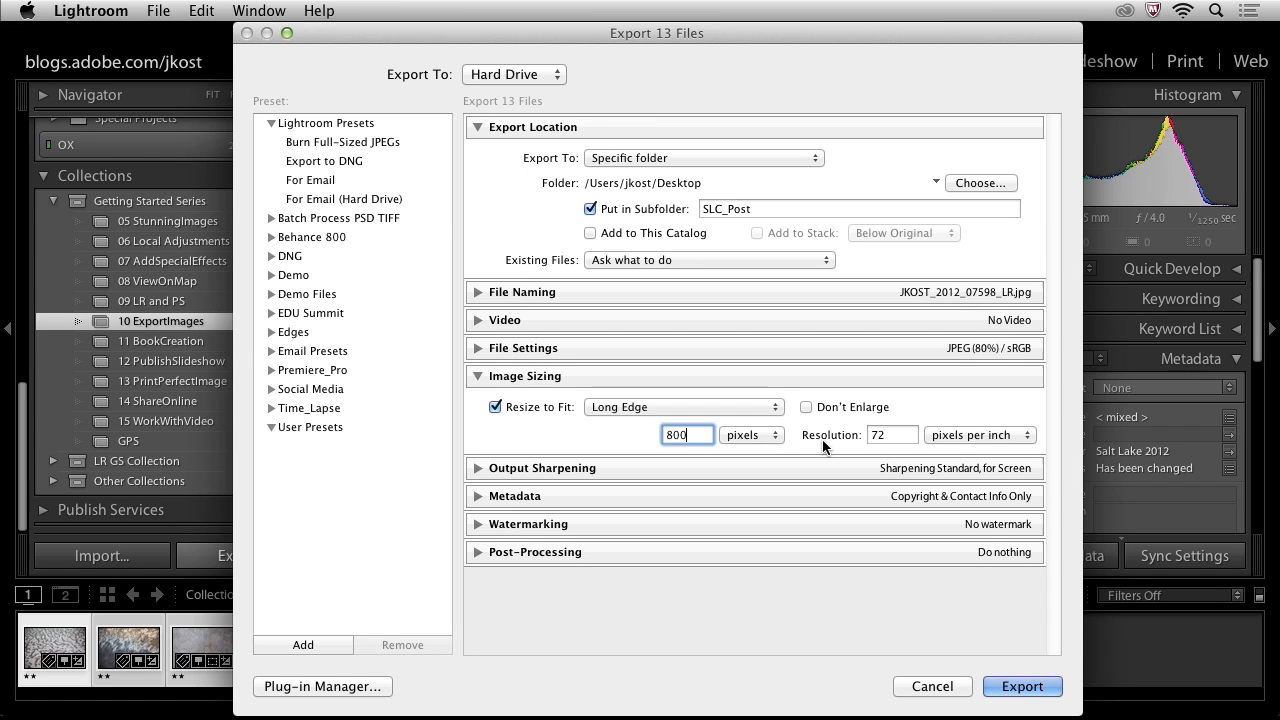
pyautogui.click(478, 376)
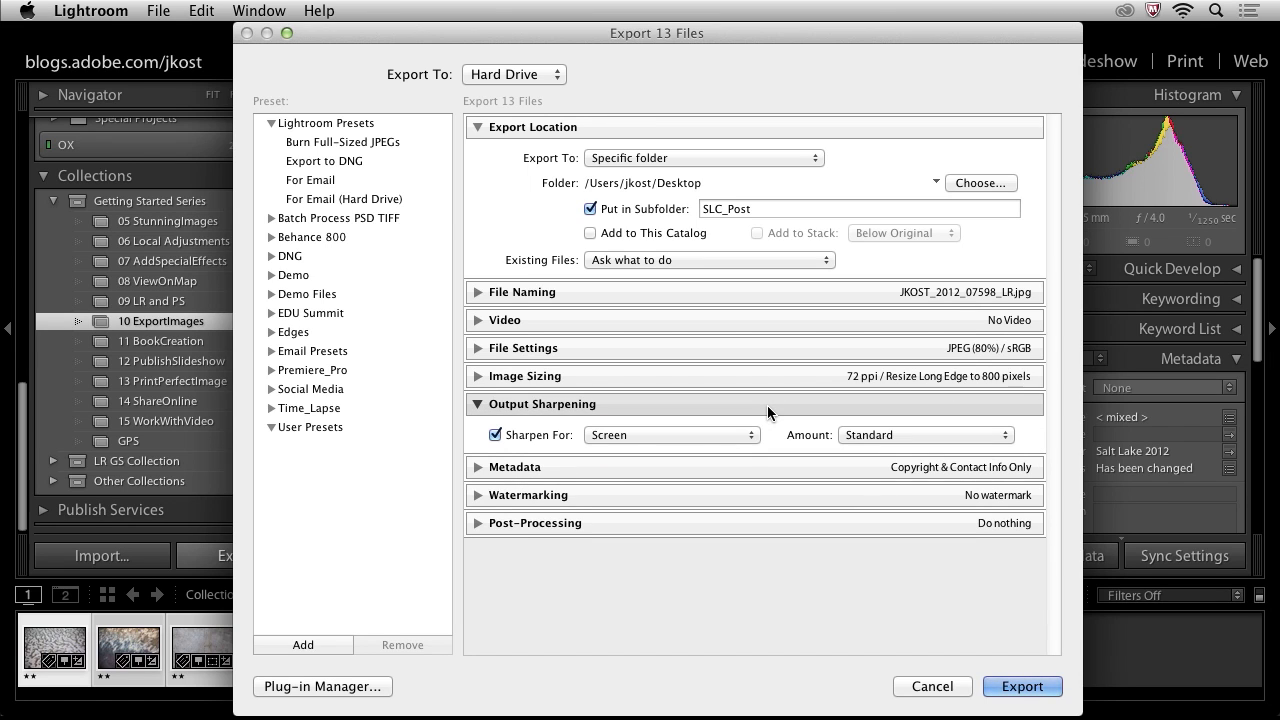
# Leave Sharpen For on Screen with the Standard amount.
pyautogui.click(670, 434)
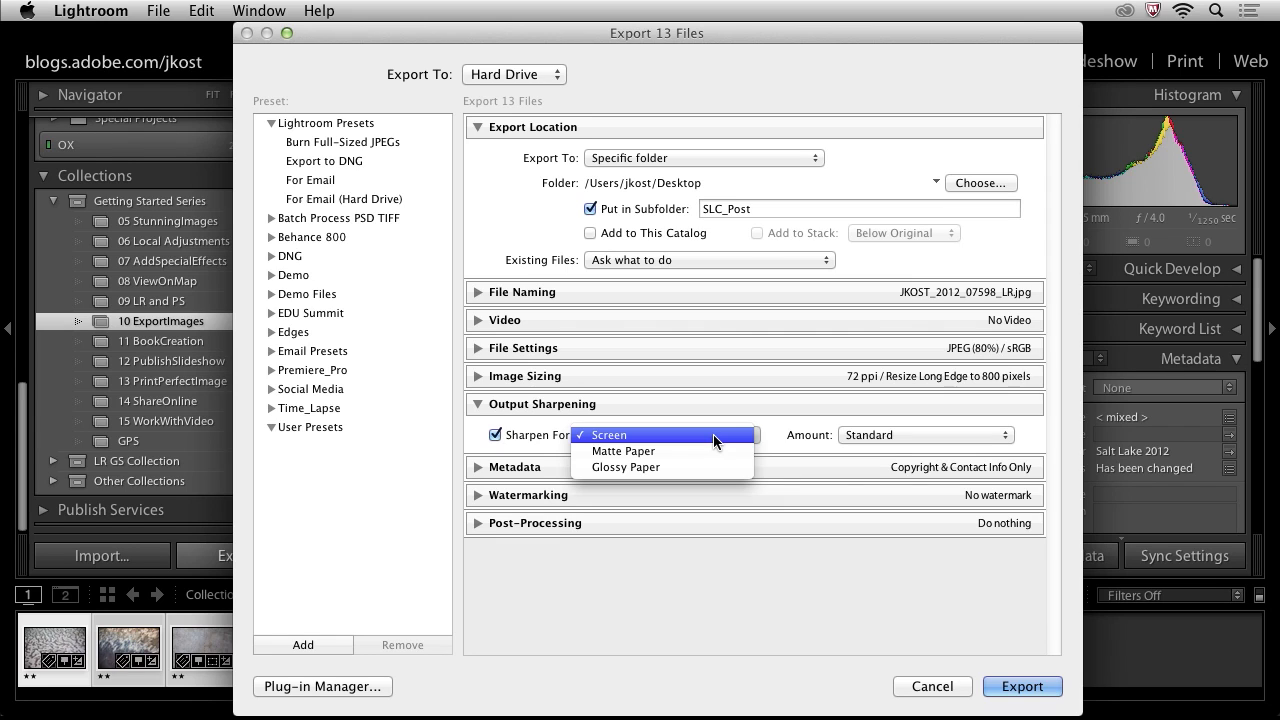
pyautogui.click(608, 434)
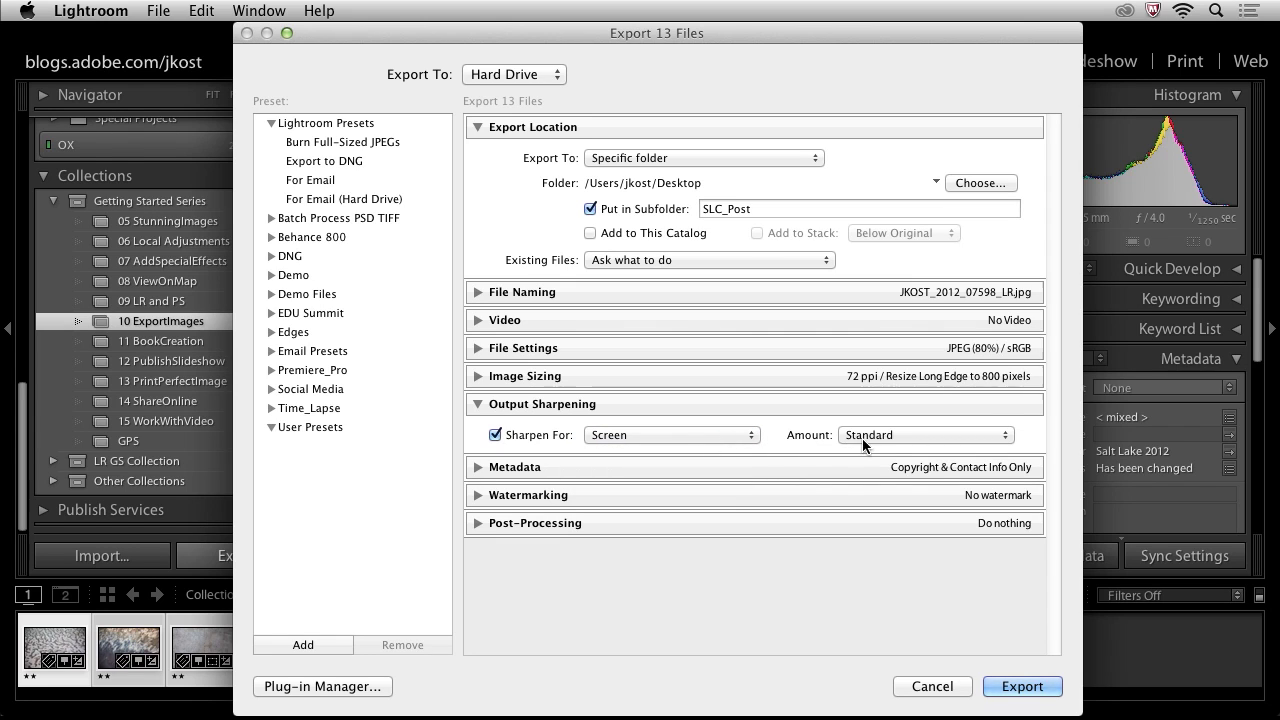
pyautogui.click(920, 434)
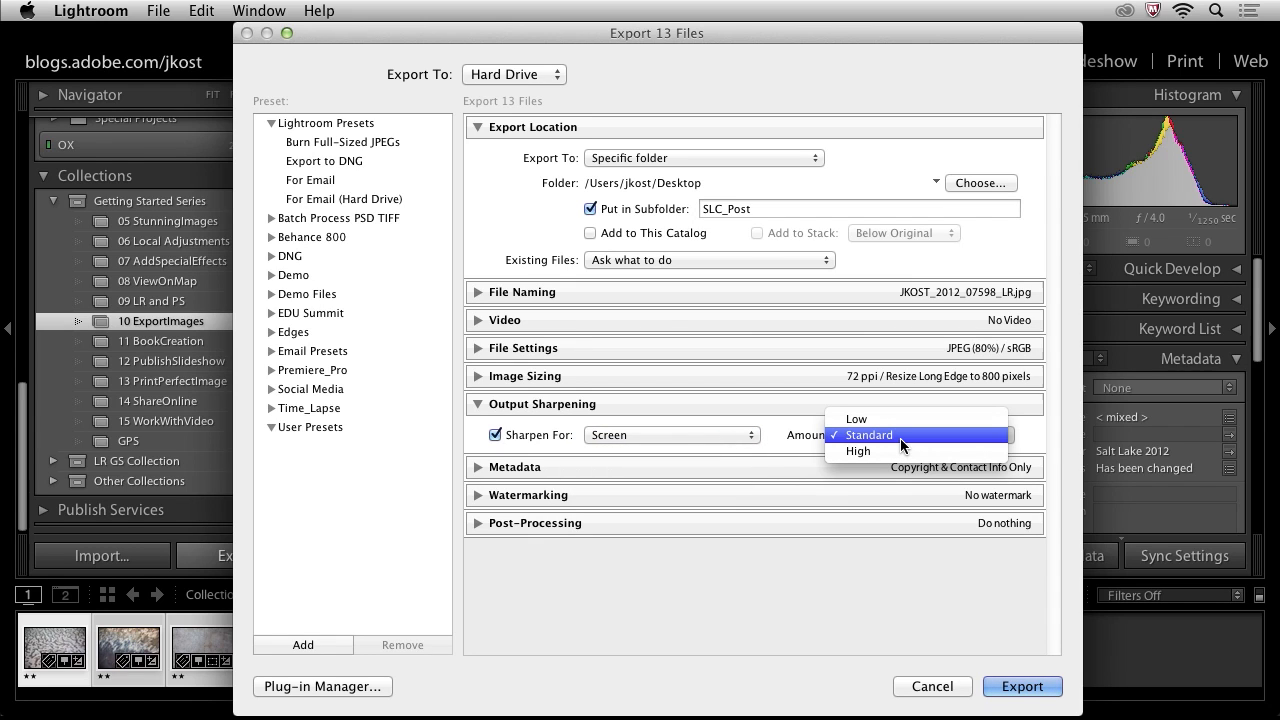
pyautogui.click(866, 434)
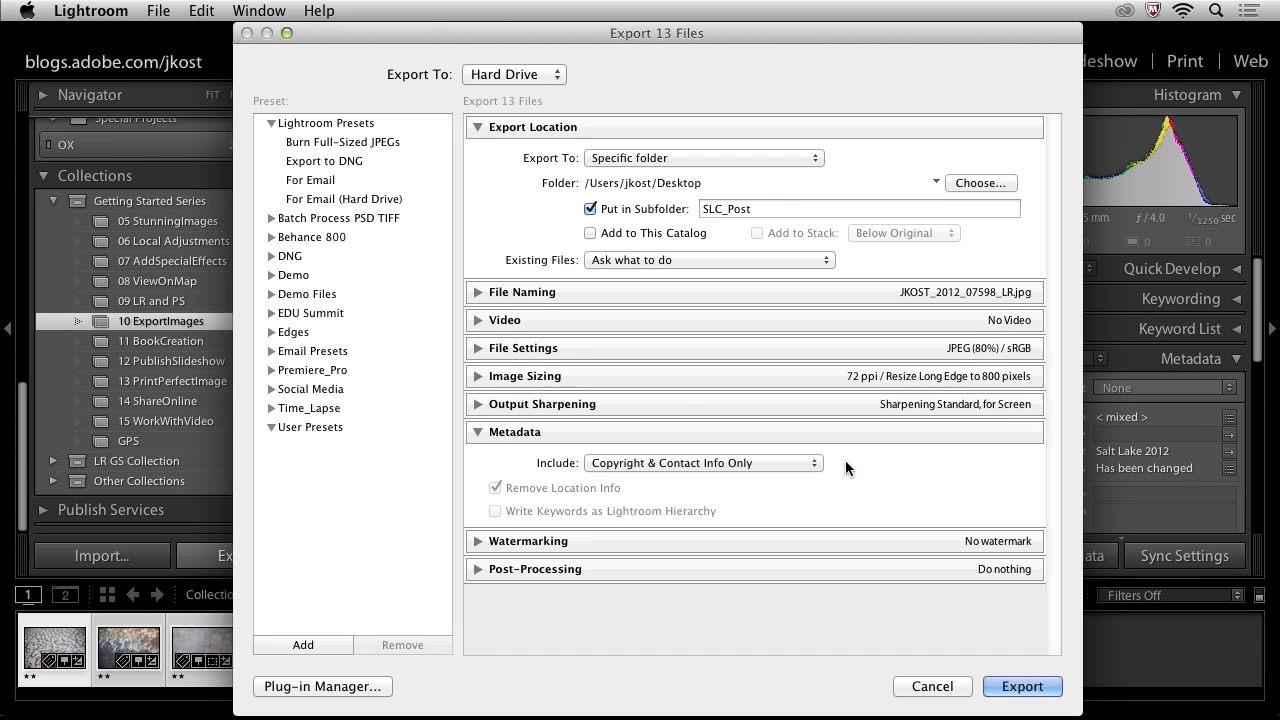
# Keep metadata at Copyright & Contact Info Only and collapse the Metadata panel.
pyautogui.click(704, 462)
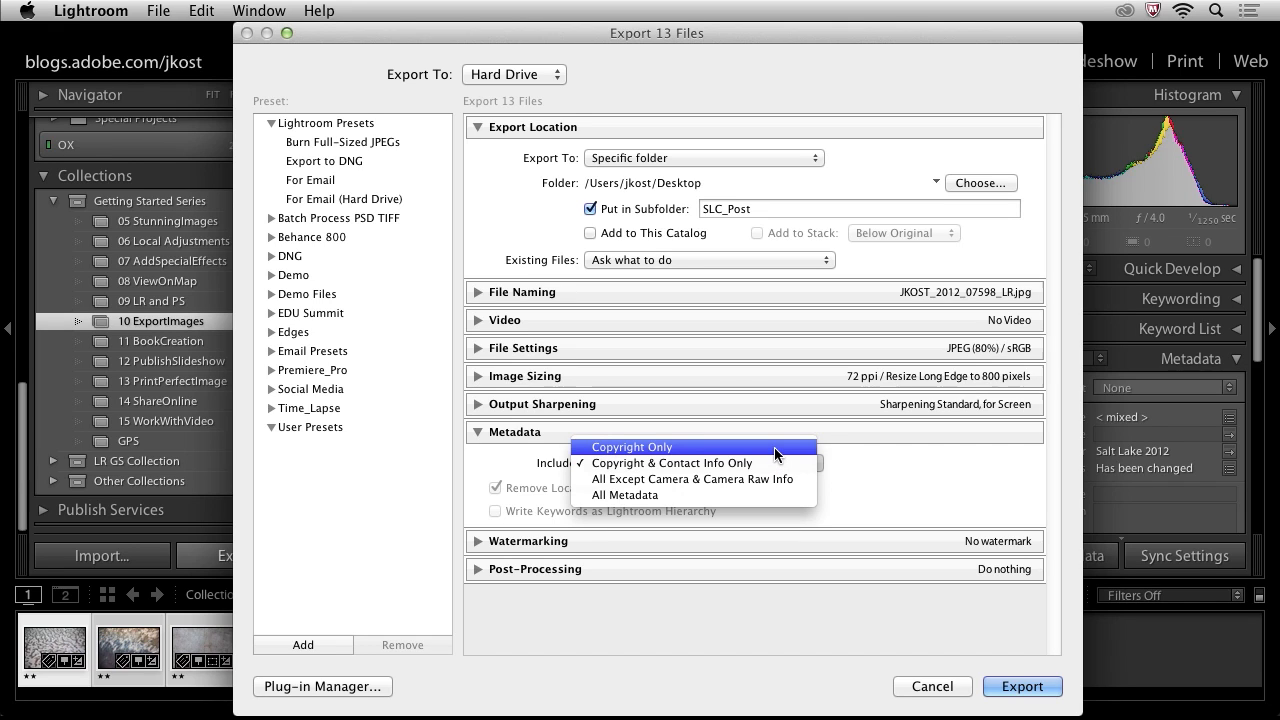
pyautogui.moveTo(780, 464)
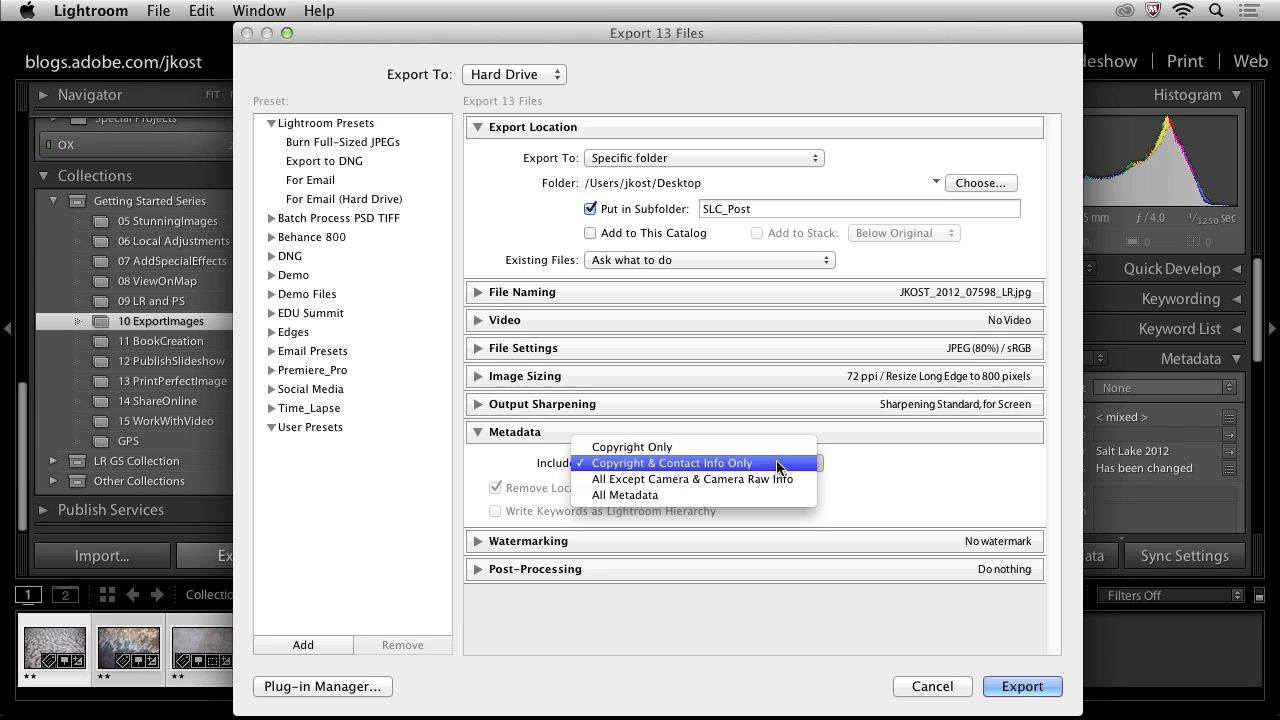
pyautogui.click(672, 462)
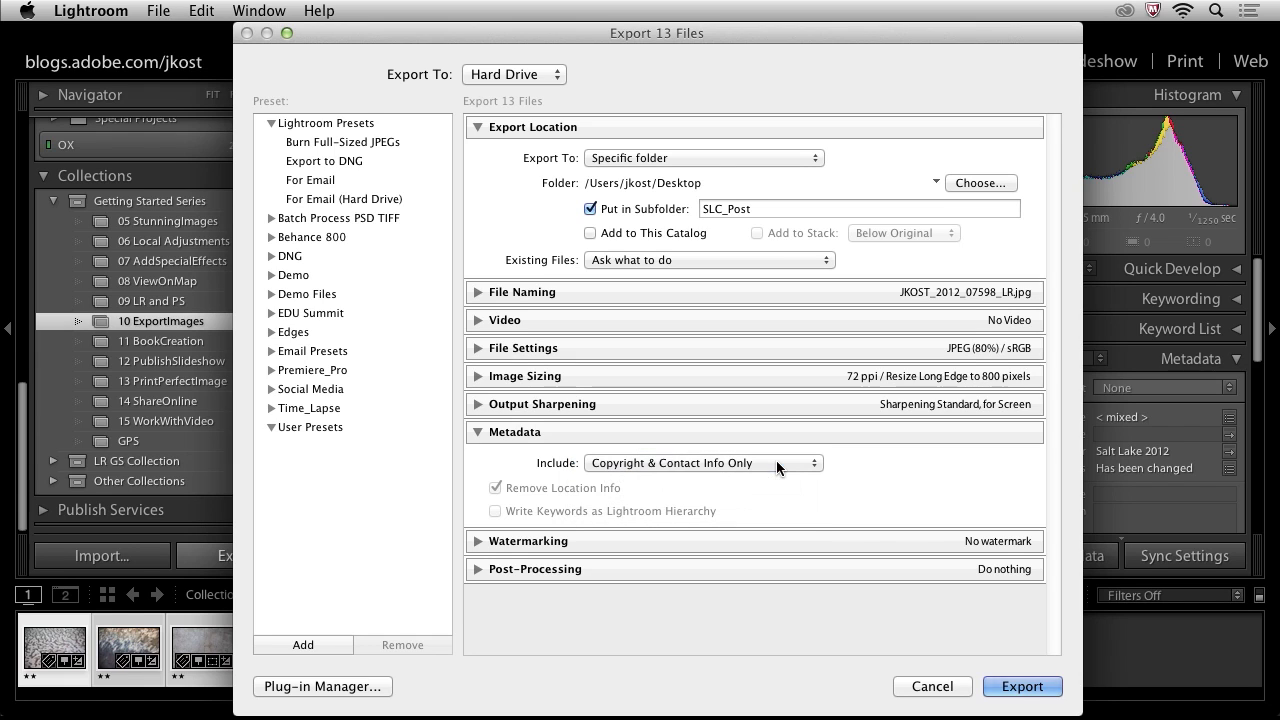
pyautogui.click(476, 432)
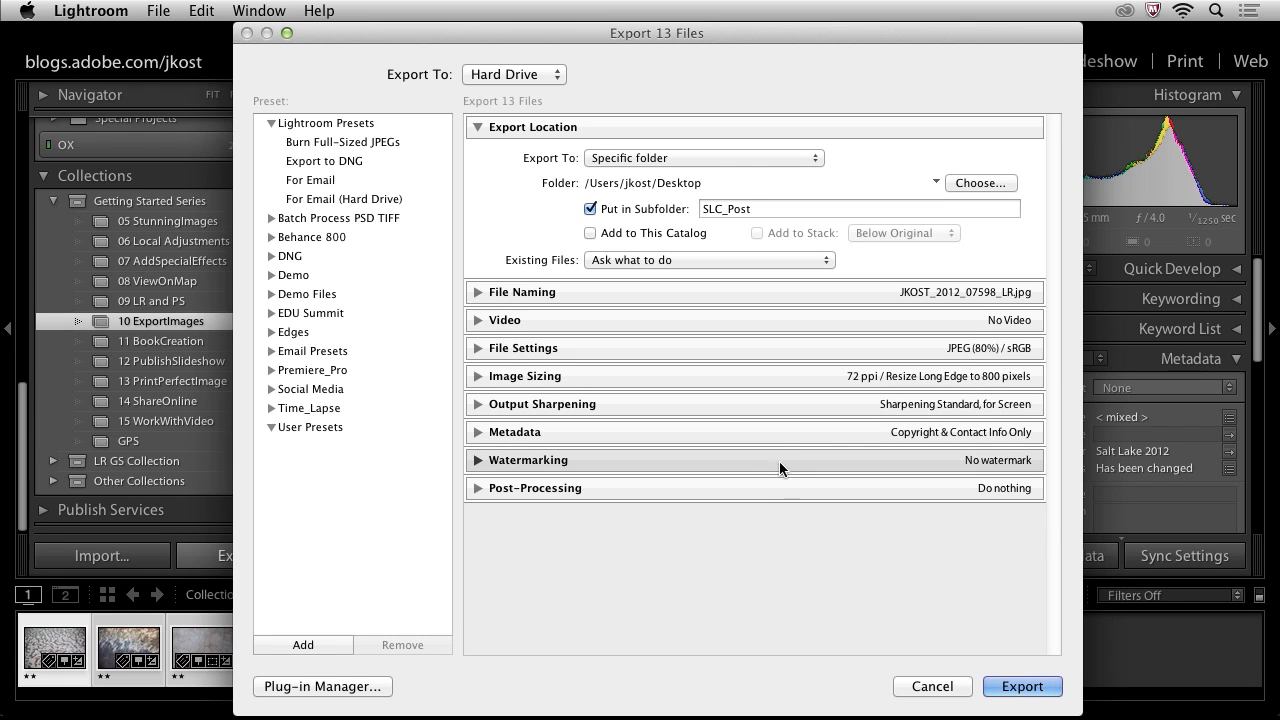
# Enable a watermark in Watermarking and bring up the watermark editor to try a copyright mark.
pyautogui.click(528, 460)
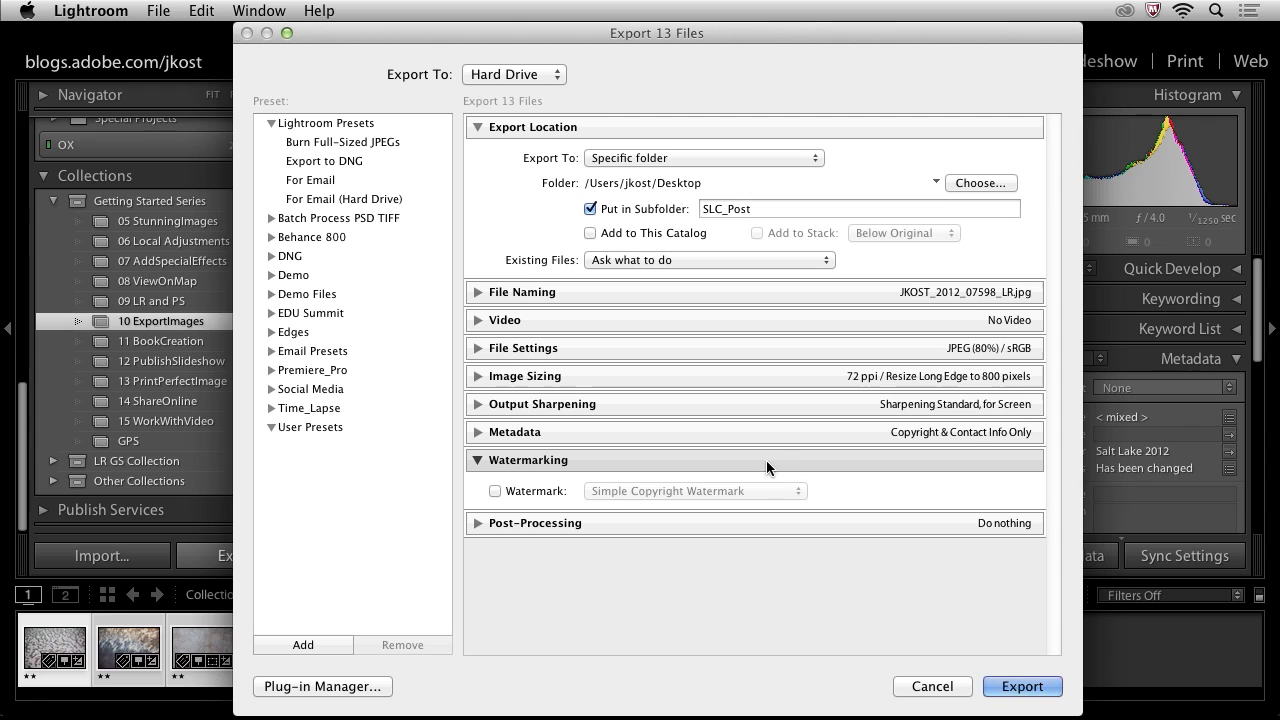
pyautogui.click(496, 492)
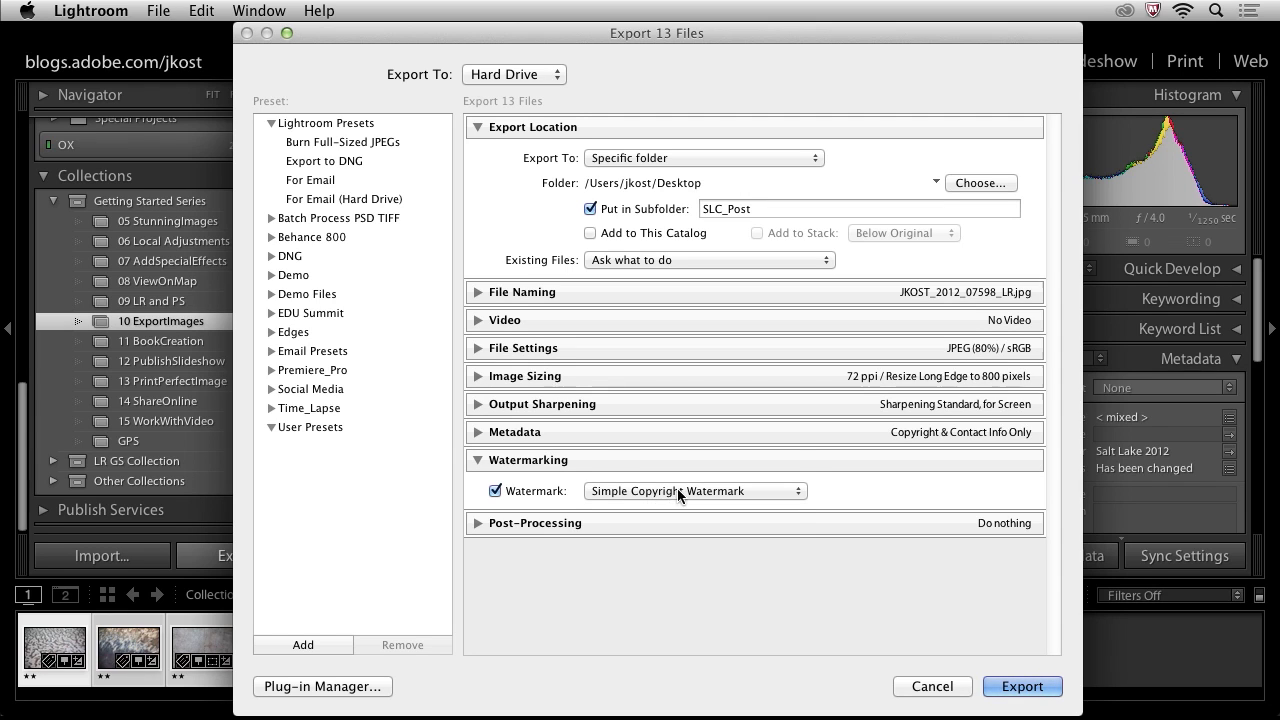
pyautogui.click(694, 492)
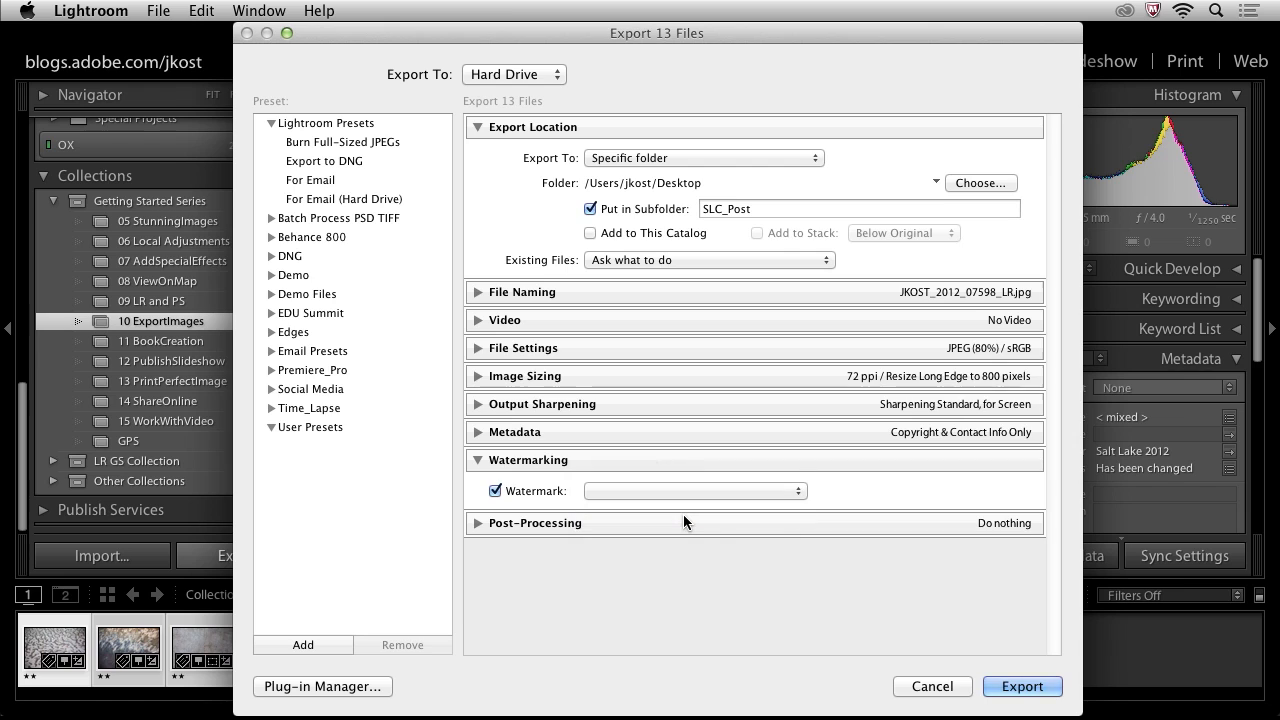
pyautogui.click(694, 492)
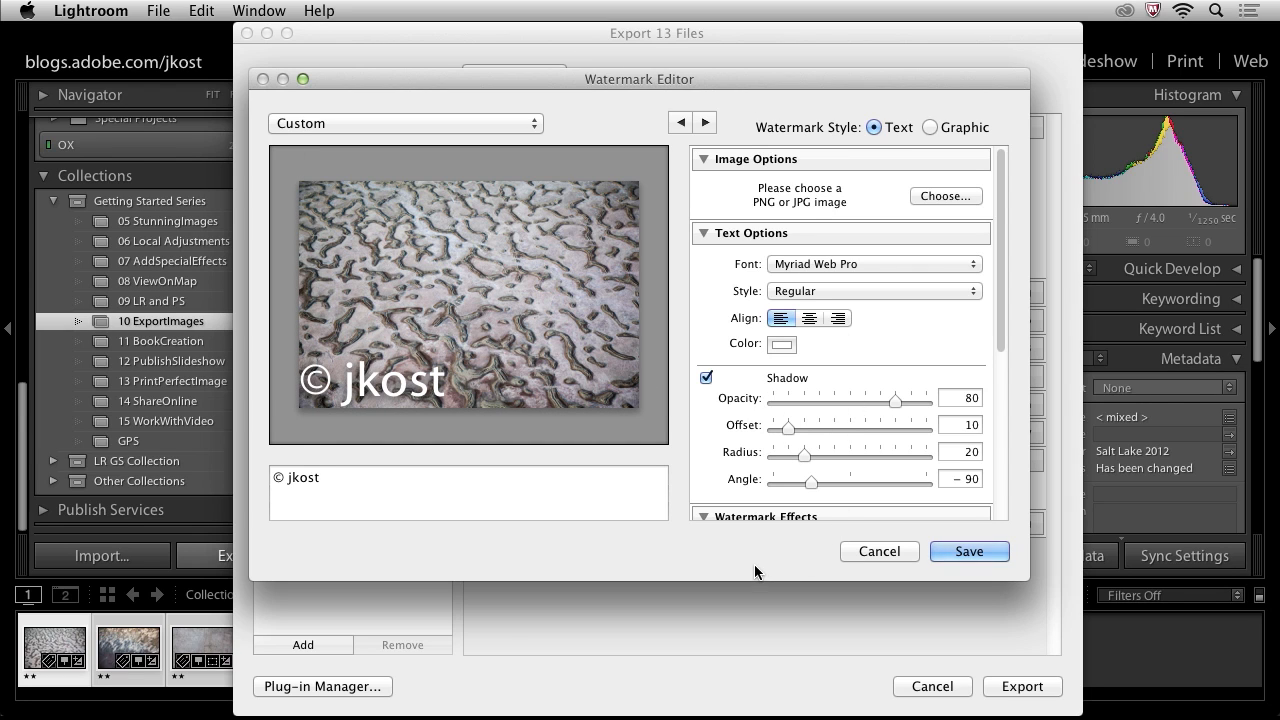
pyautogui.moveTo(862, 556)
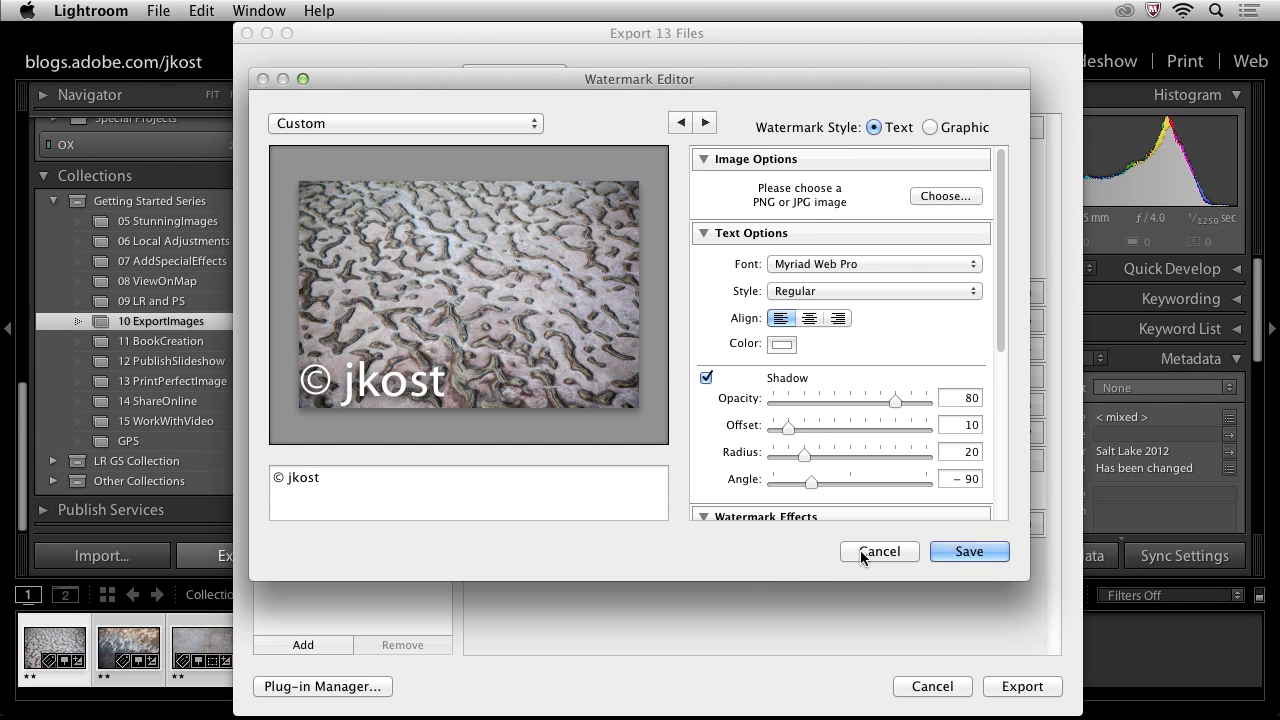
# Cancel the watermark editor and turn the Watermark option back off.
pyautogui.click(878, 552)
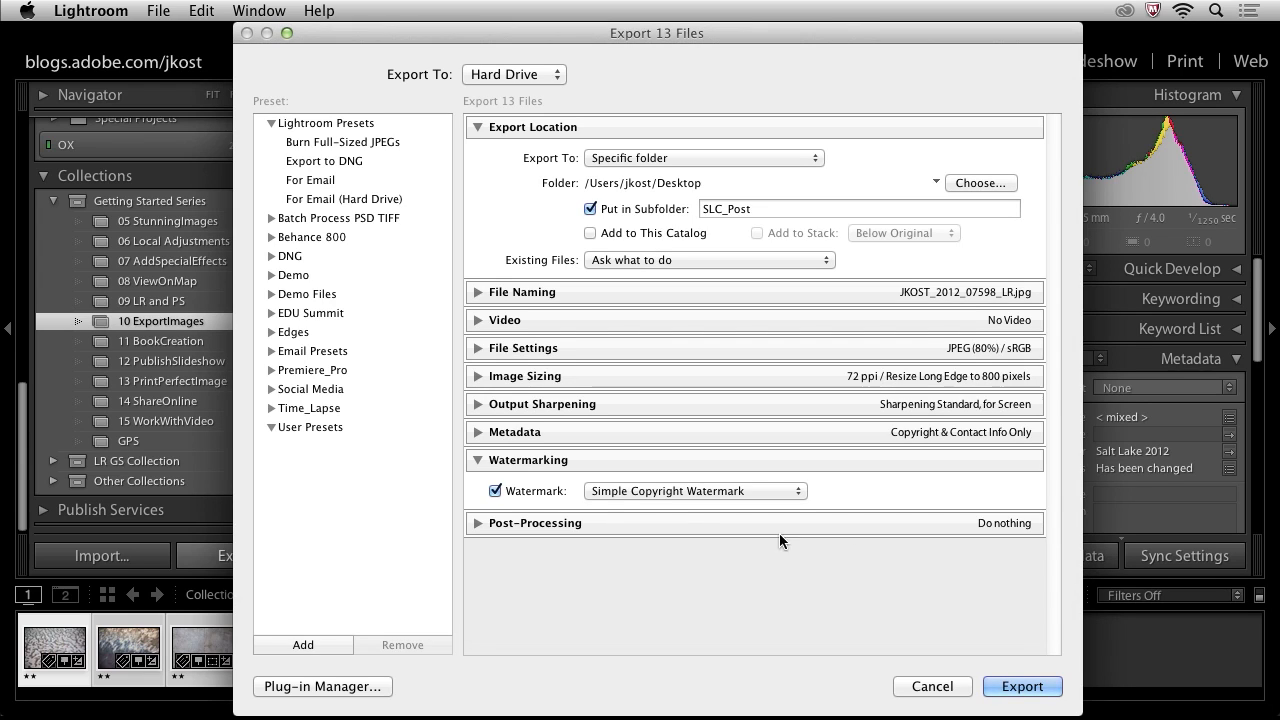
pyautogui.click(494, 490)
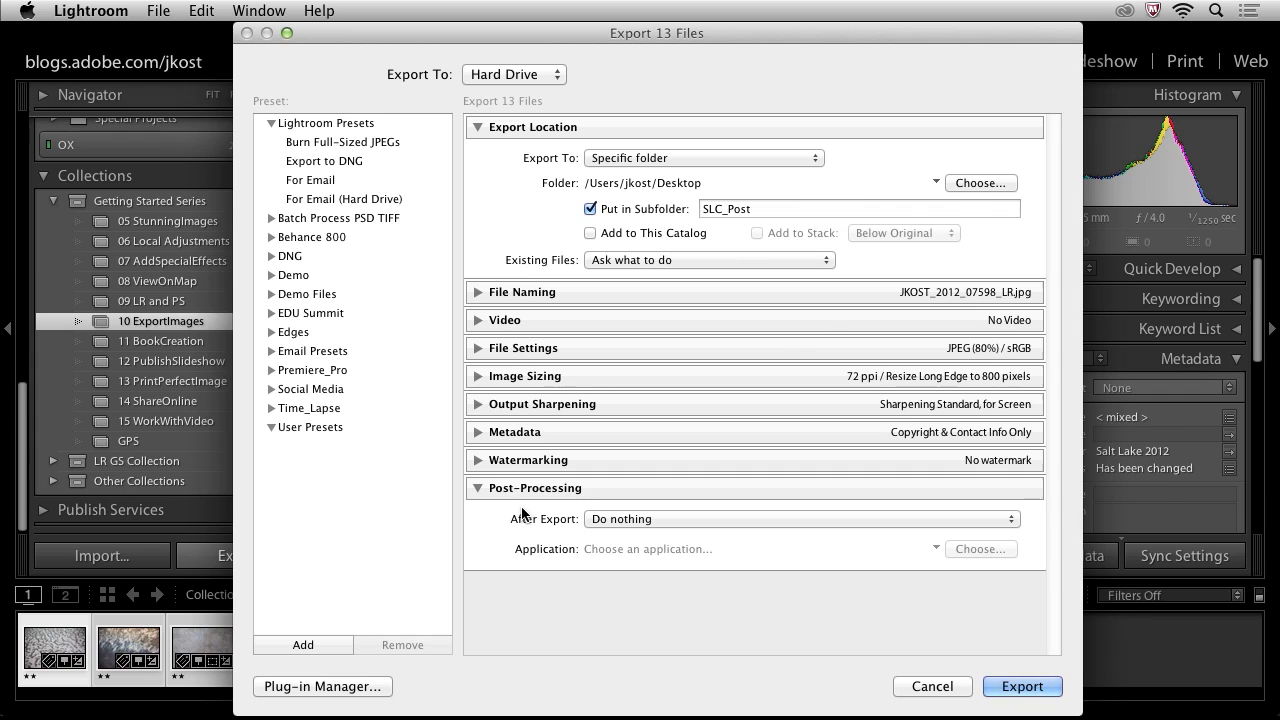
# Keep the After Export action set to Do nothing.
pyautogui.click(800, 518)
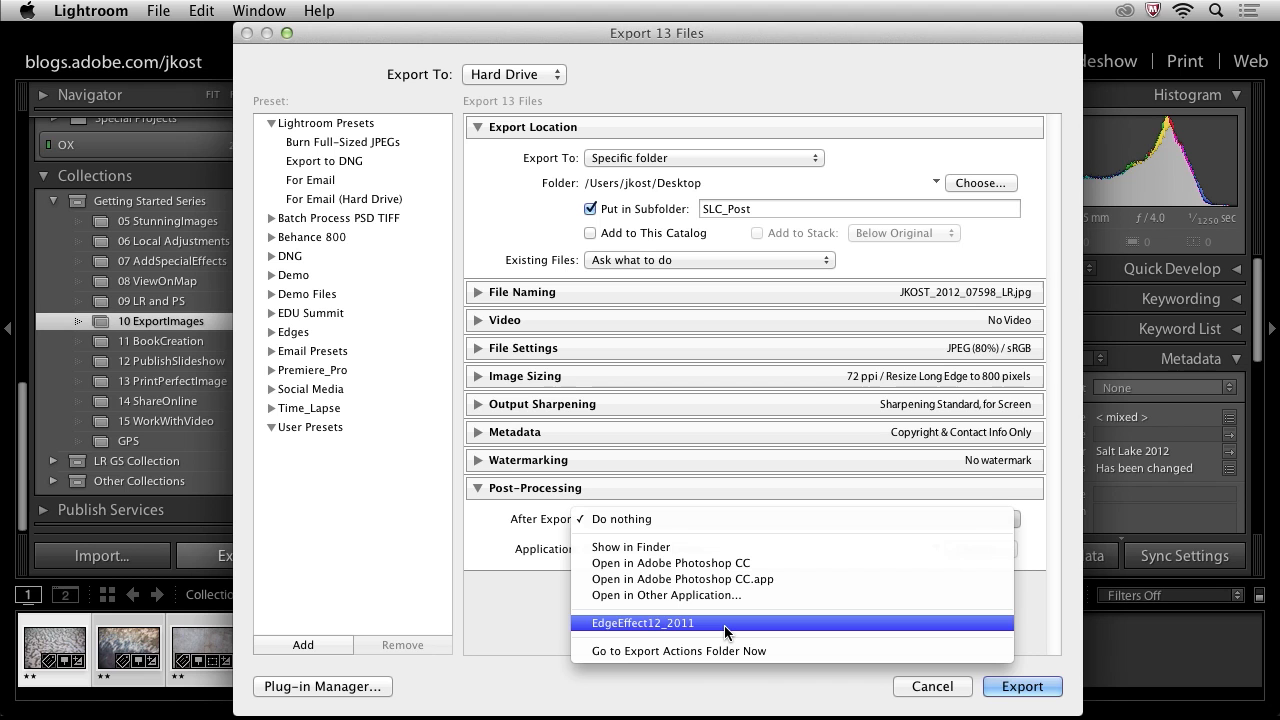
pyautogui.click(620, 518)
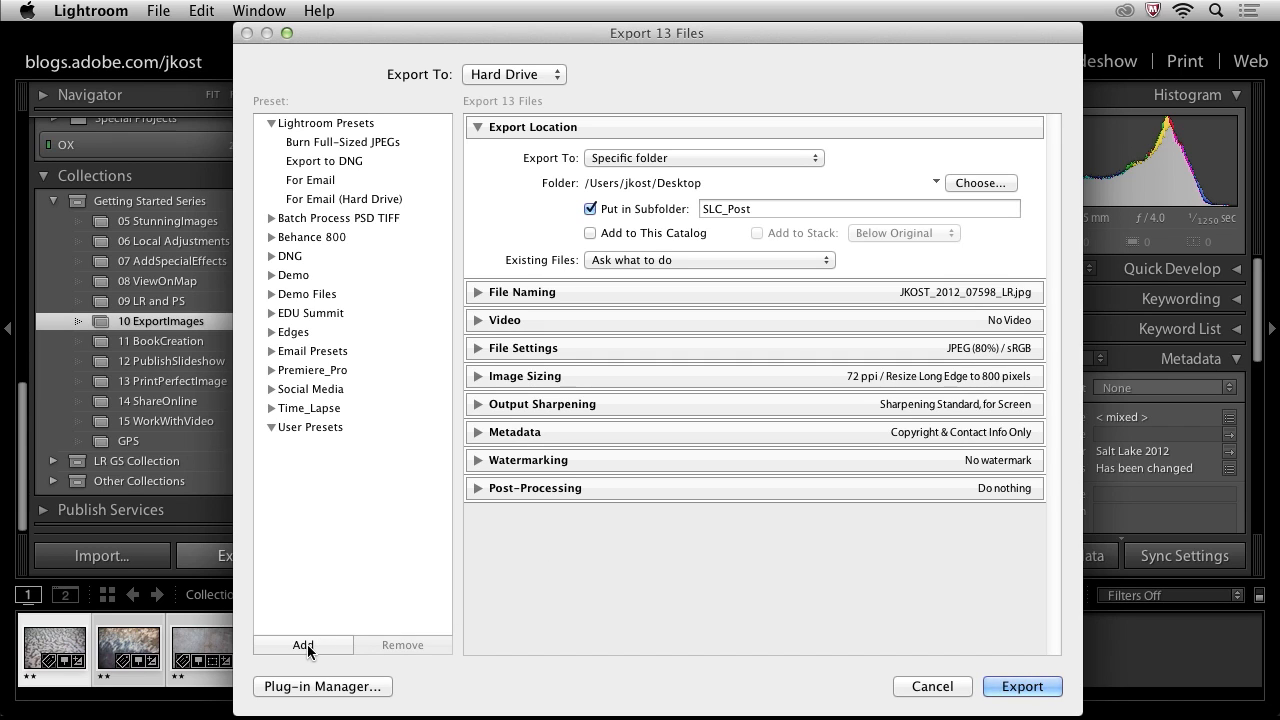
# Create a new export preset named 'Test' under User Presets.
pyautogui.click(304, 644)
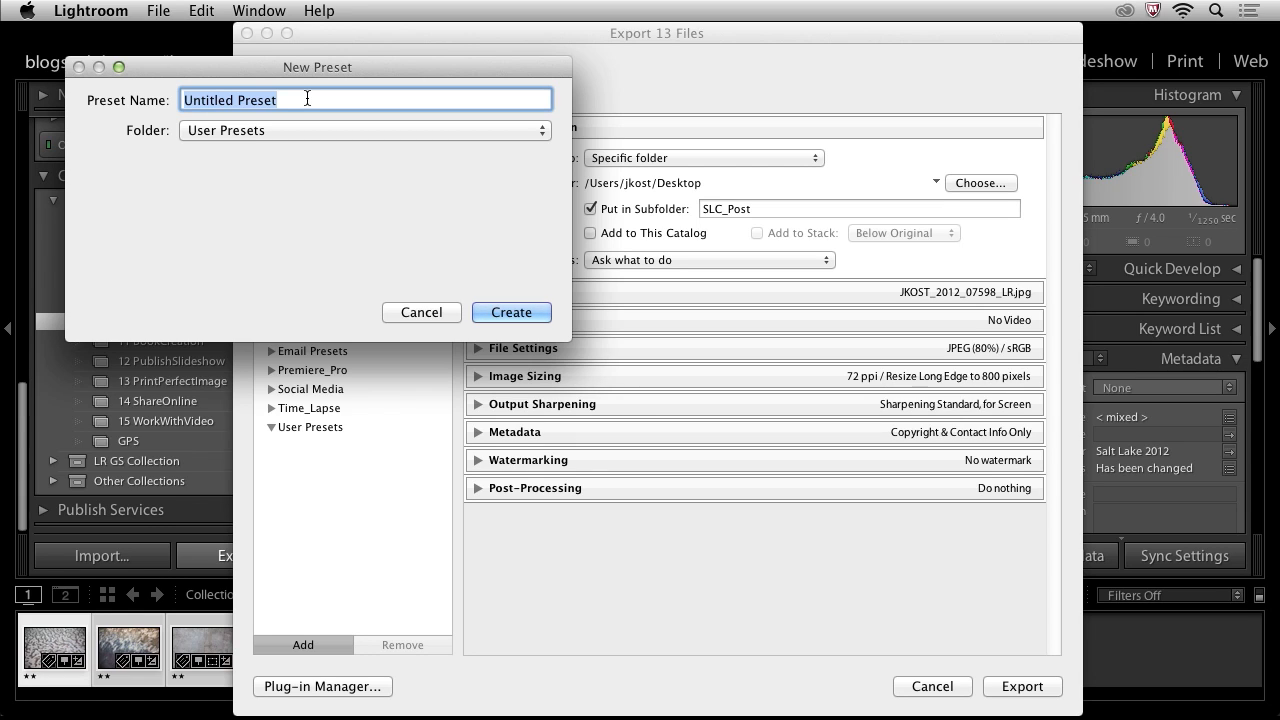
pyautogui.write('Test')
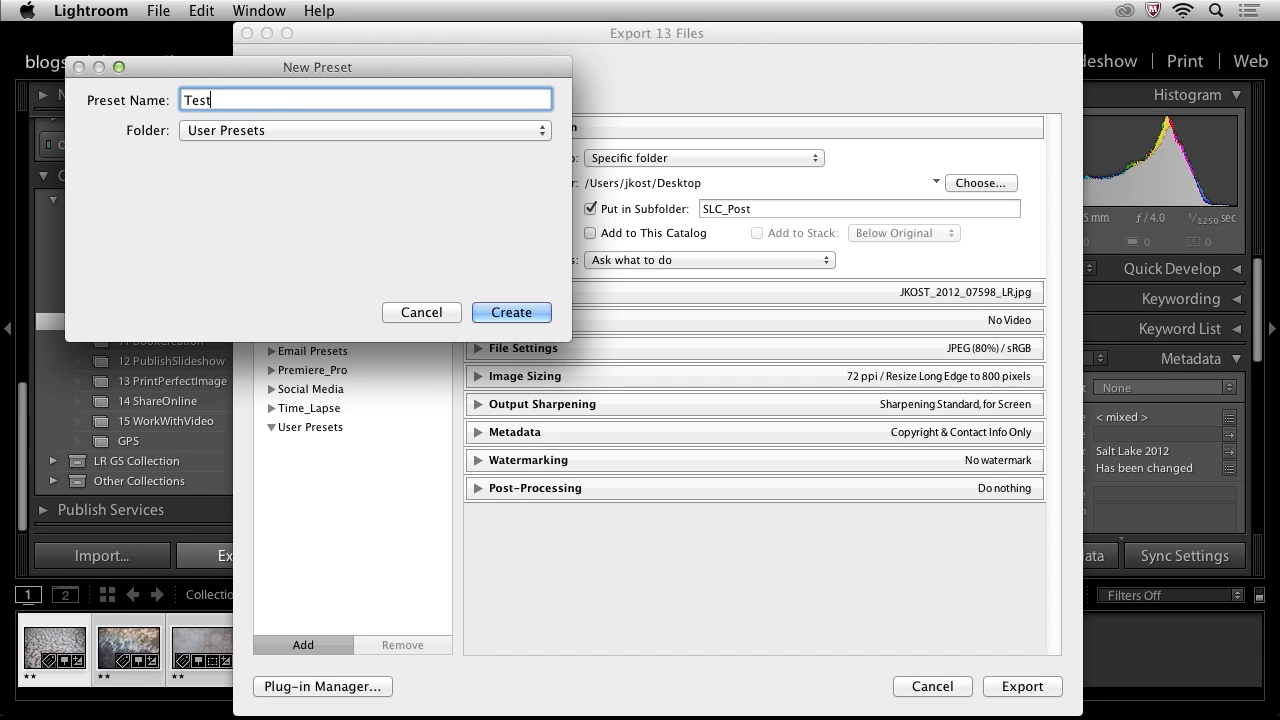
pyautogui.moveTo(252, 136)
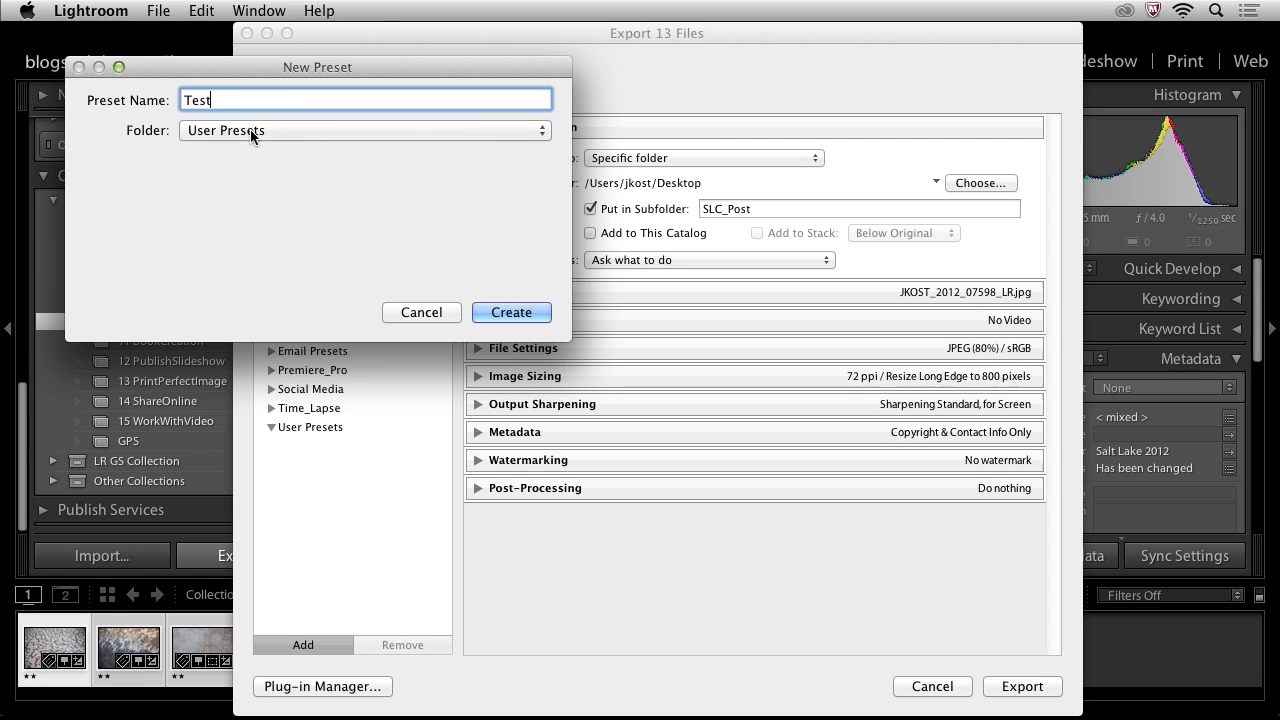
pyautogui.click(512, 312)
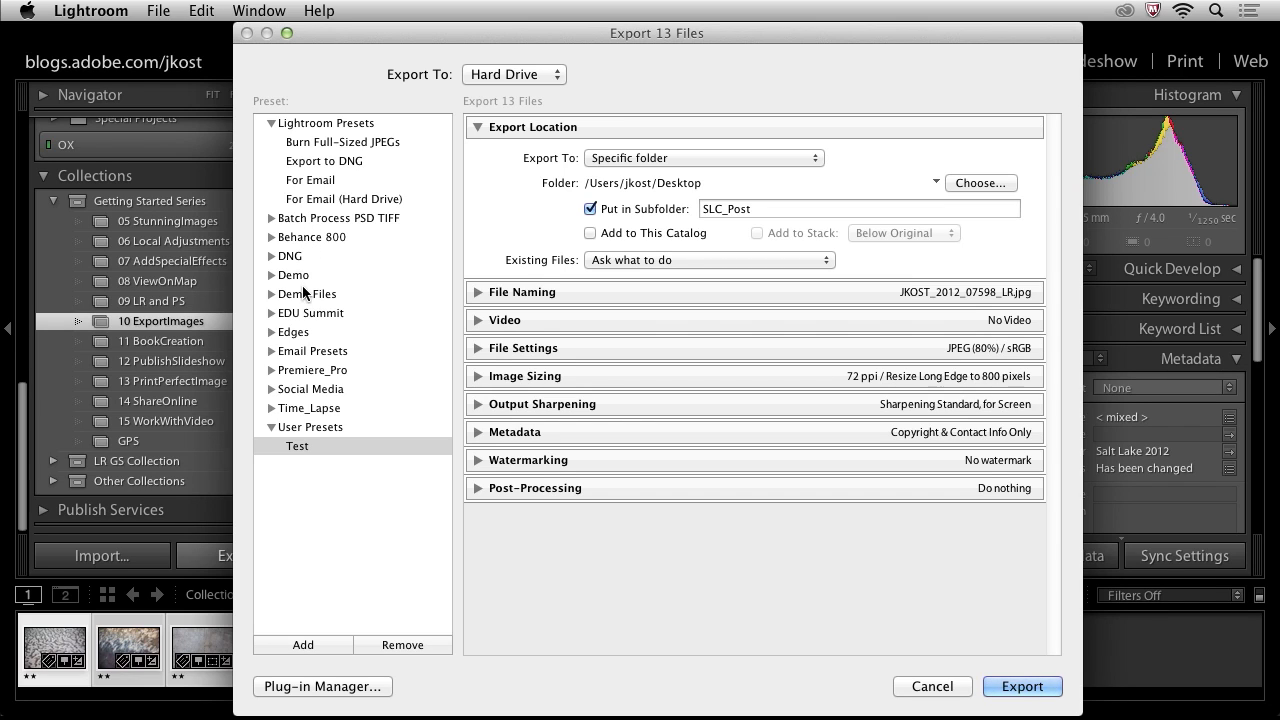
pyautogui.moveTo(324, 288)
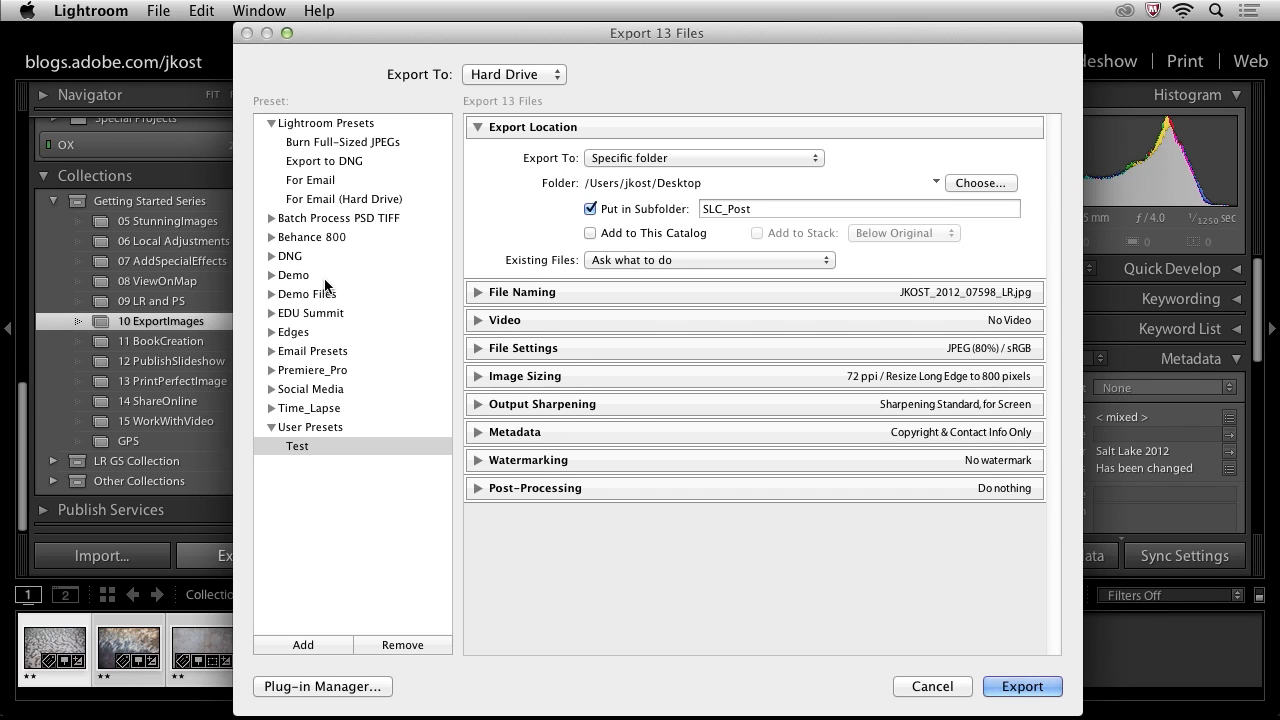
pyautogui.moveTo(1004, 664)
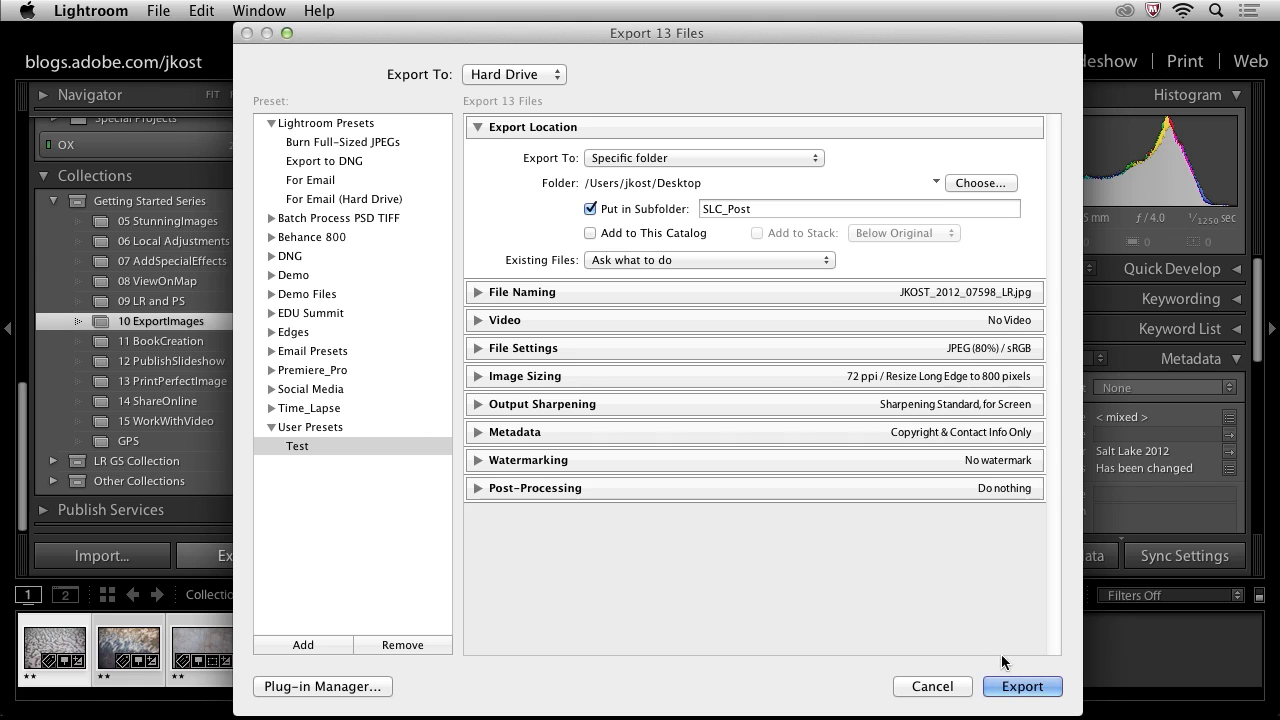
# Export the 13 photos with the configured settings and let the task finish.
pyautogui.click(1022, 686)
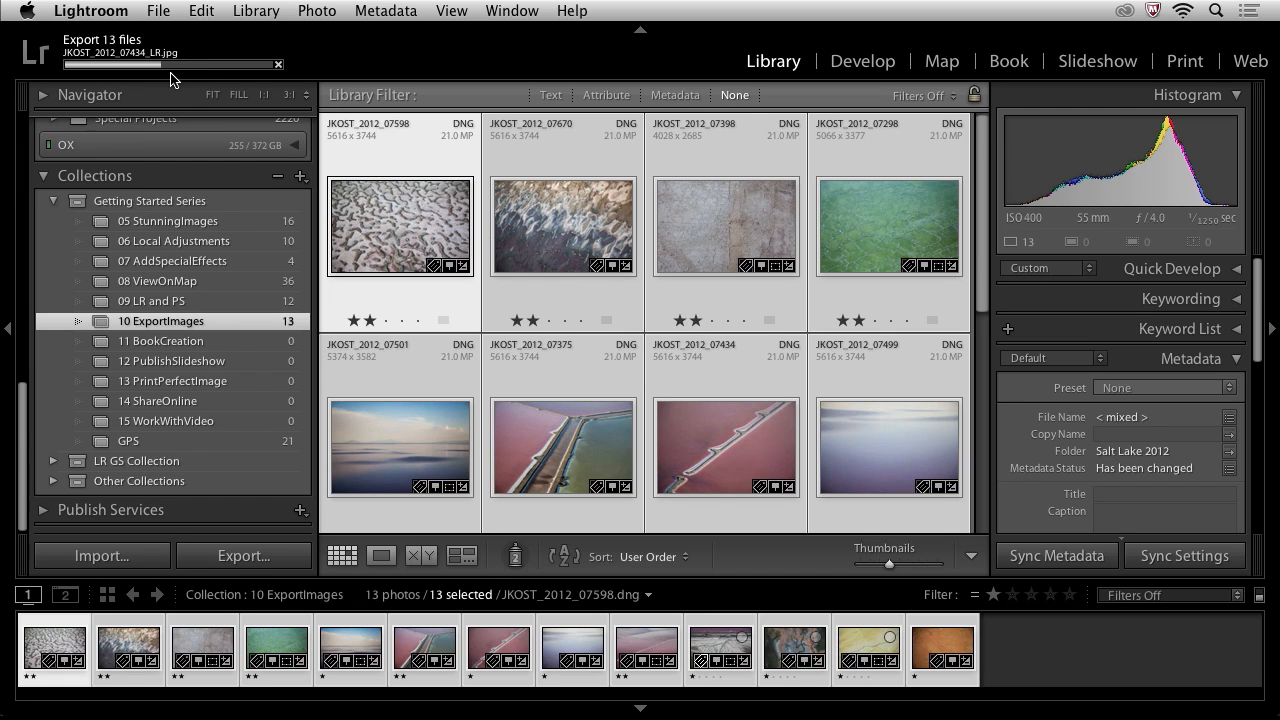
pyautogui.moveTo(210, 496)
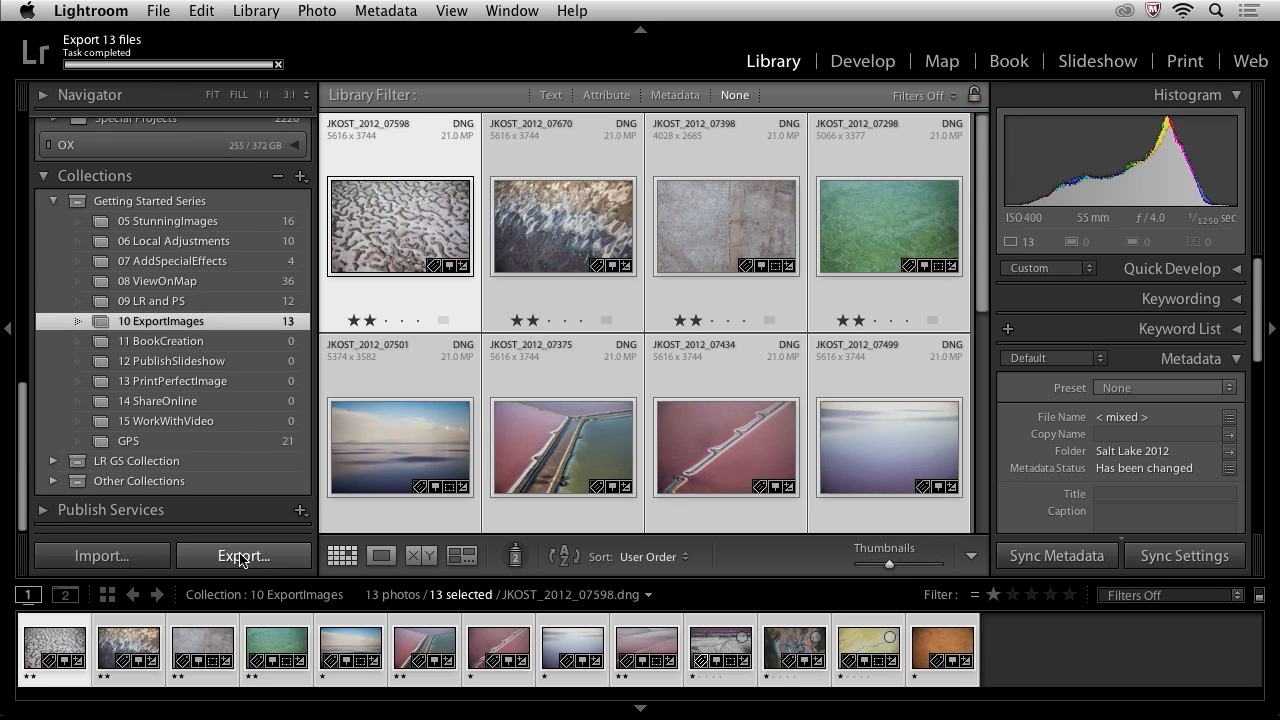
pyautogui.click(242, 556)
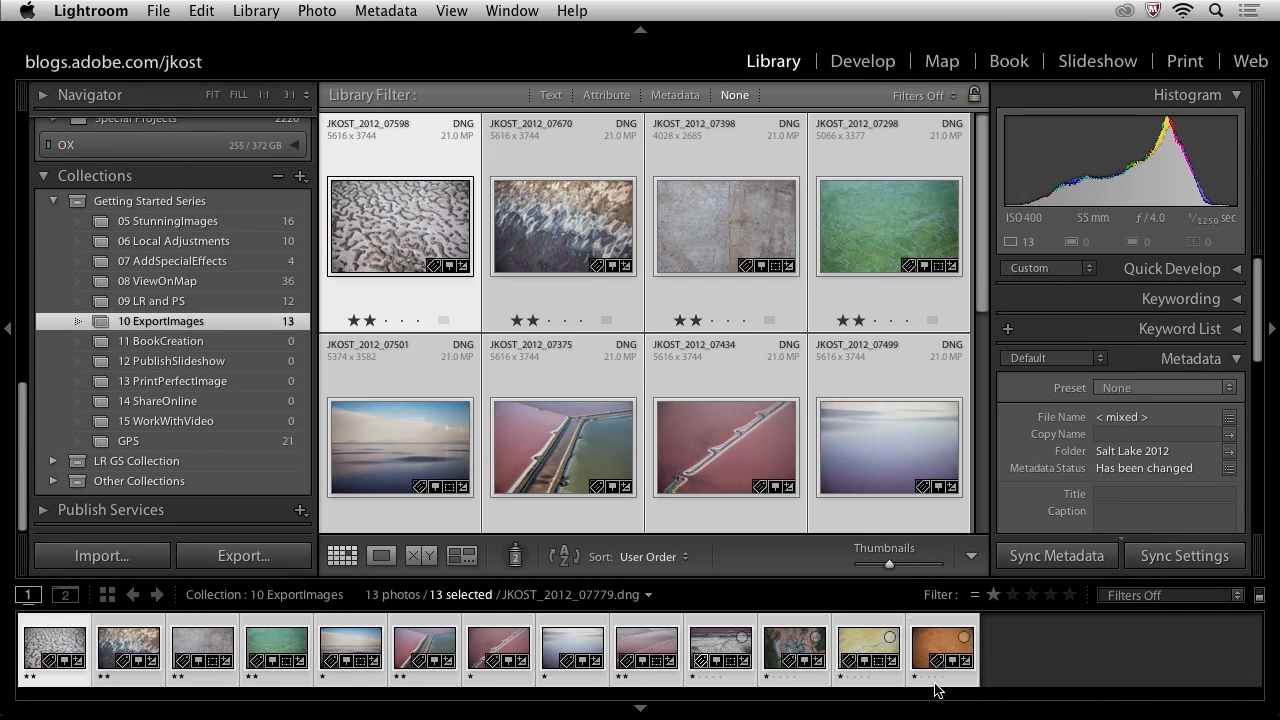
# Select two thumbnails in the Library grid.
pyautogui.click(400, 224)
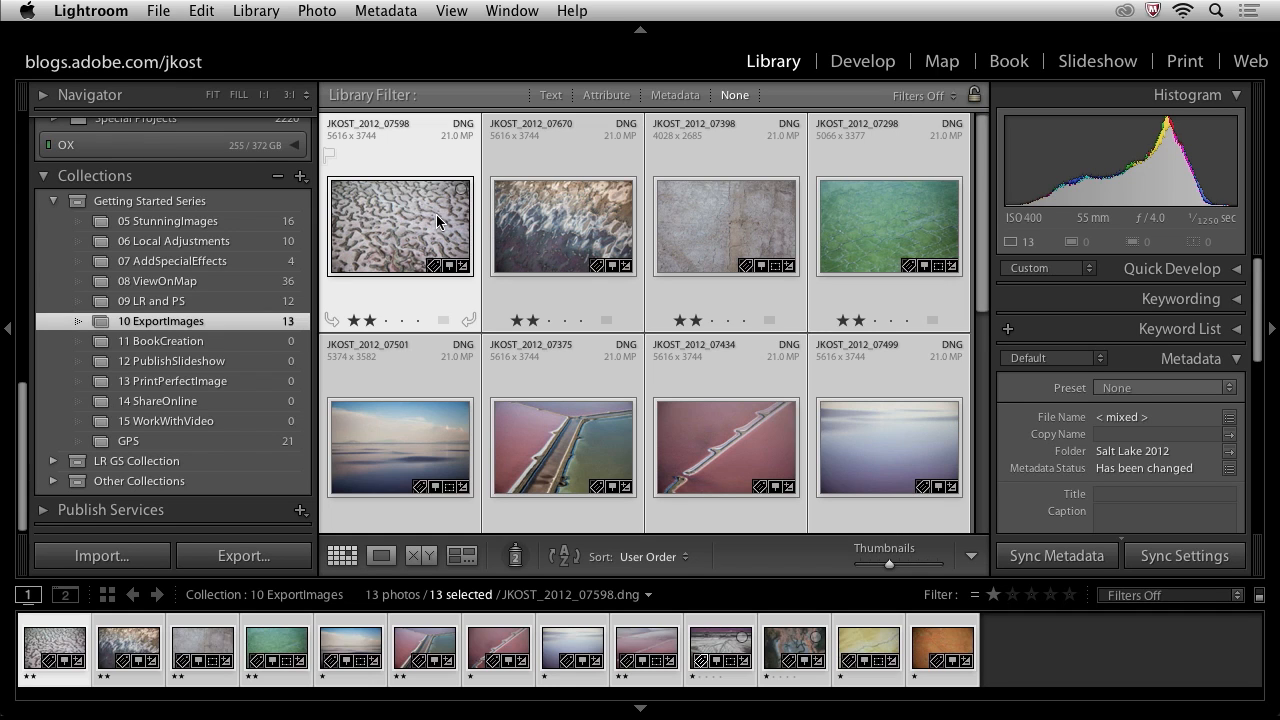
pyautogui.click(562, 224)
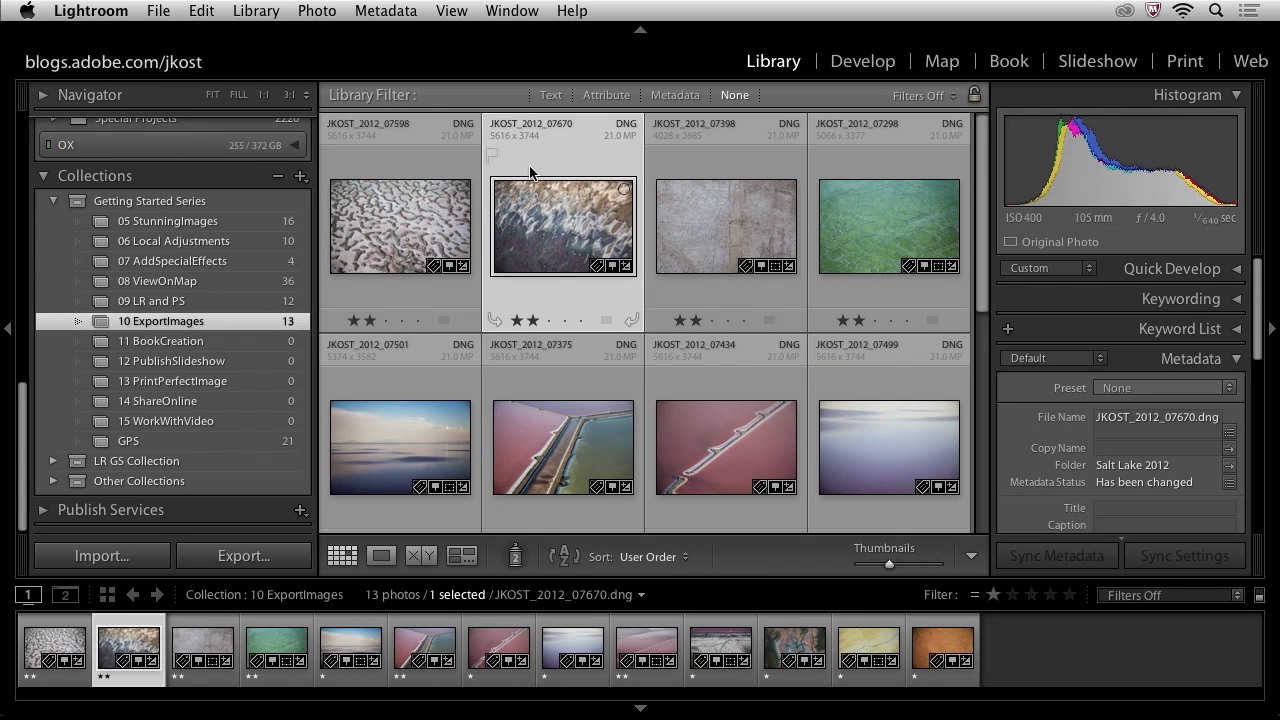
pyautogui.click(724, 224)
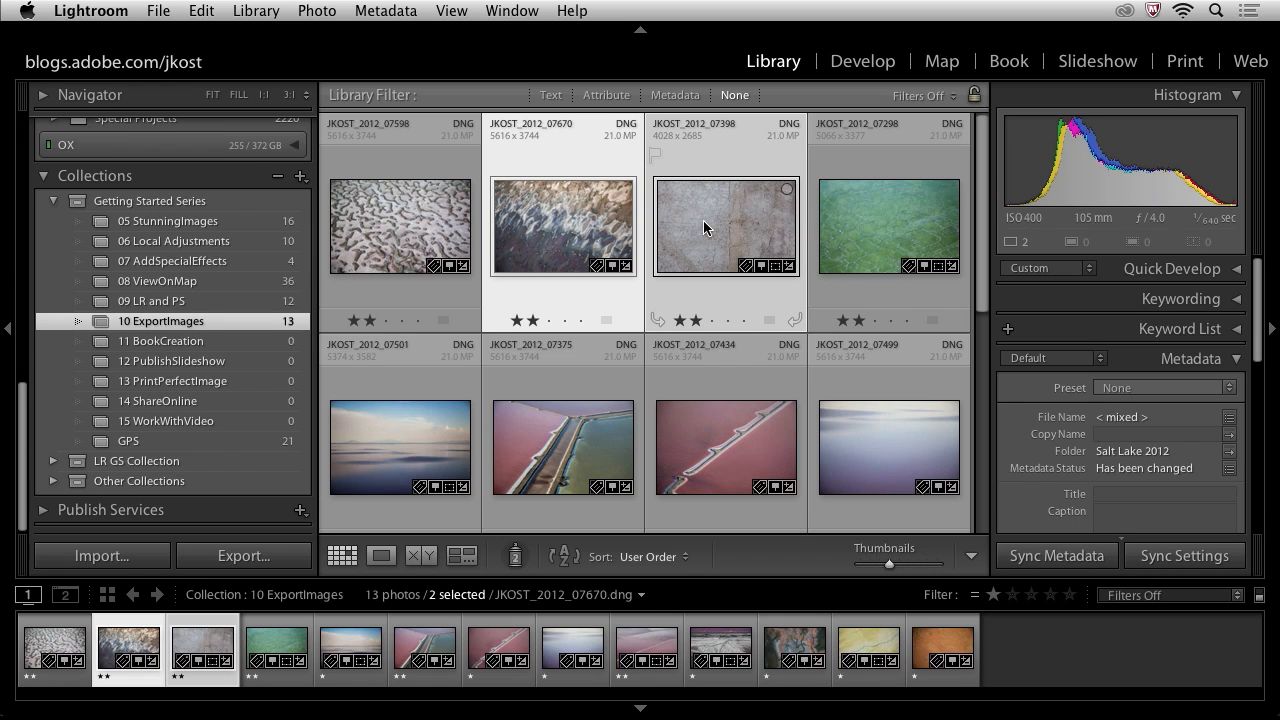
pyautogui.moveTo(698, 222)
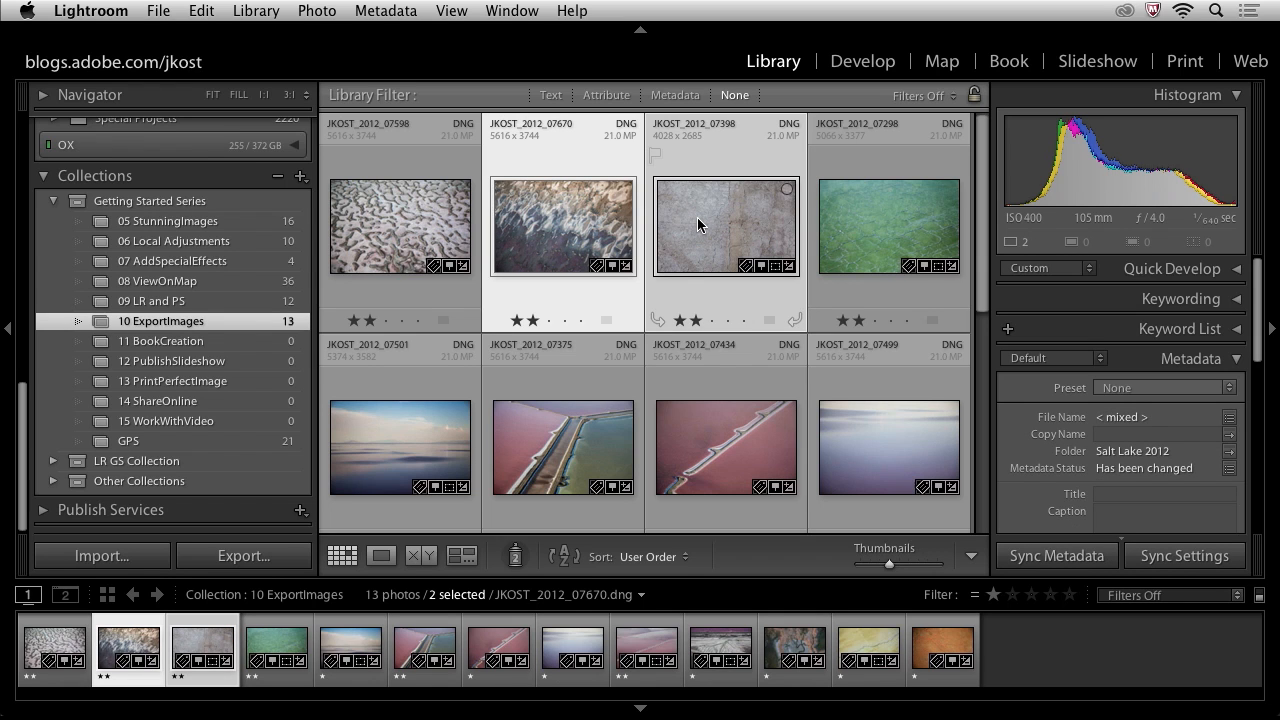
# Check File for Export with Previous, then bring up the right-click actions for the selected photos.
pyautogui.click(158, 12)
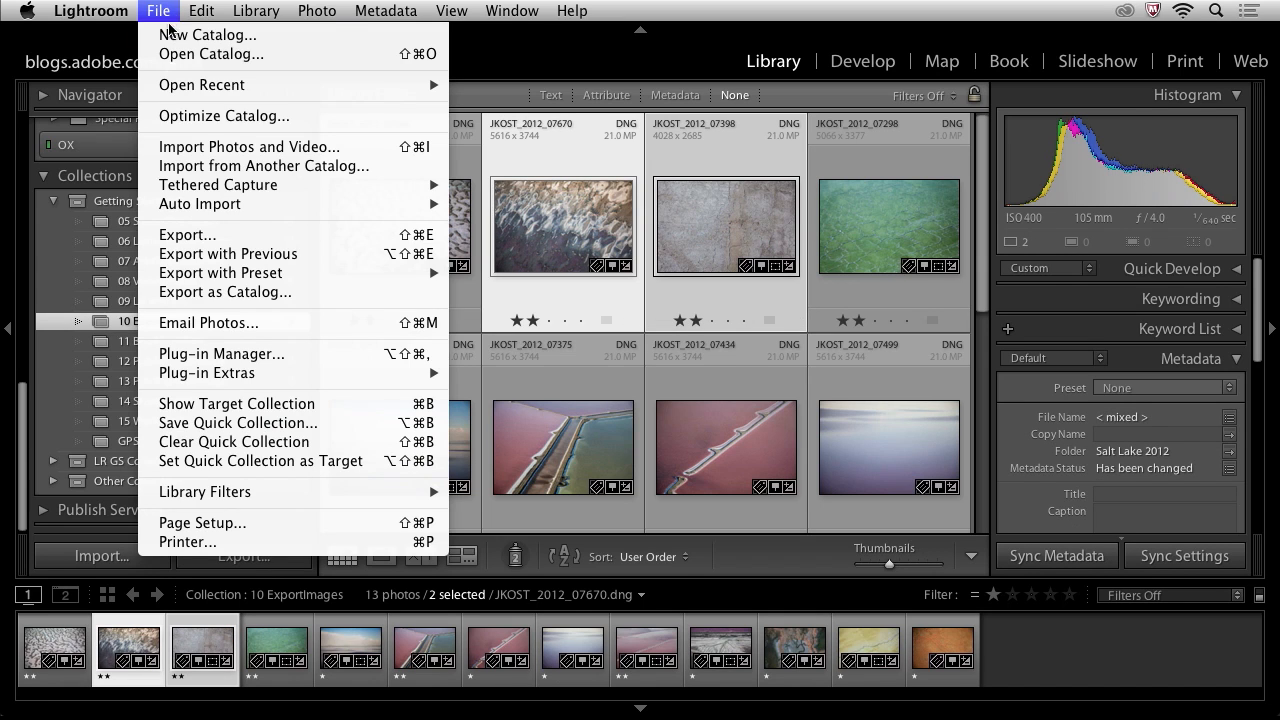
pyautogui.moveTo(228, 252)
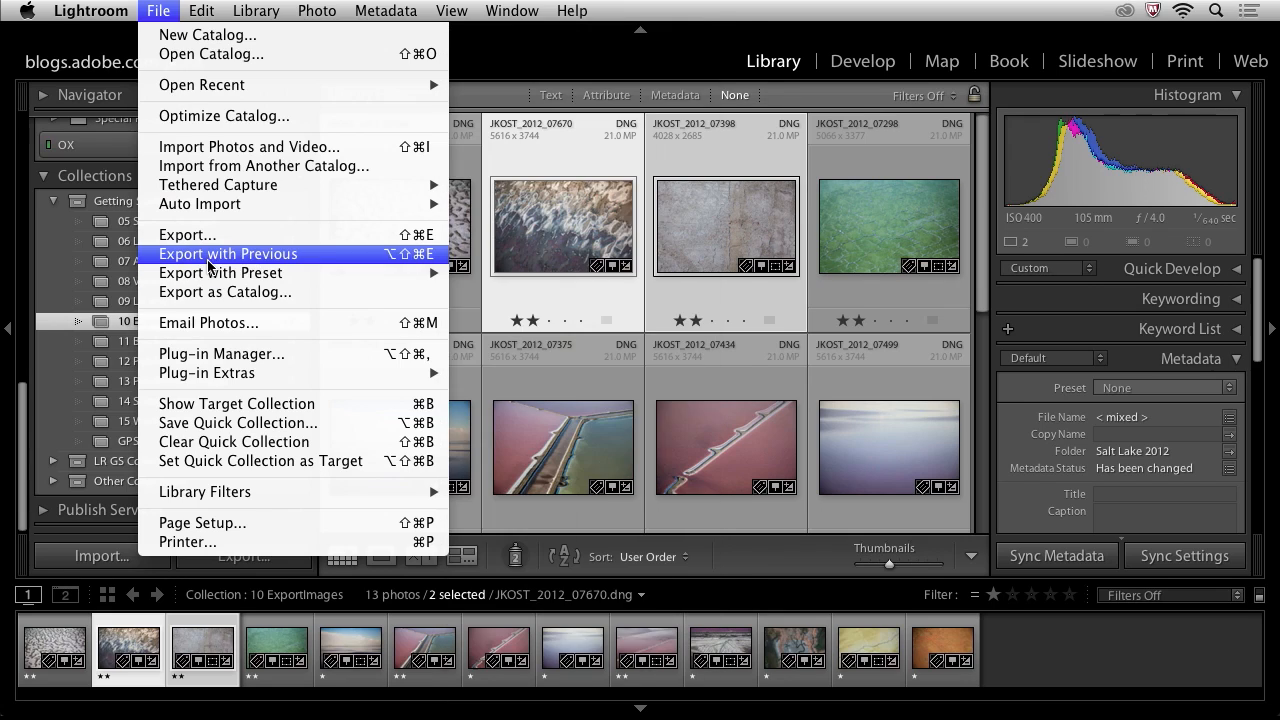
pyautogui.moveTo(378, 262)
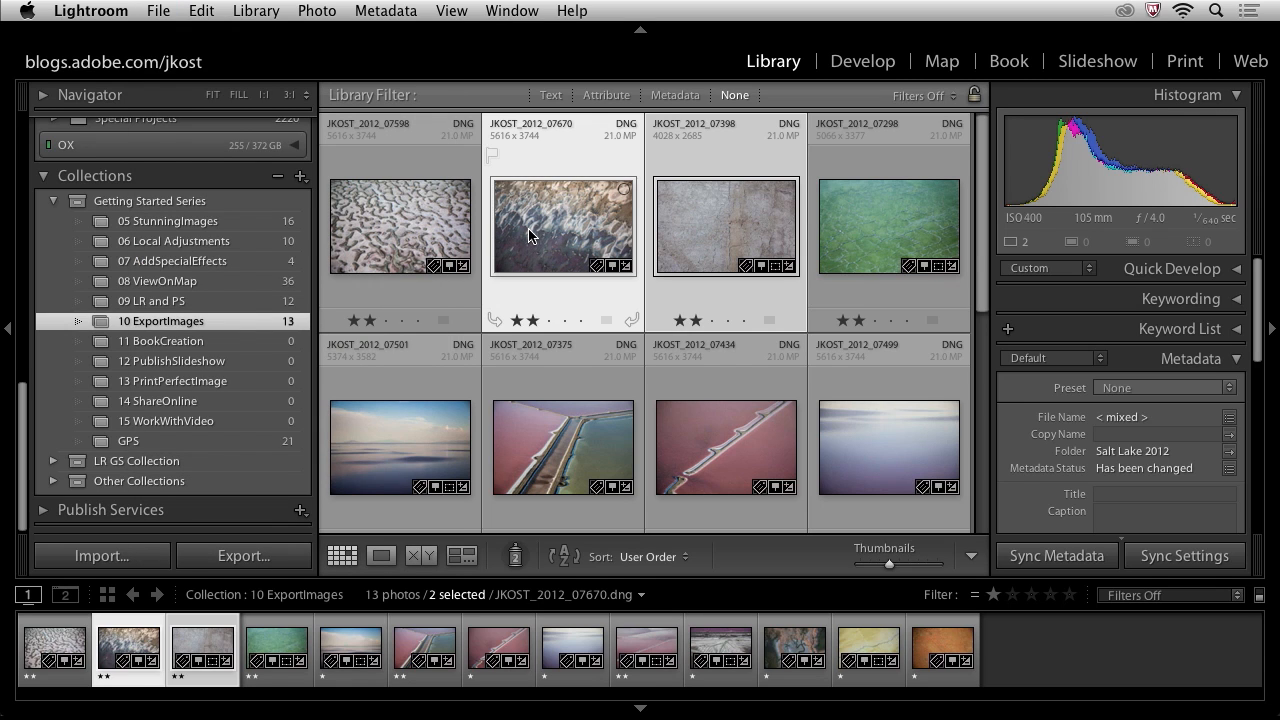
pyautogui.moveTo(530, 232)
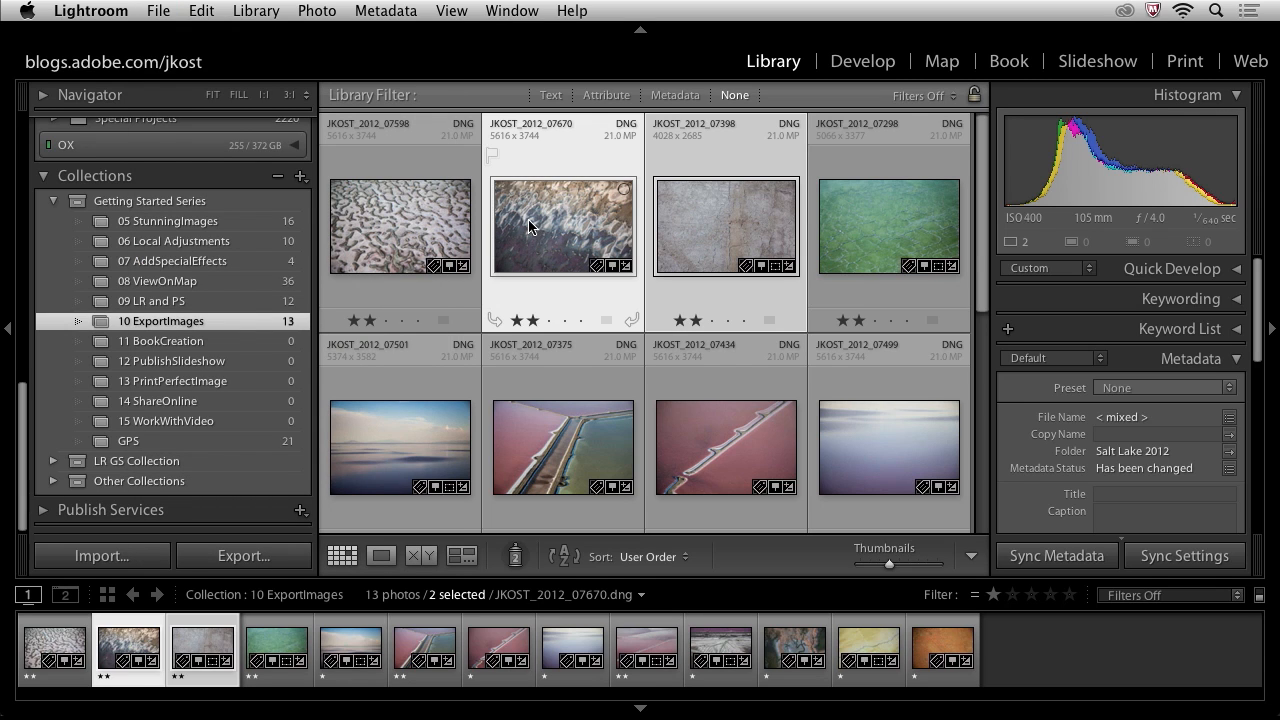
pyautogui.rightClick(530, 224)
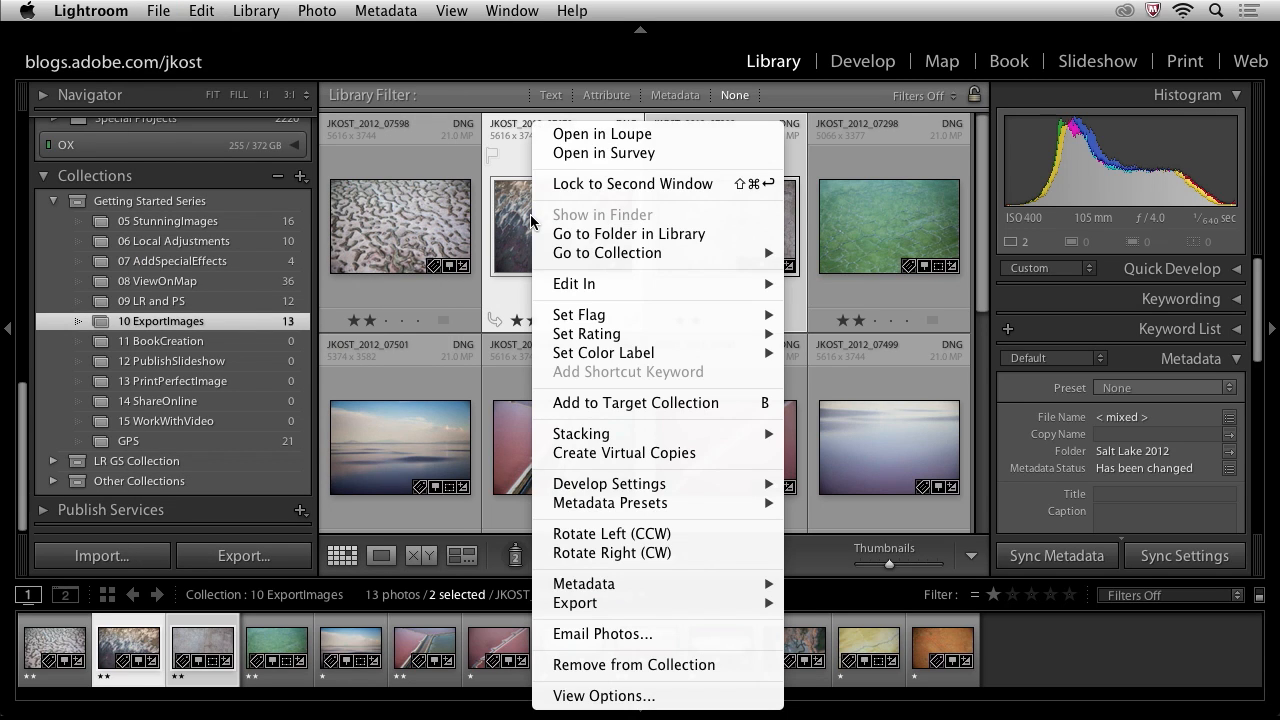
pyautogui.moveTo(576, 604)
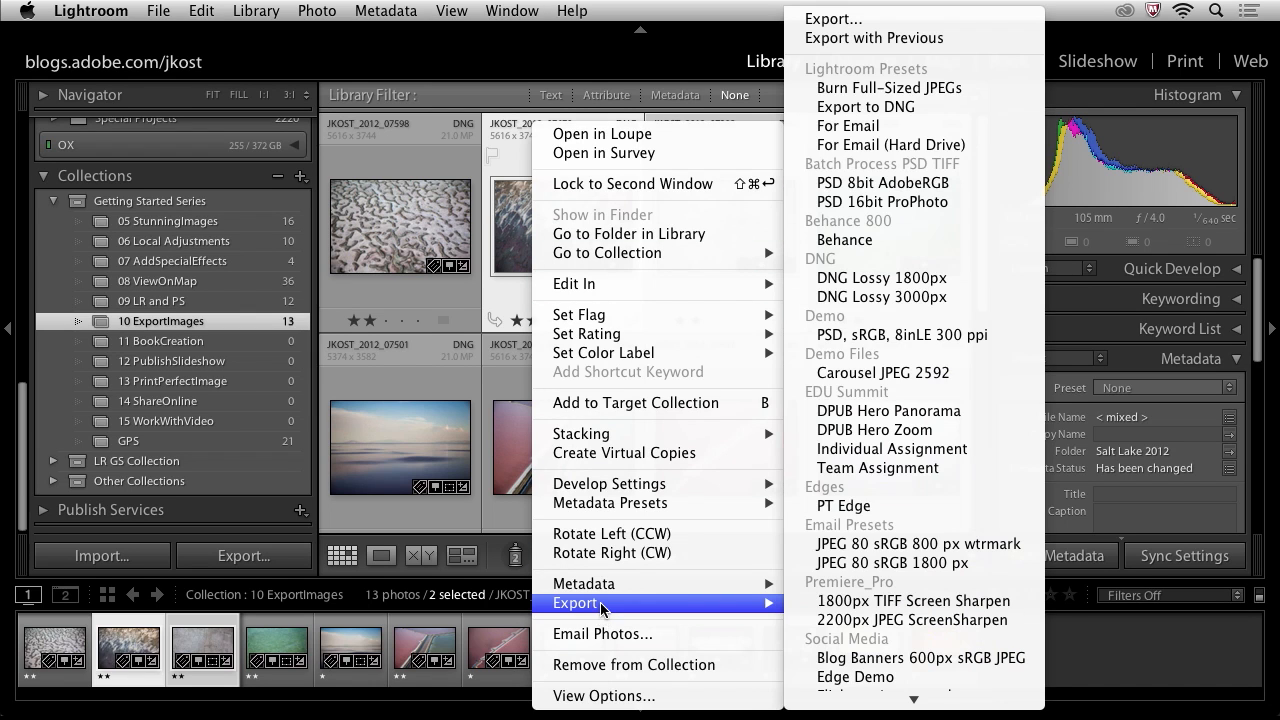
pyautogui.moveTo(892, 364)
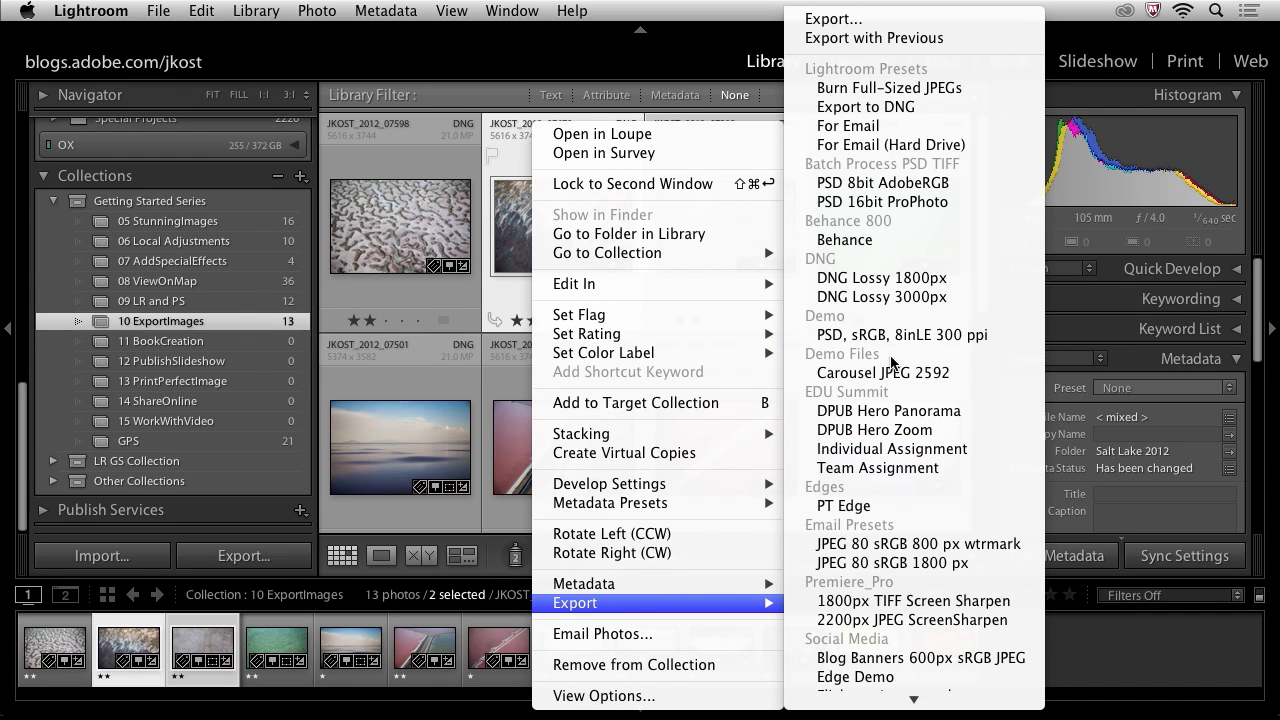